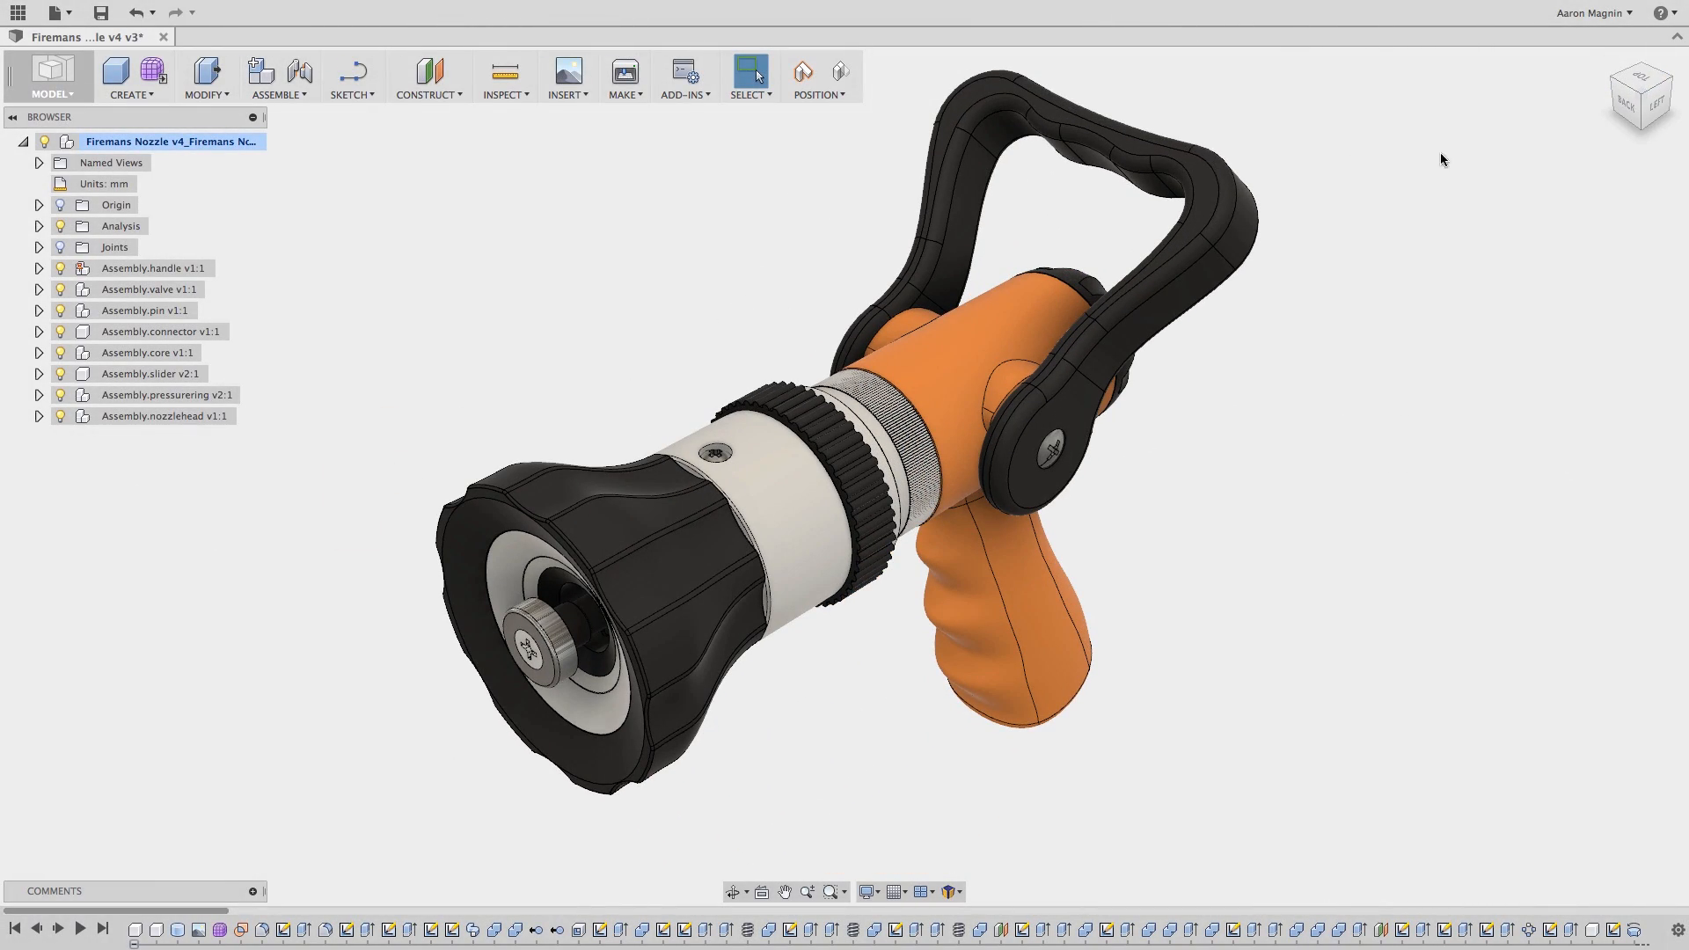
- Roll the history marker back to the handle feature, leaving only the orange grip body
{"action": "left_click", "coordinate": [151, 267]}
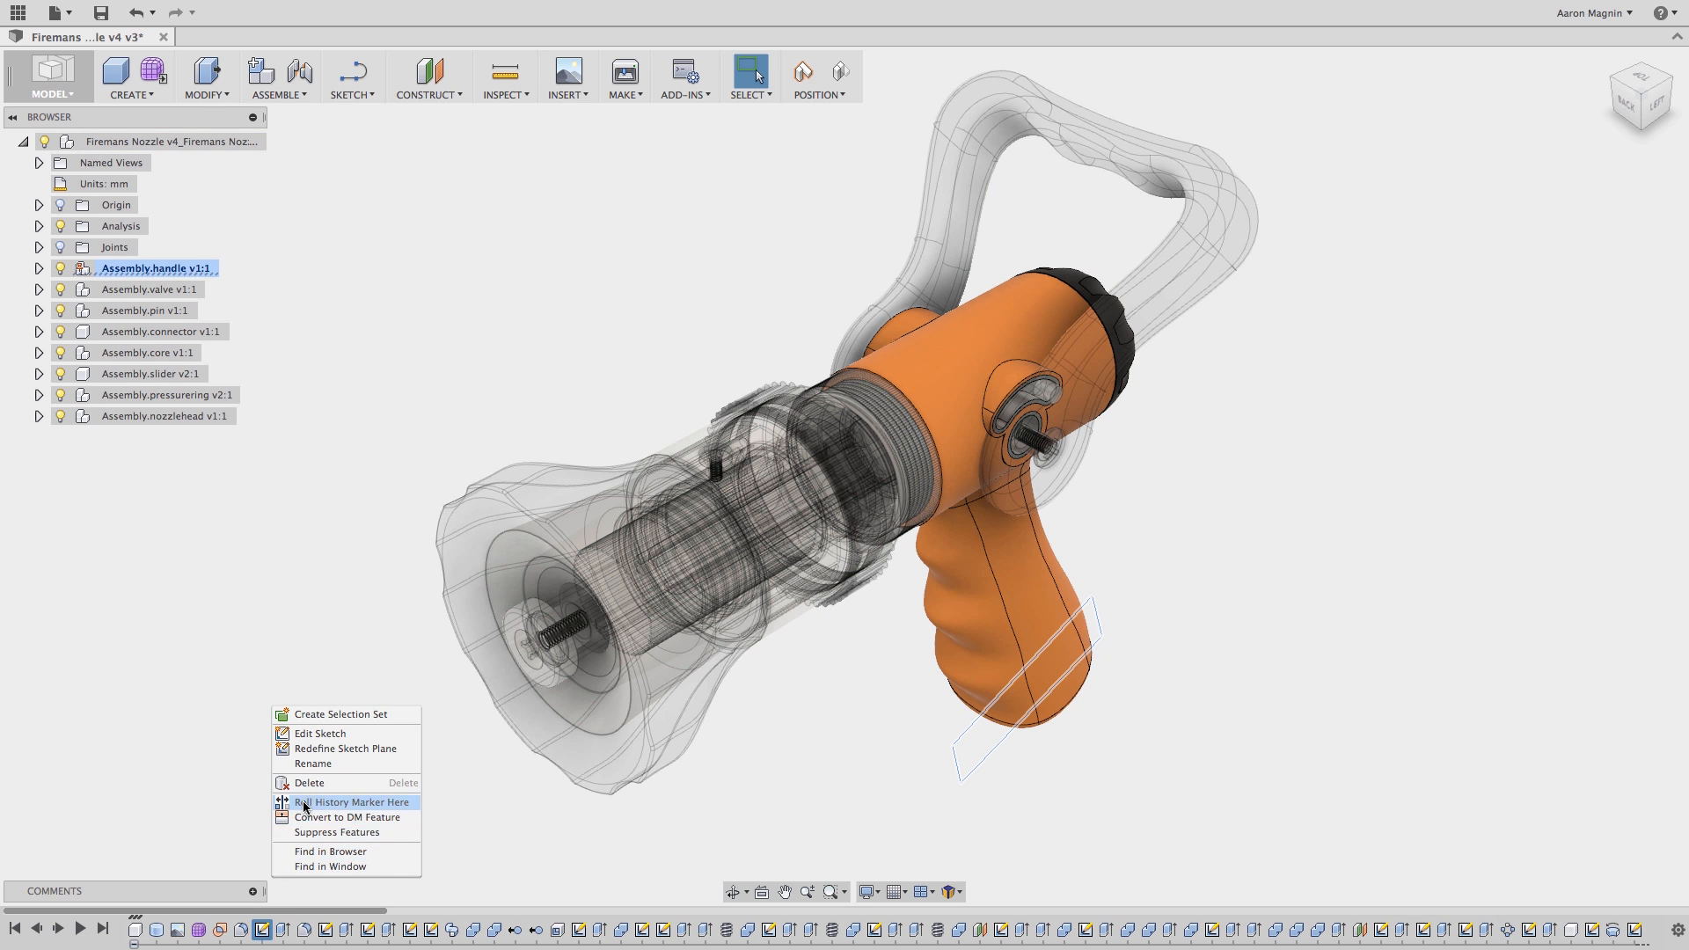
{"action": "left_click", "coordinate": [350, 801]}
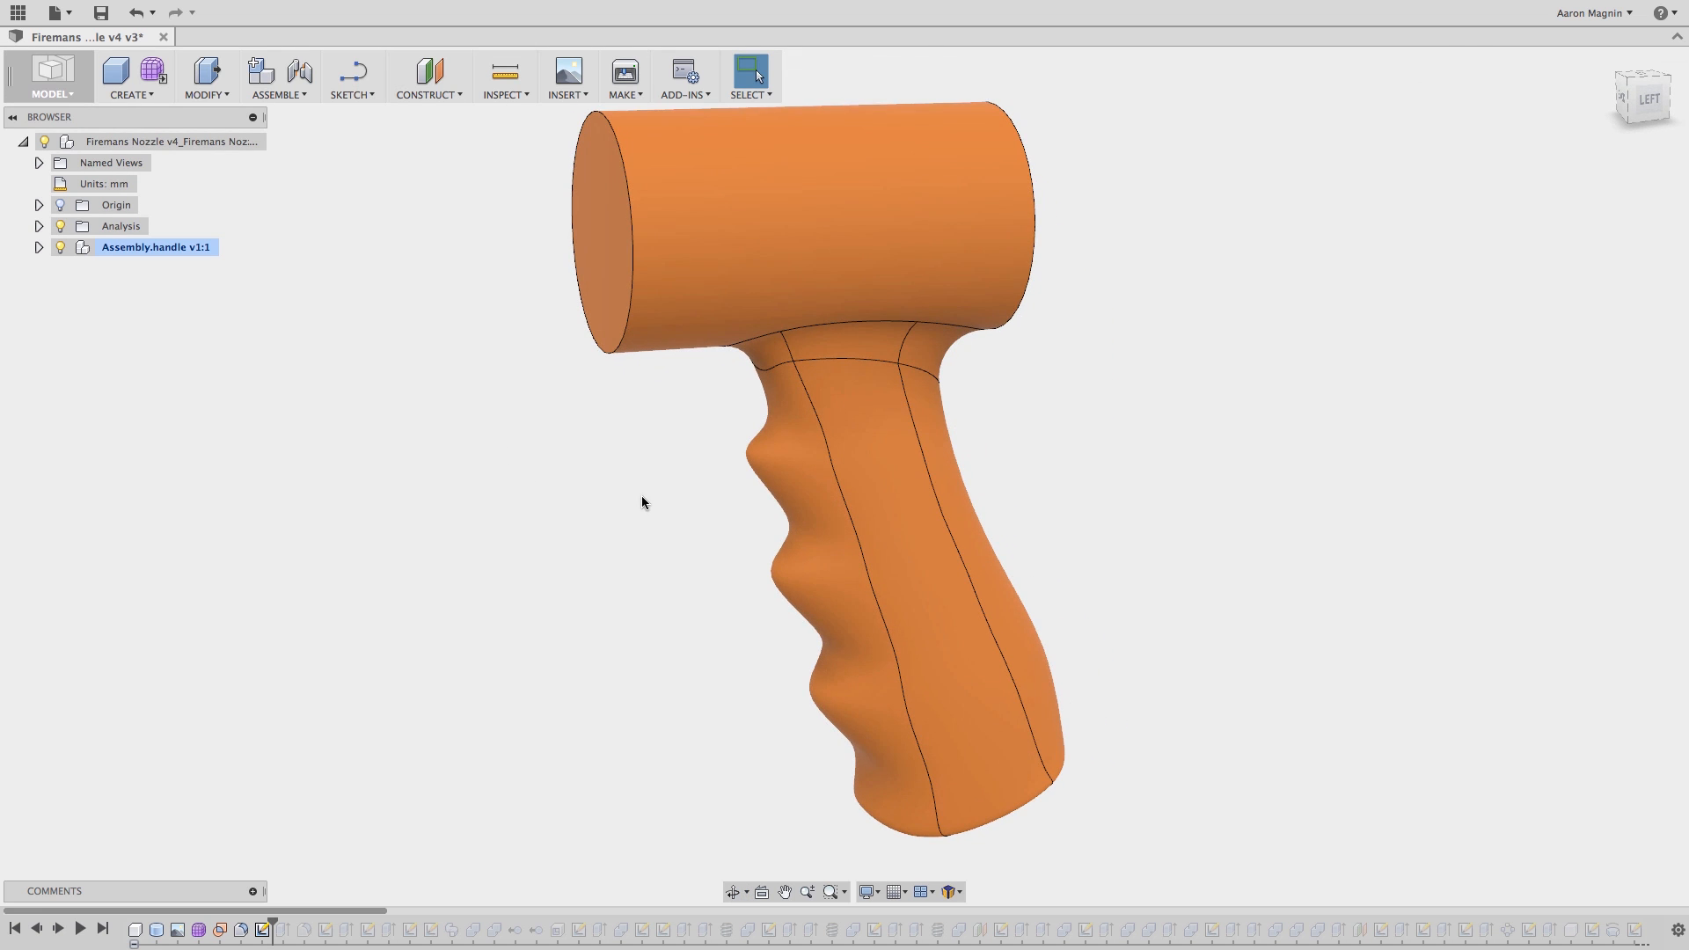
- Apply Inspect > Zebra Analysis to the handle body
{"action": "left_click", "coordinate": [505, 78]}
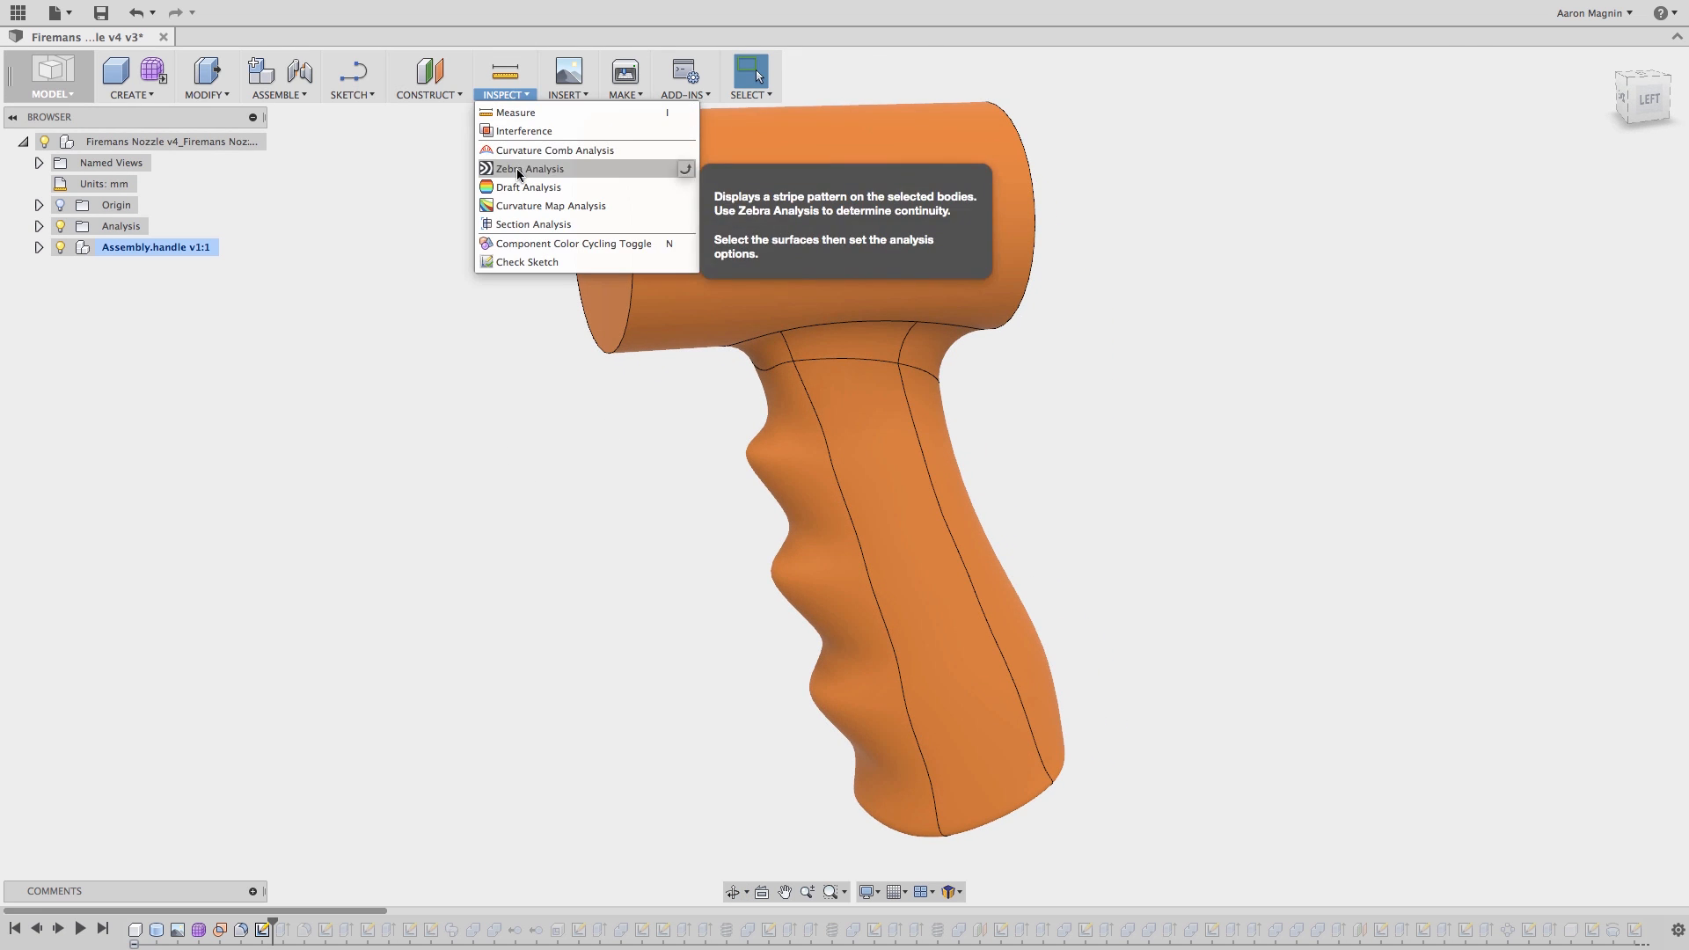
{"action": "left_click", "coordinate": [527, 168]}
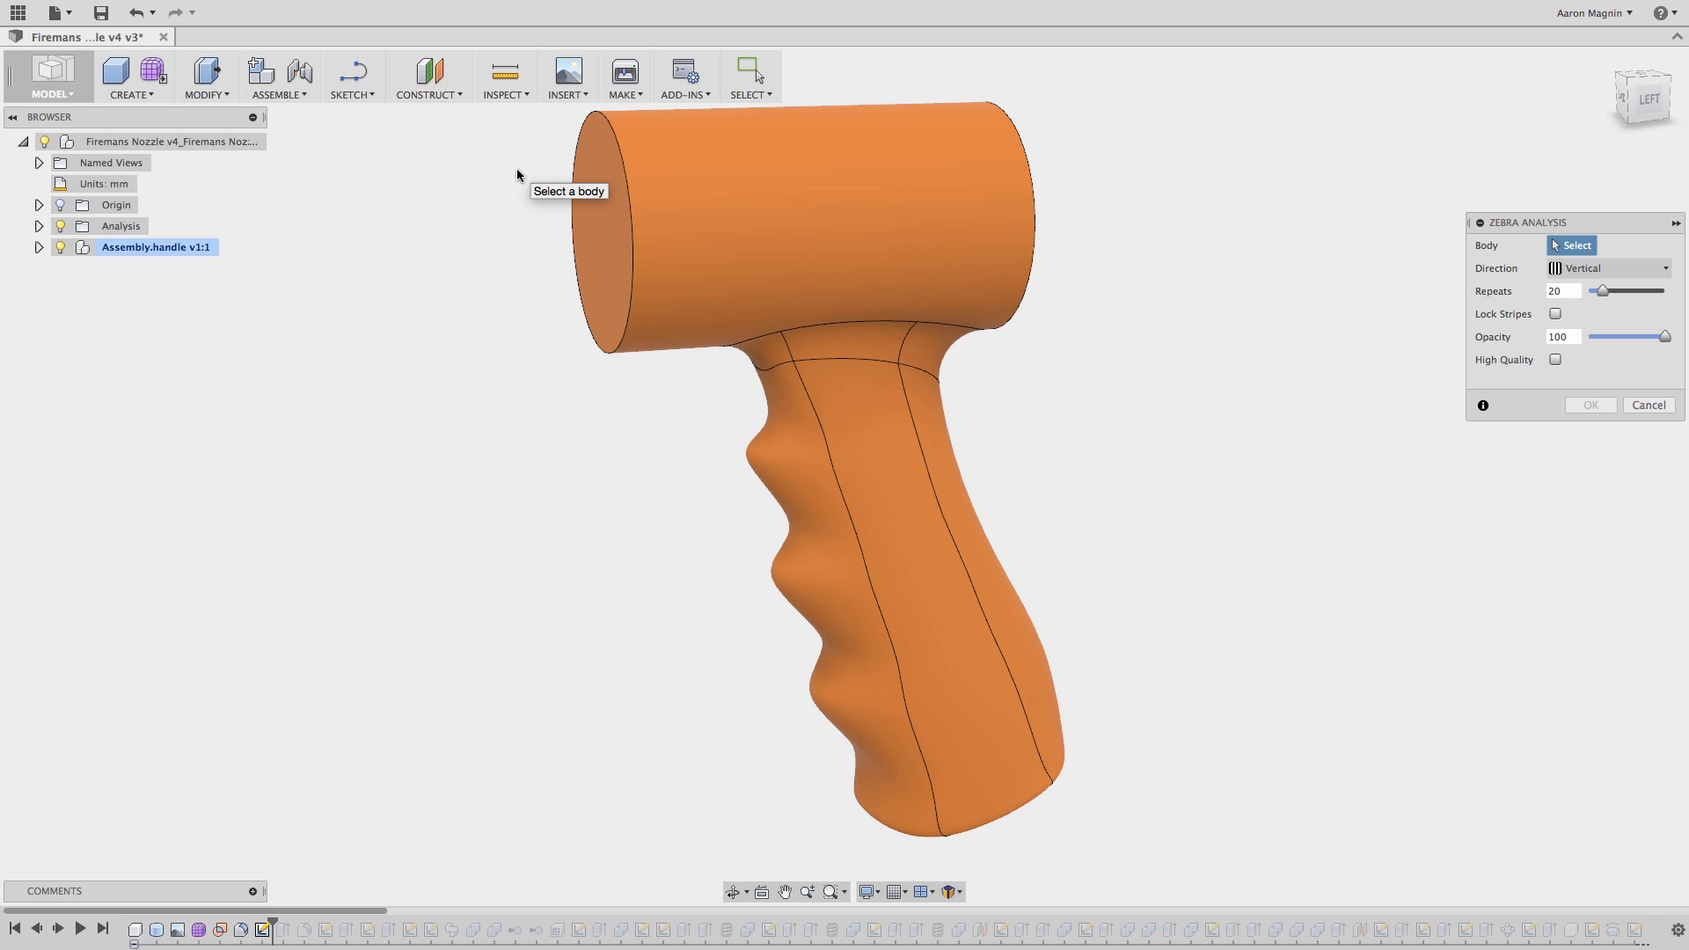
{"action": "left_click", "coordinate": [807, 485]}
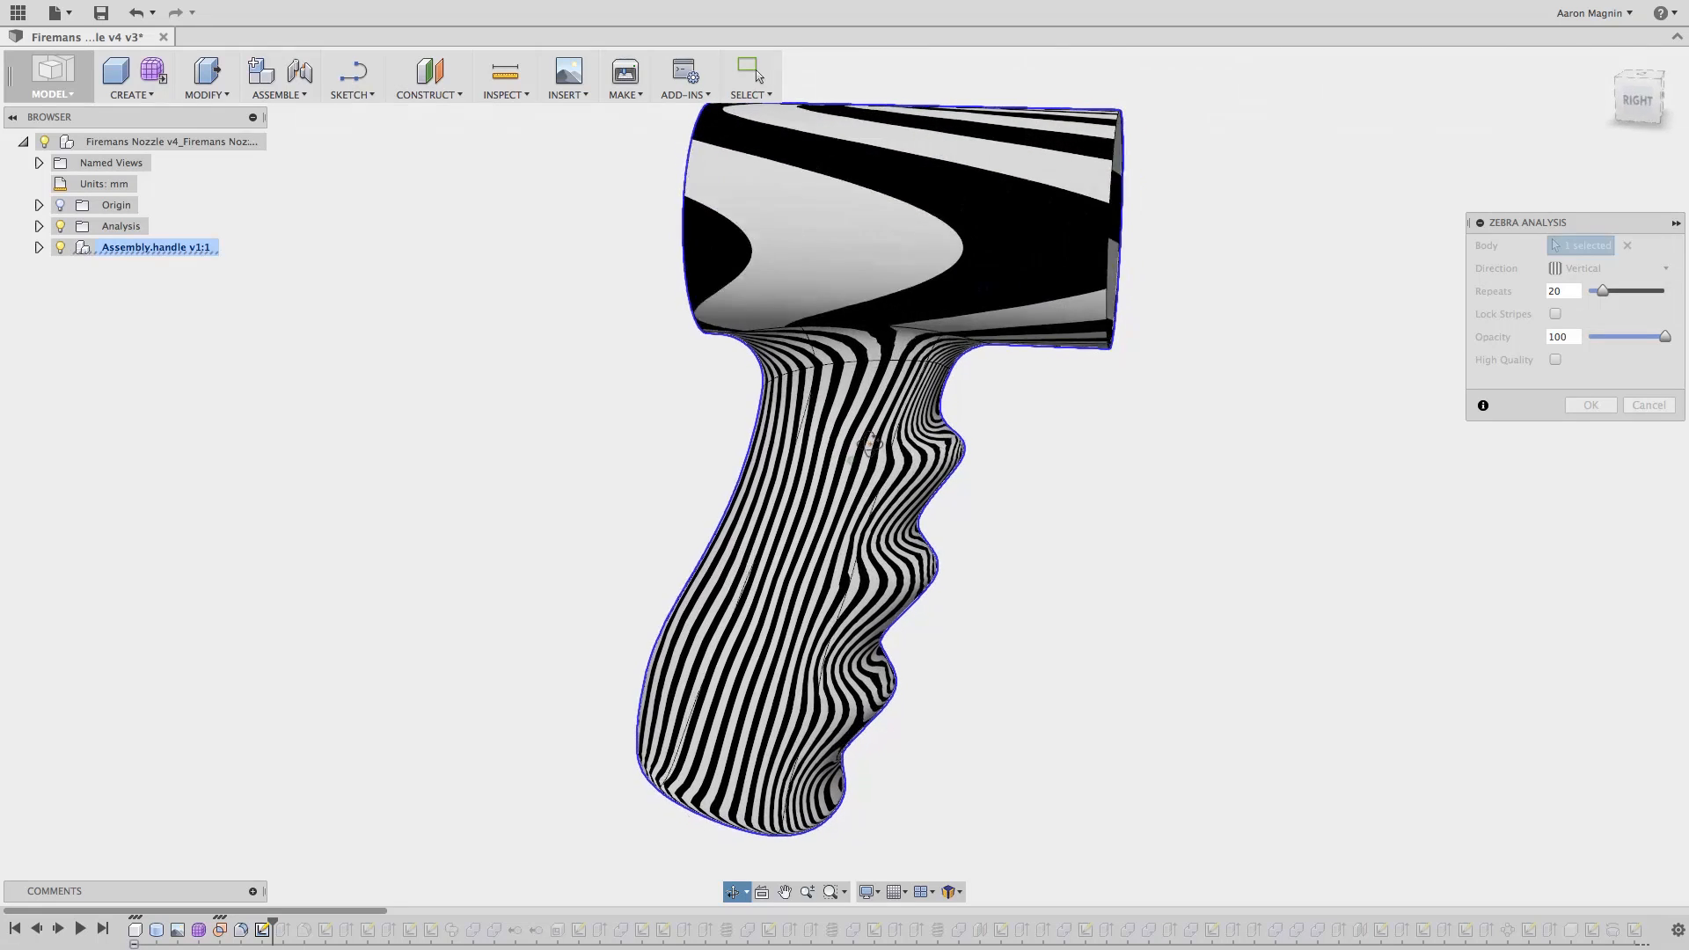
{"action": "left_click", "coordinate": [1590, 404]}
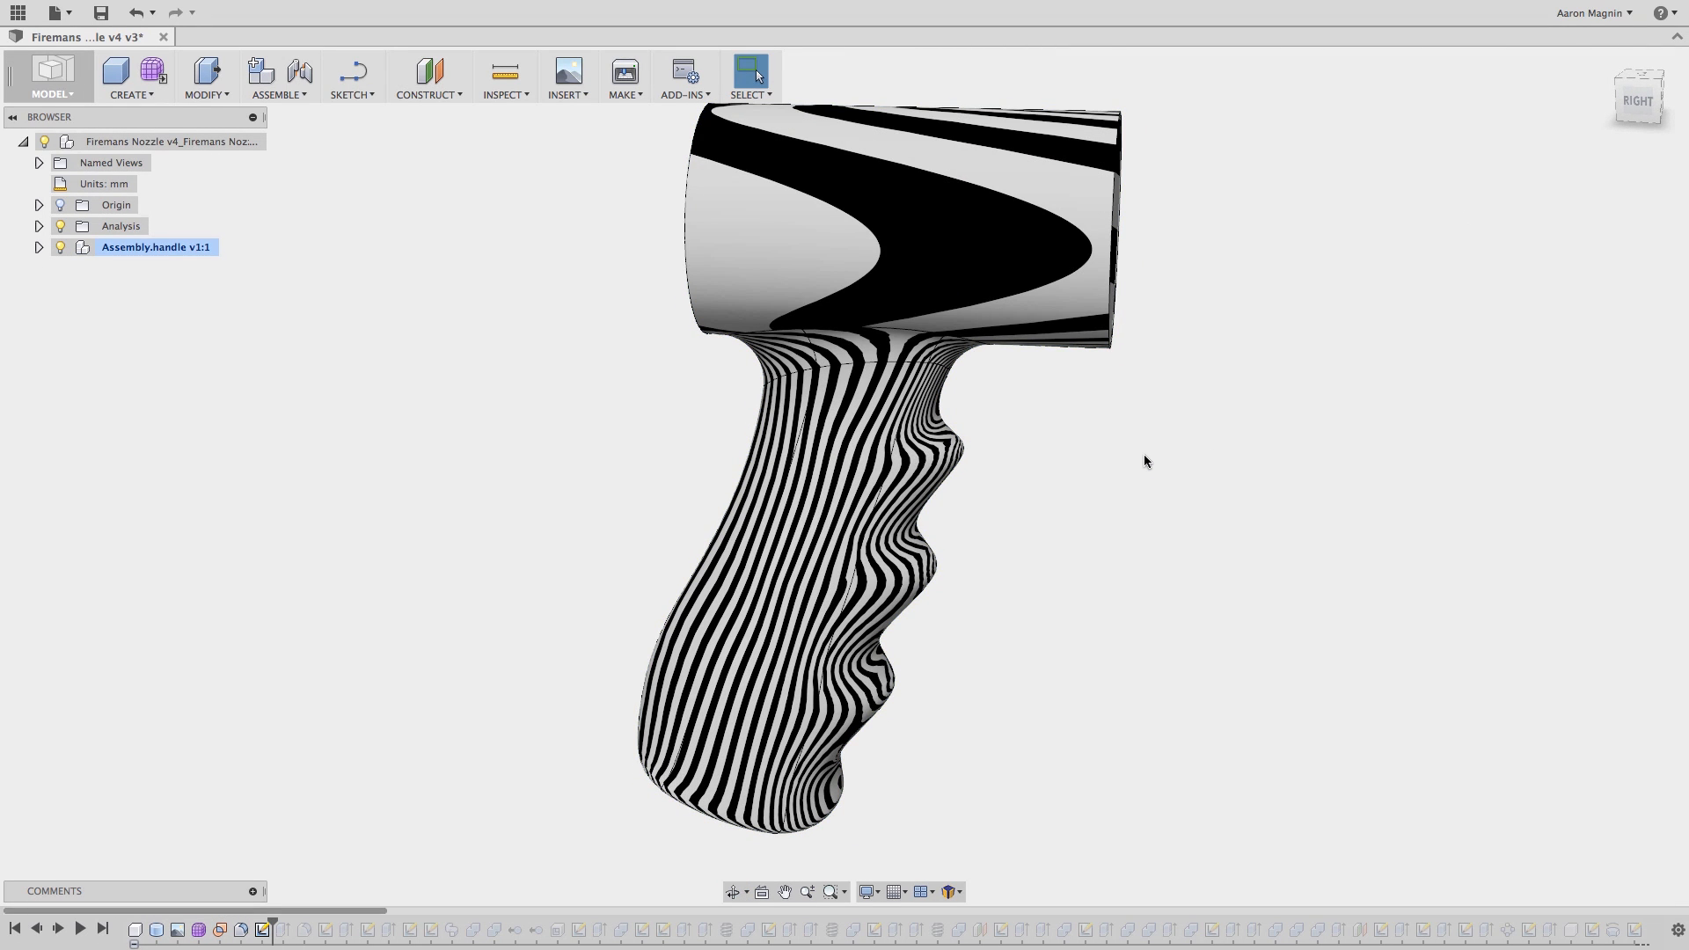
{"action": "mouse_move", "coordinate": [1049, 401]}
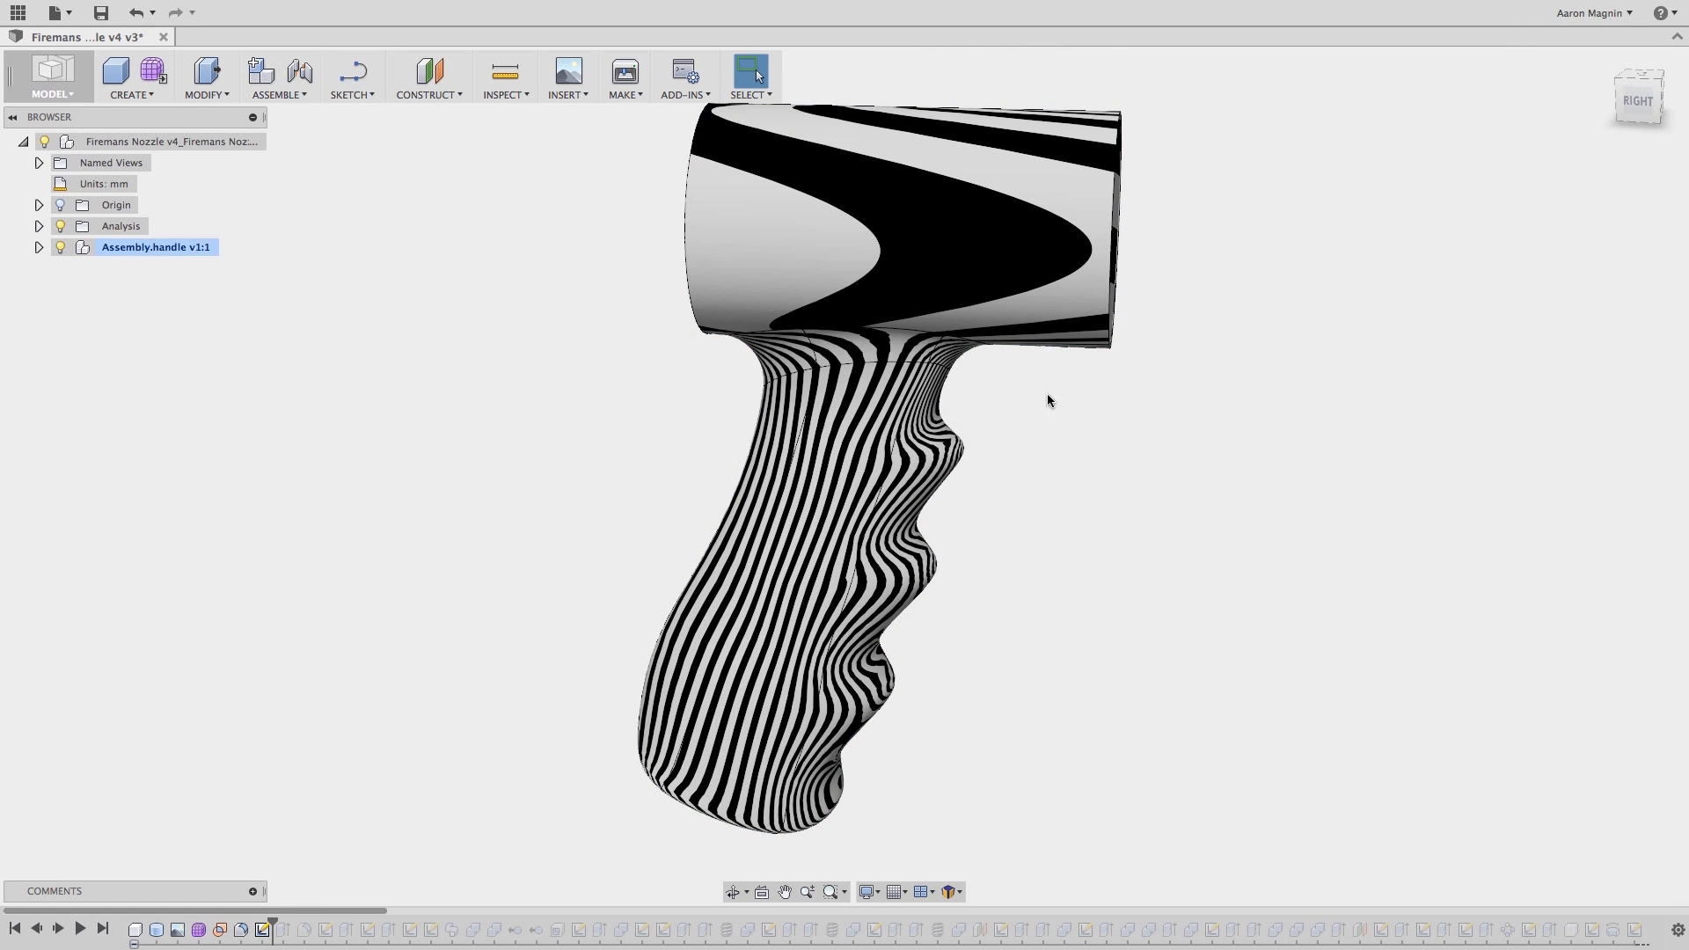
- Start Make > 3D Print for the handle with Cura as the print utility
{"action": "left_click", "coordinate": [623, 77]}
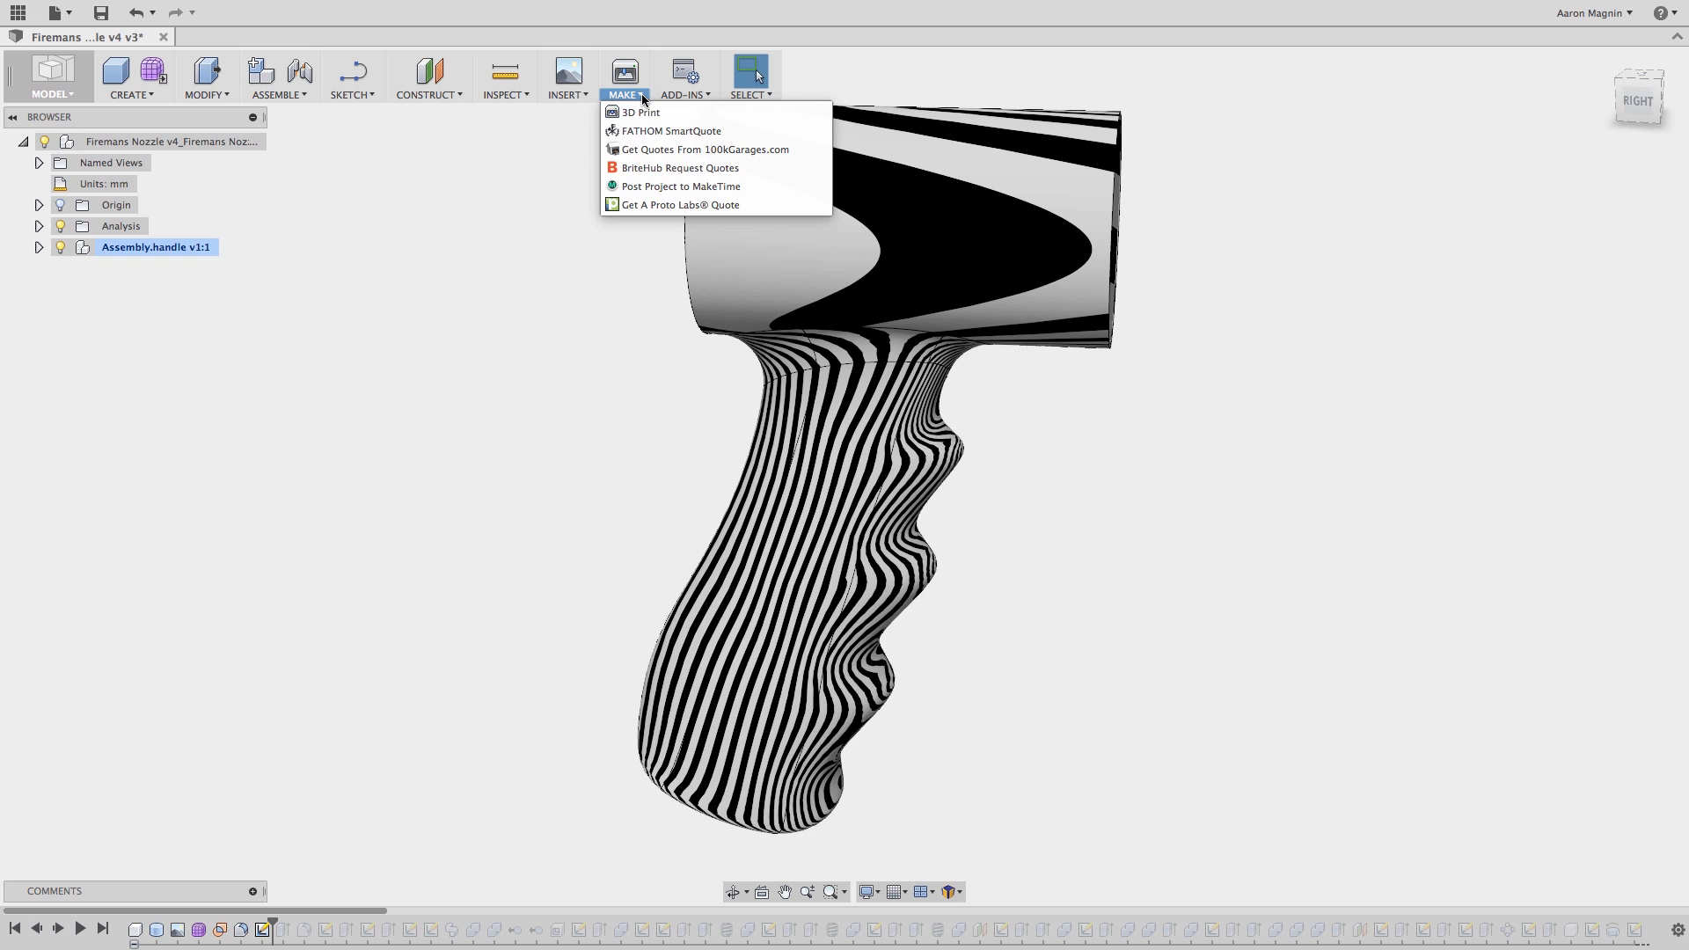
{"action": "left_click", "coordinate": [640, 111]}
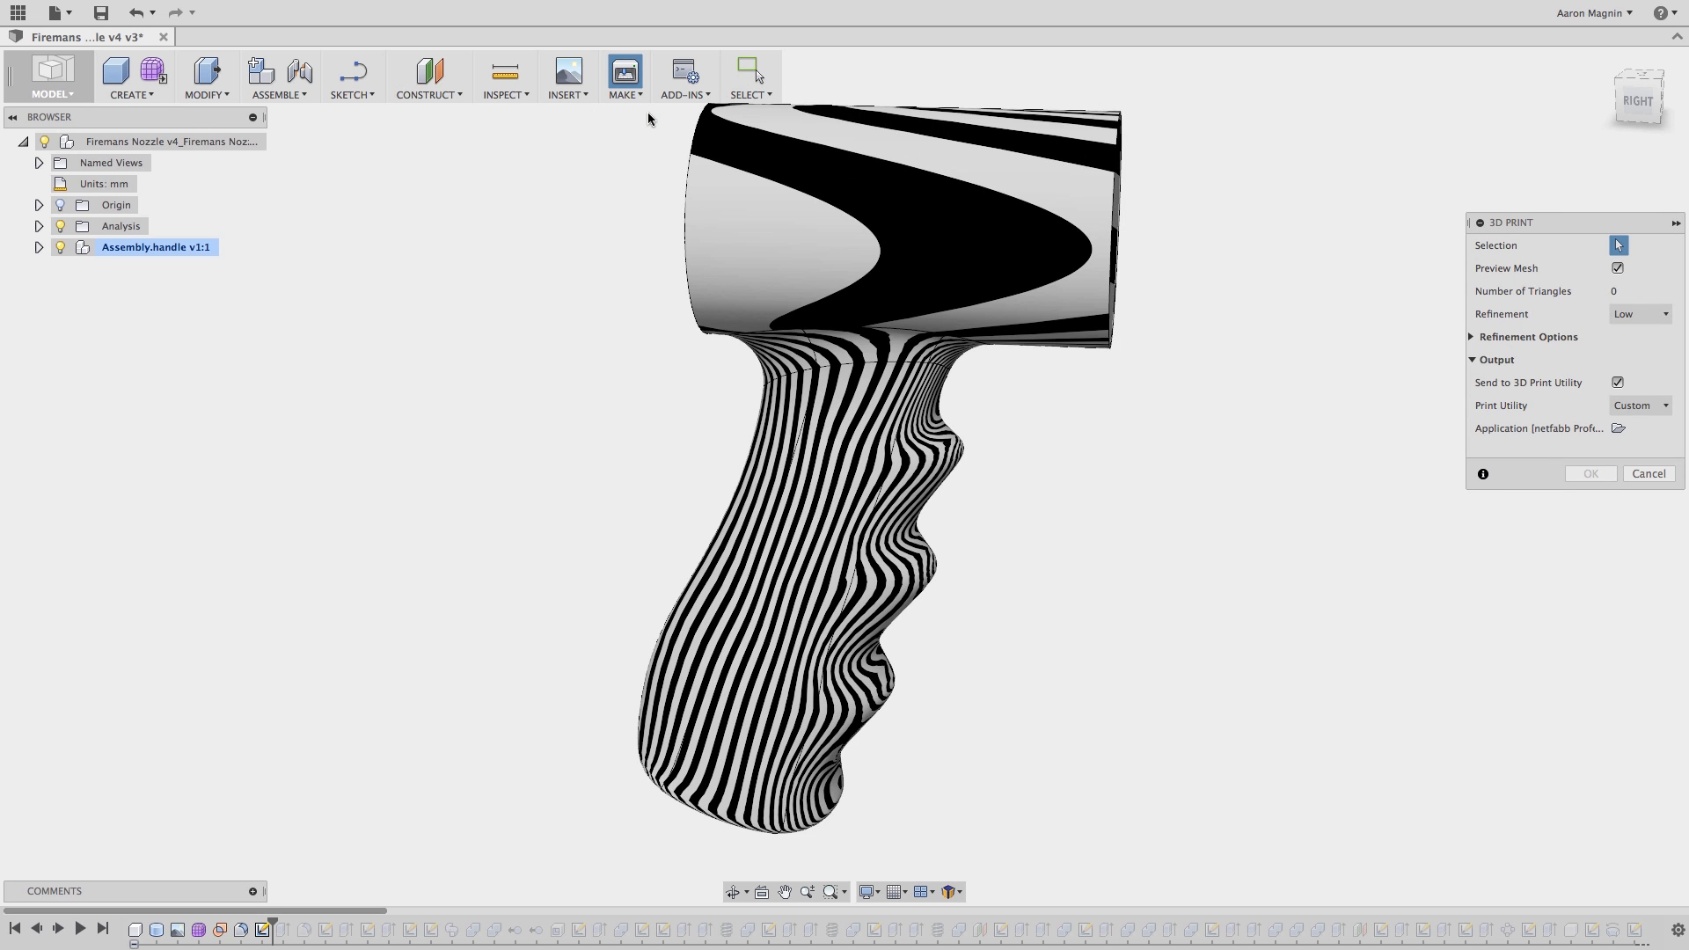
{"action": "mouse_move", "coordinate": [1535, 232]}
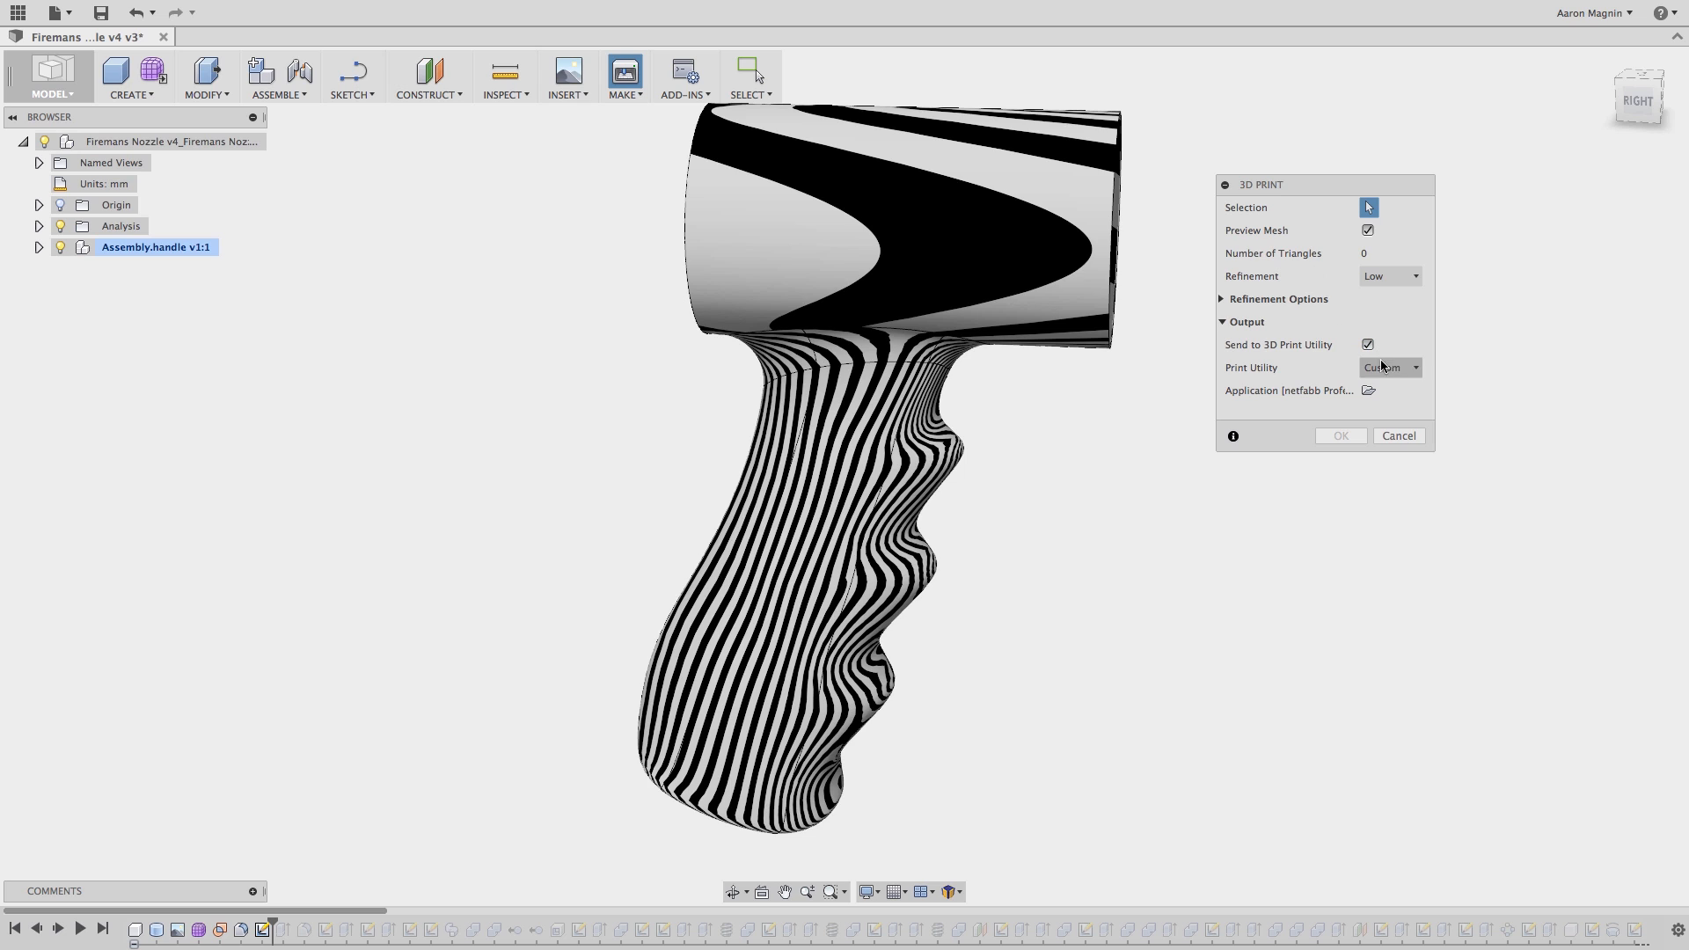
{"action": "left_click", "coordinate": [1388, 368]}
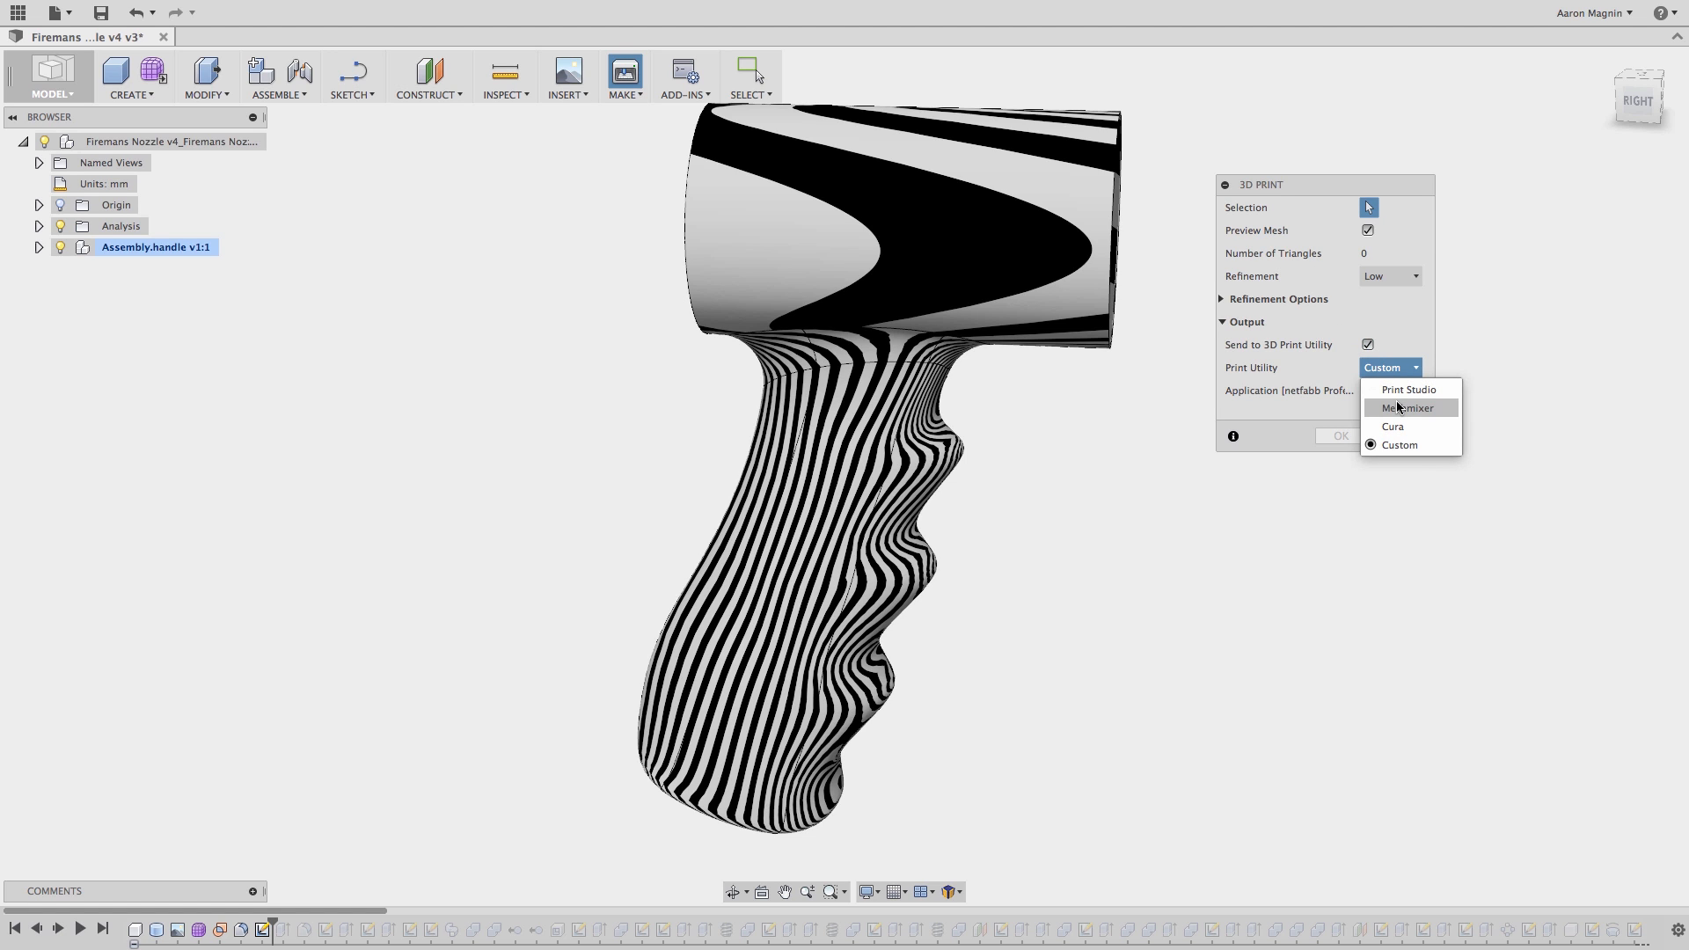
{"action": "mouse_move", "coordinate": [1392, 426]}
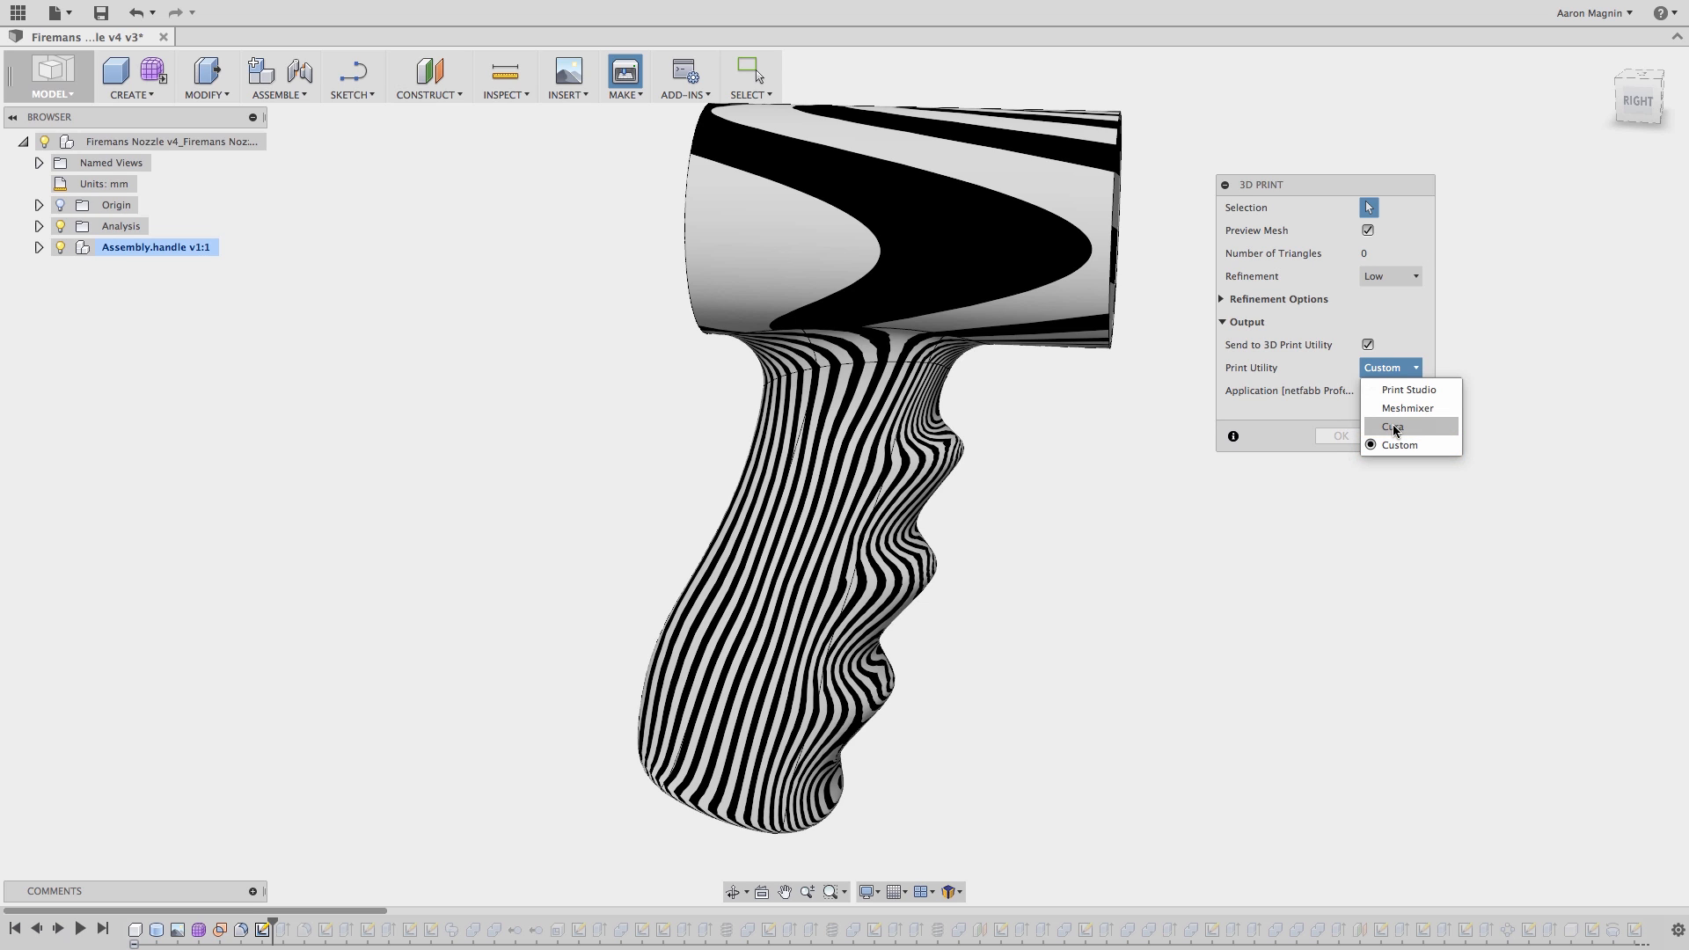
{"action": "left_click", "coordinate": [1393, 426]}
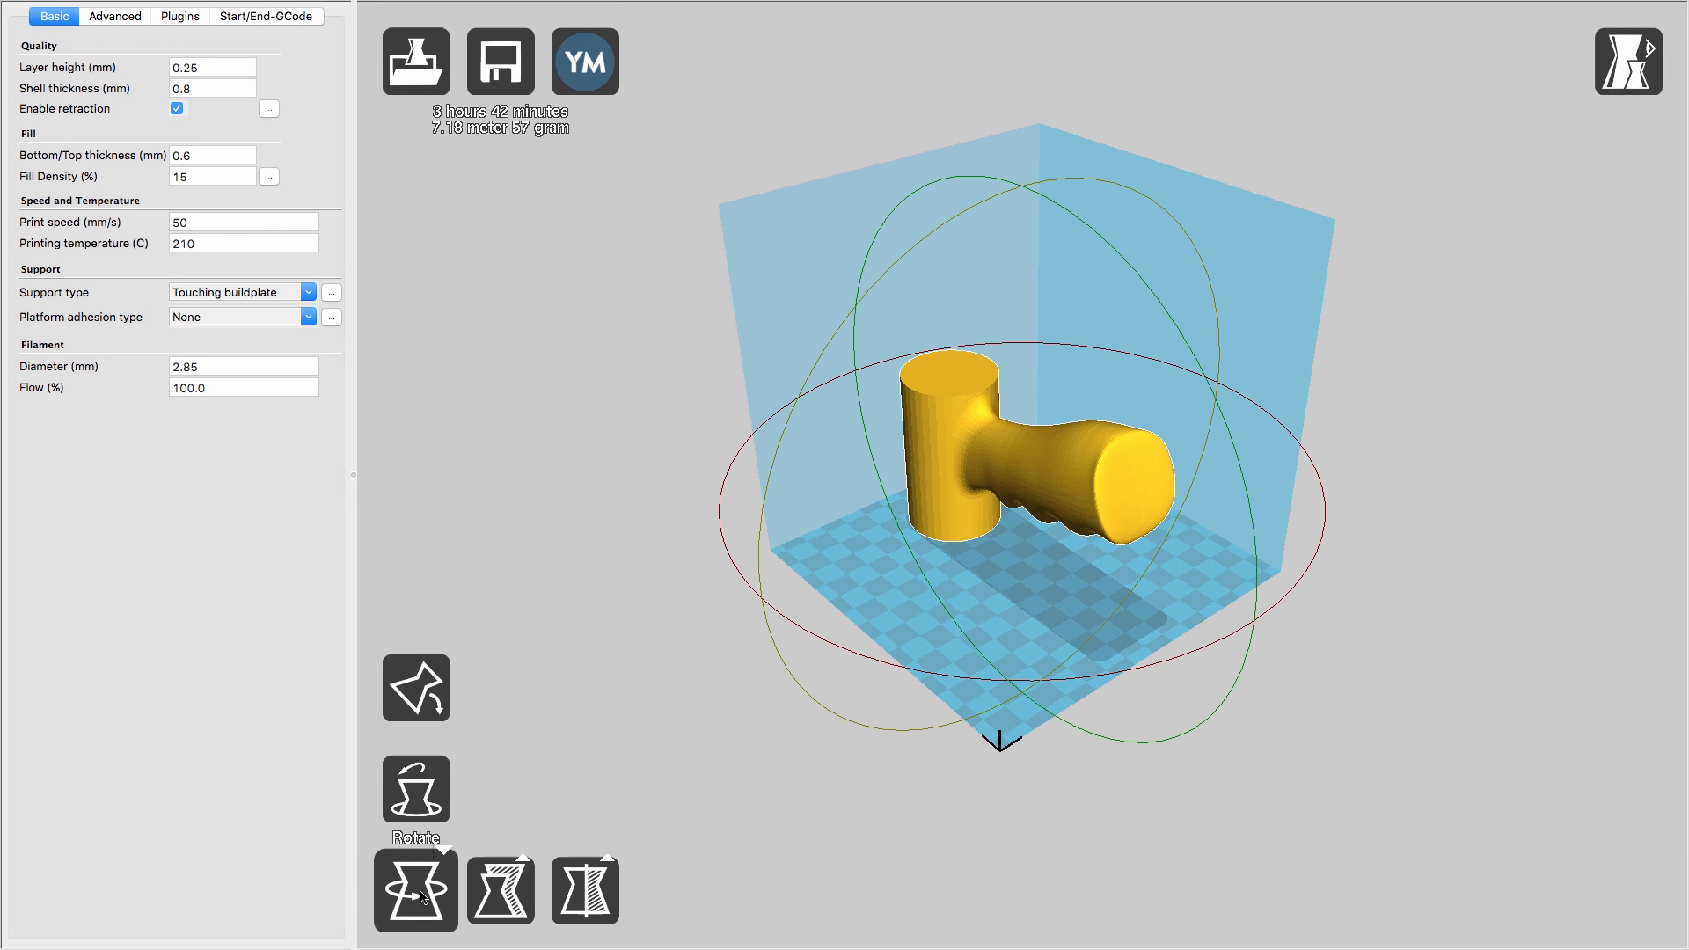
- Rotate the handle on the build plate and keep support type Touching buildplate
{"action": "left_click", "coordinate": [415, 687]}
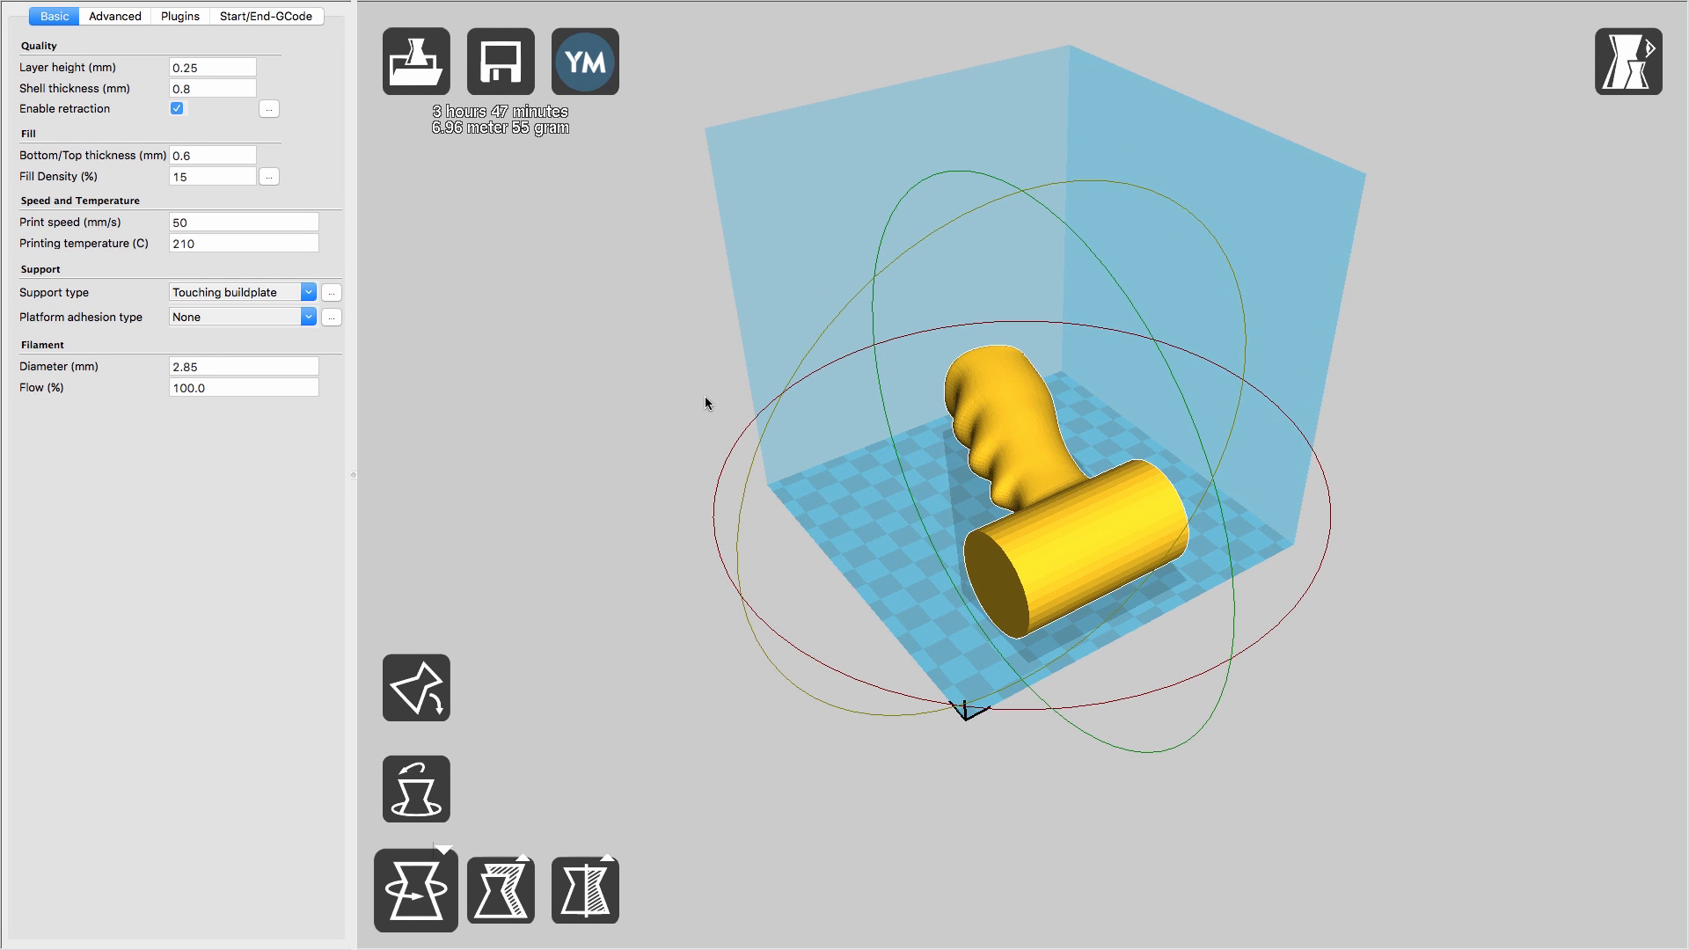
{"action": "mouse_move", "coordinate": [273, 105]}
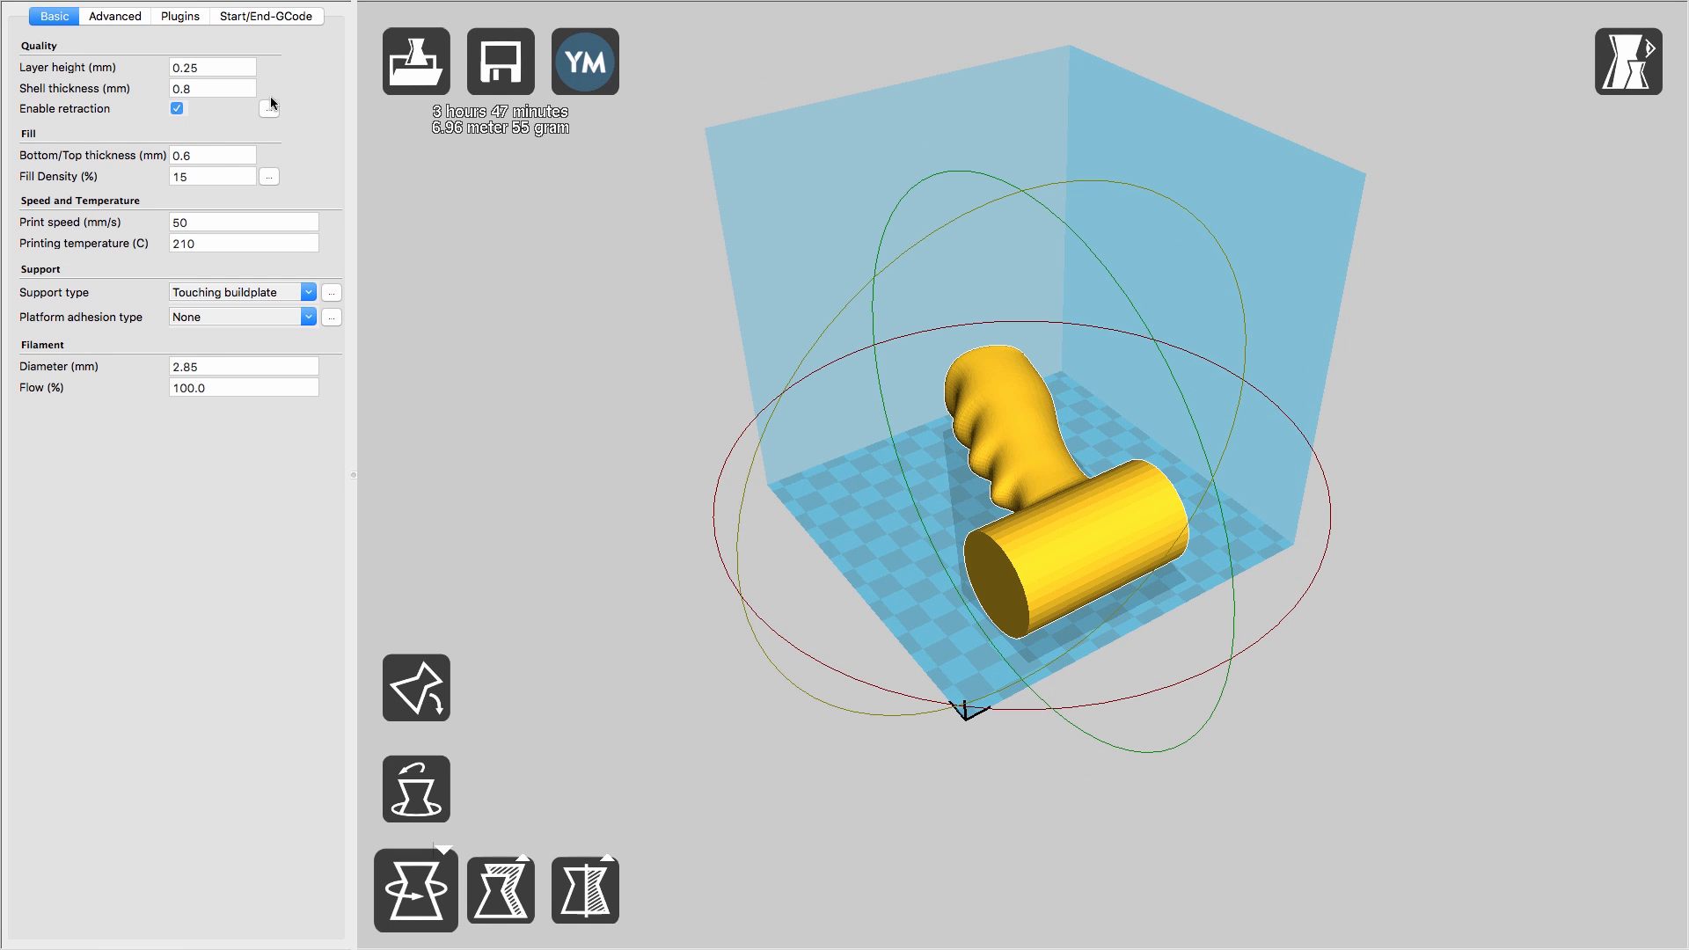
{"action": "left_click", "coordinate": [211, 67]}
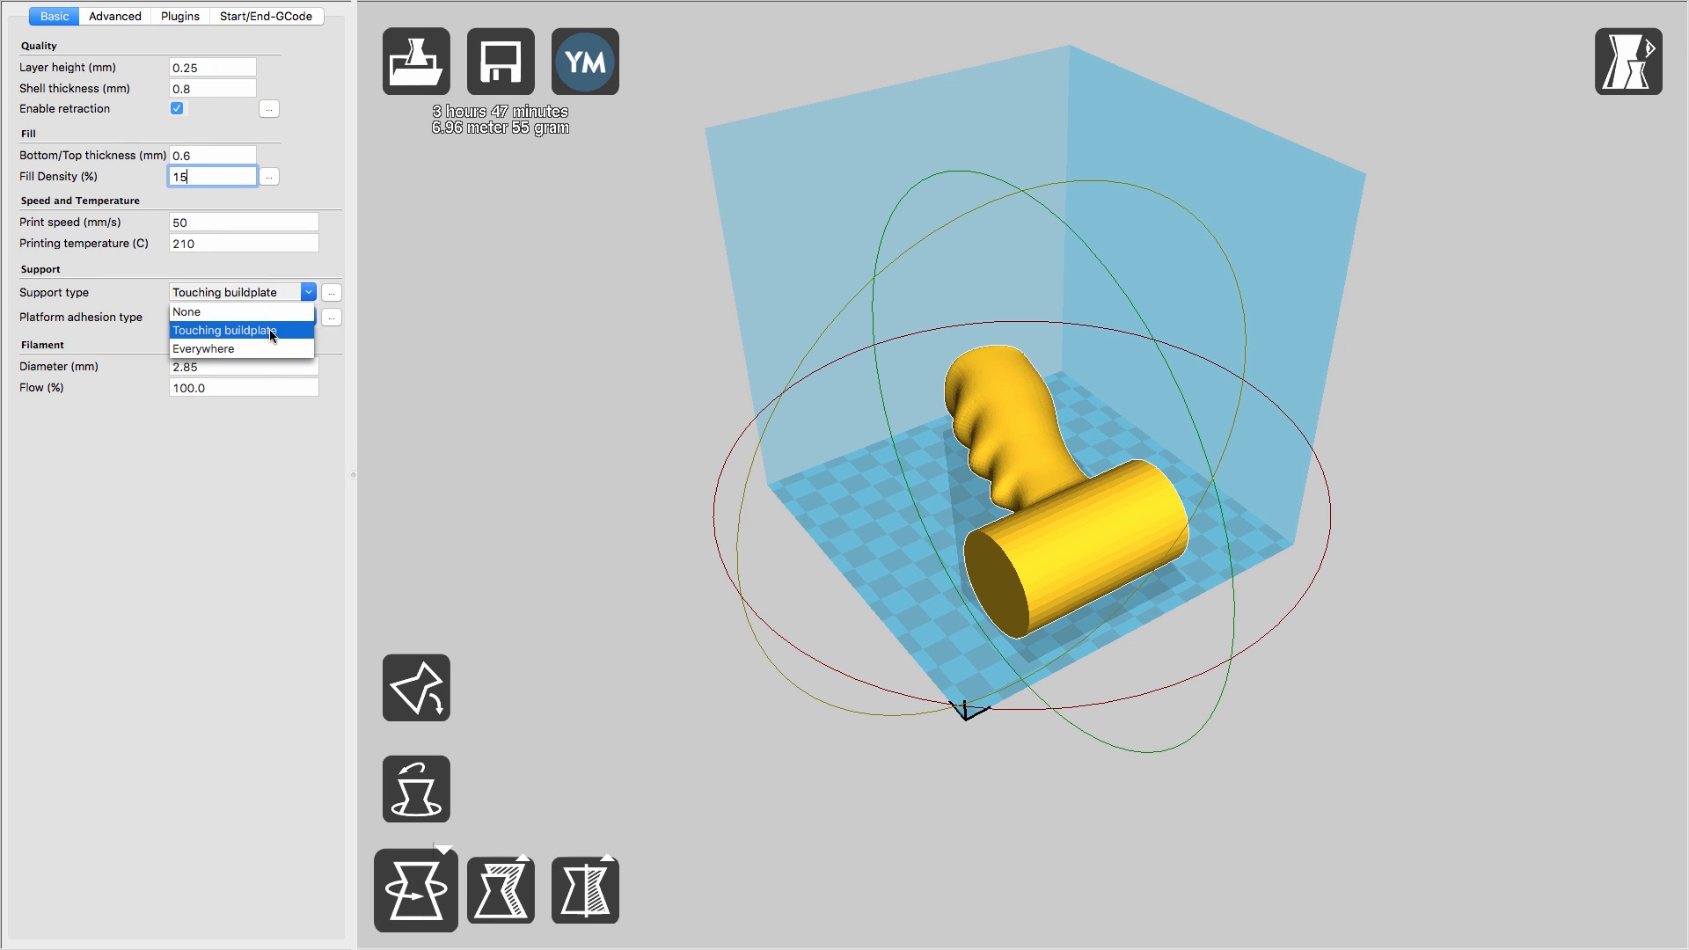
{"action": "left_click", "coordinate": [205, 316]}
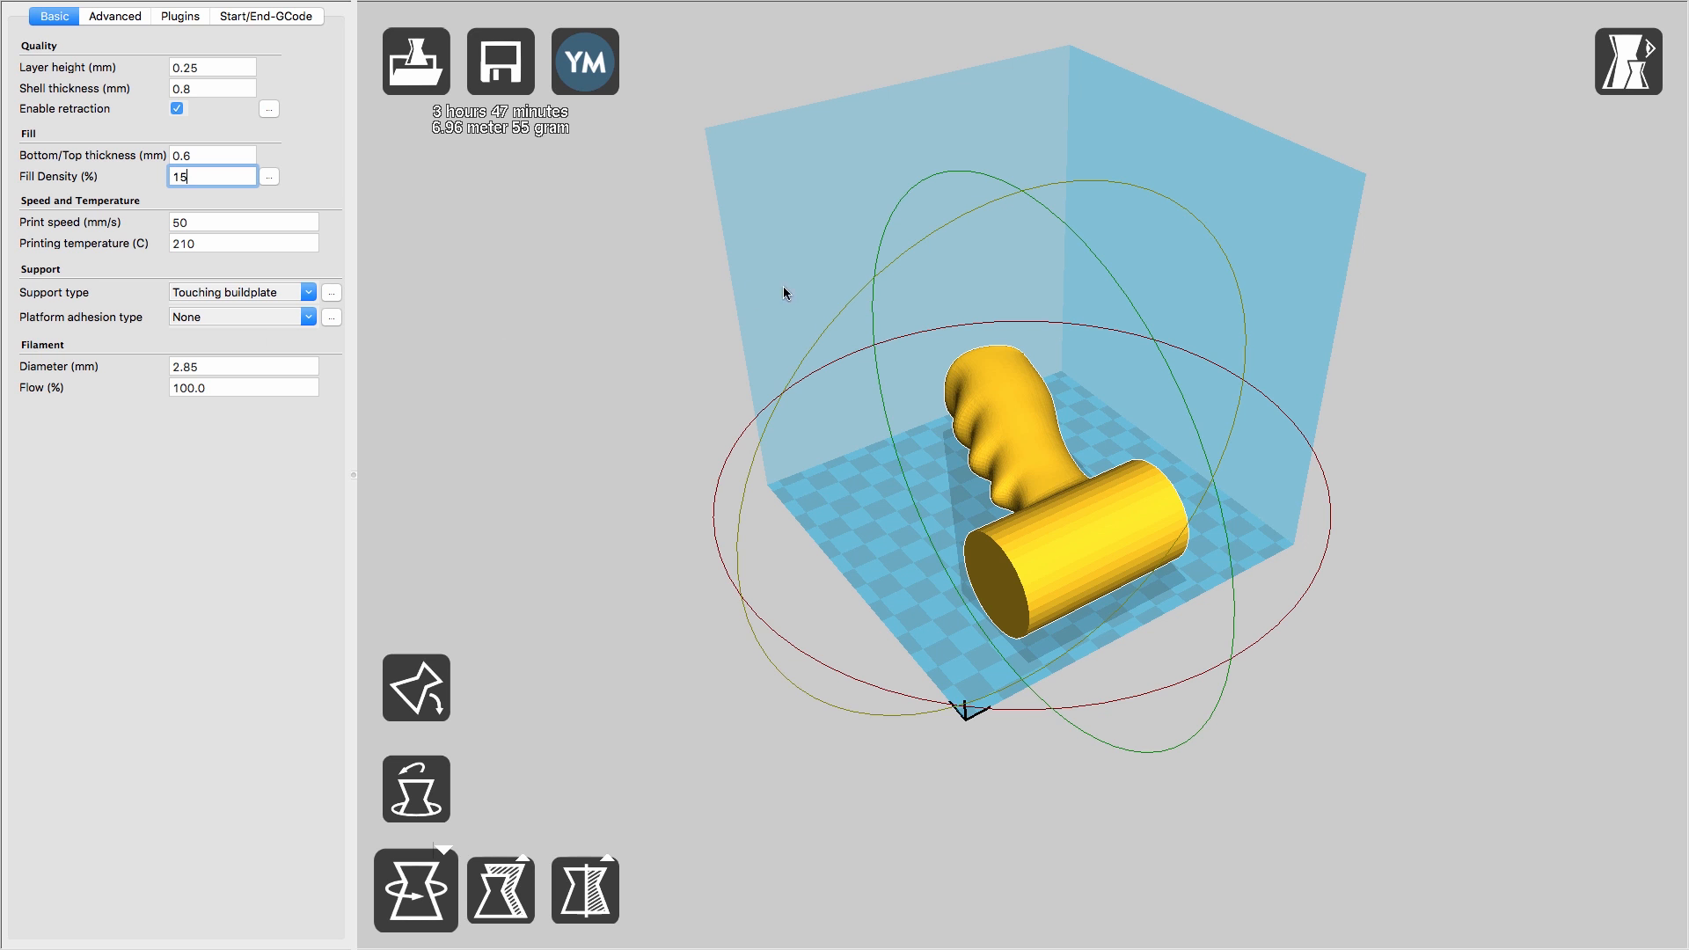
{"action": "left_click", "coordinate": [1630, 61]}
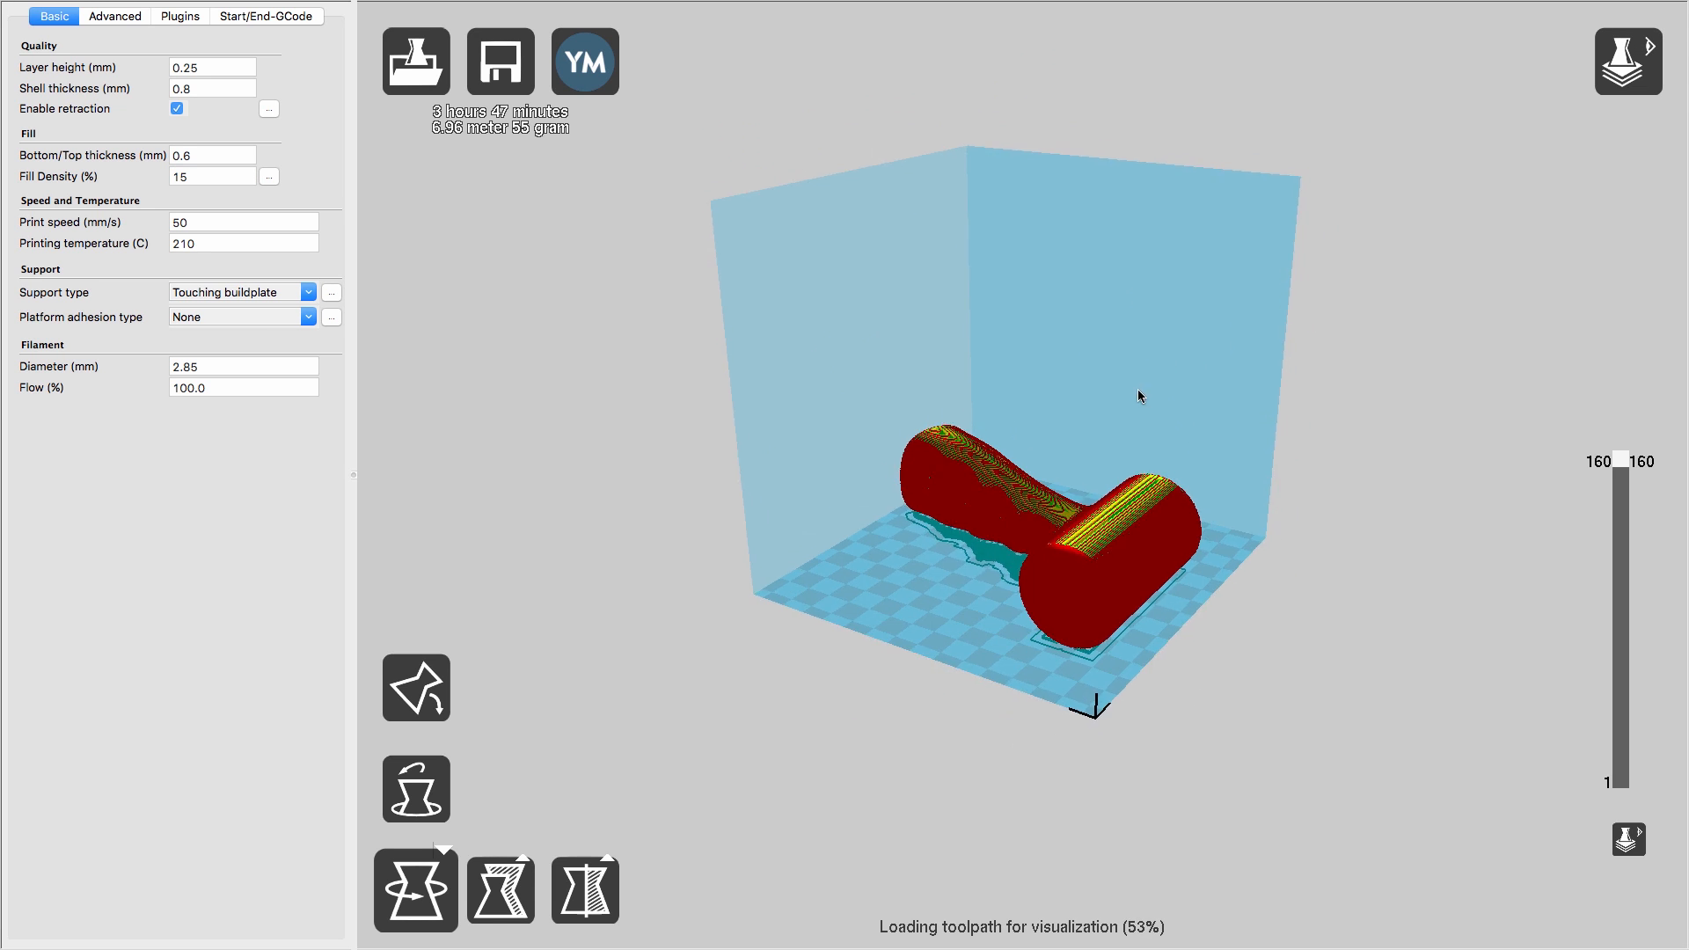
- Set fill density to 5%, preview the higher layers, and save the toolpath to the Desktop
{"action": "type", "text": "10"}
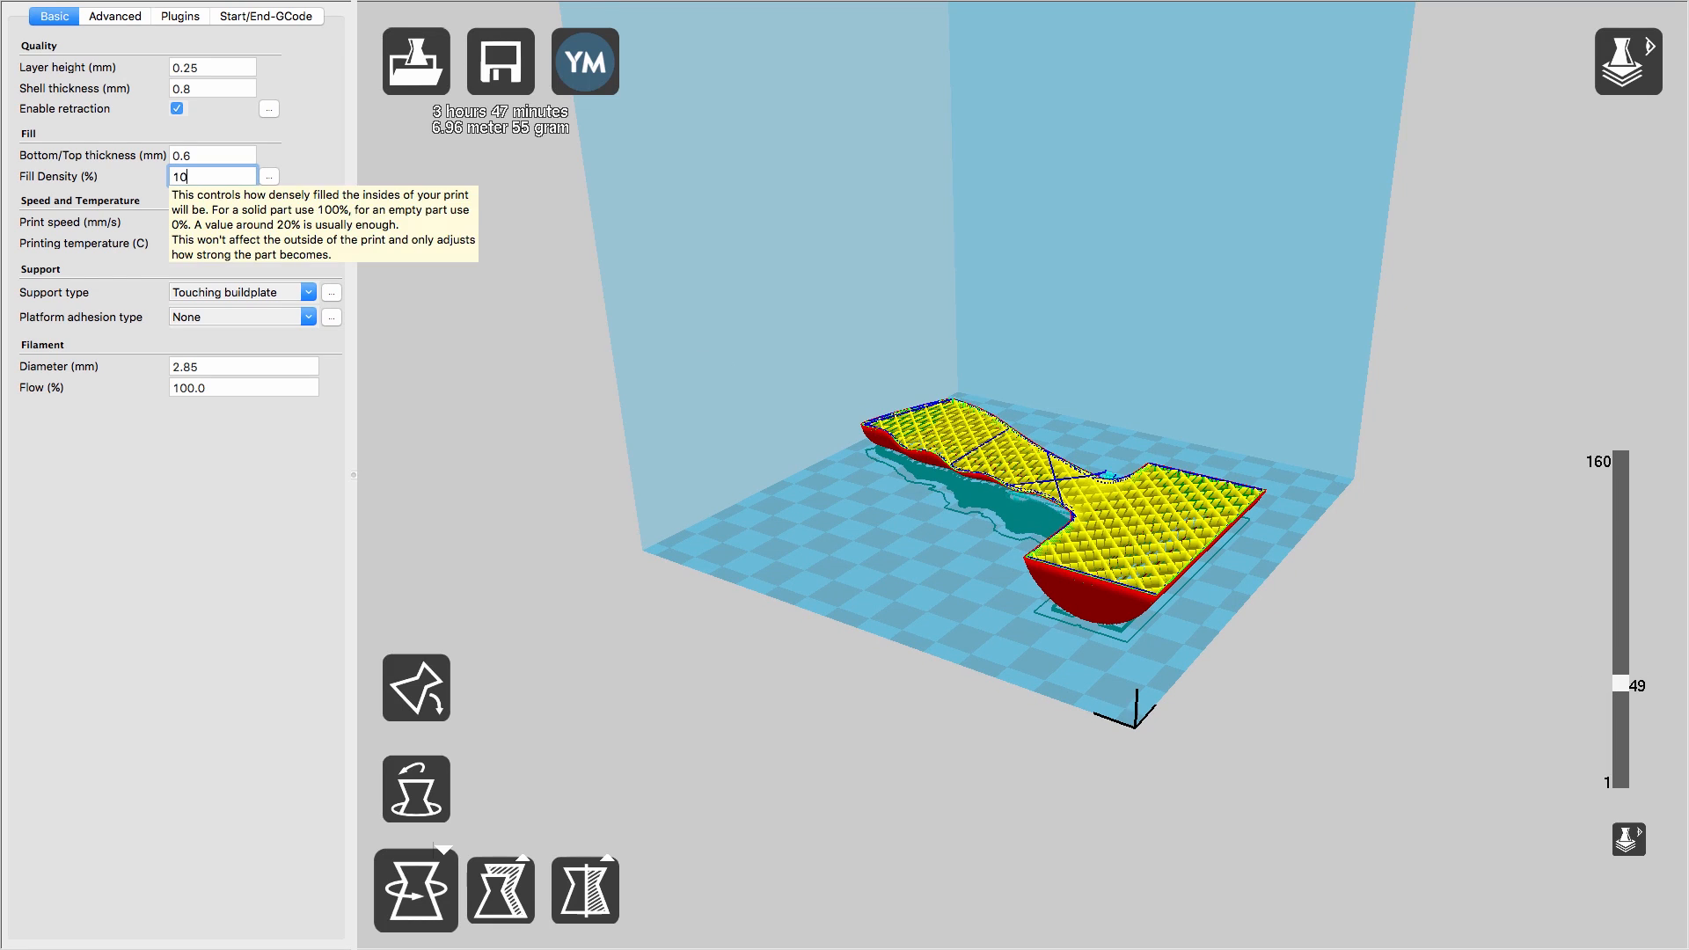
{"action": "type", "text": "5"}
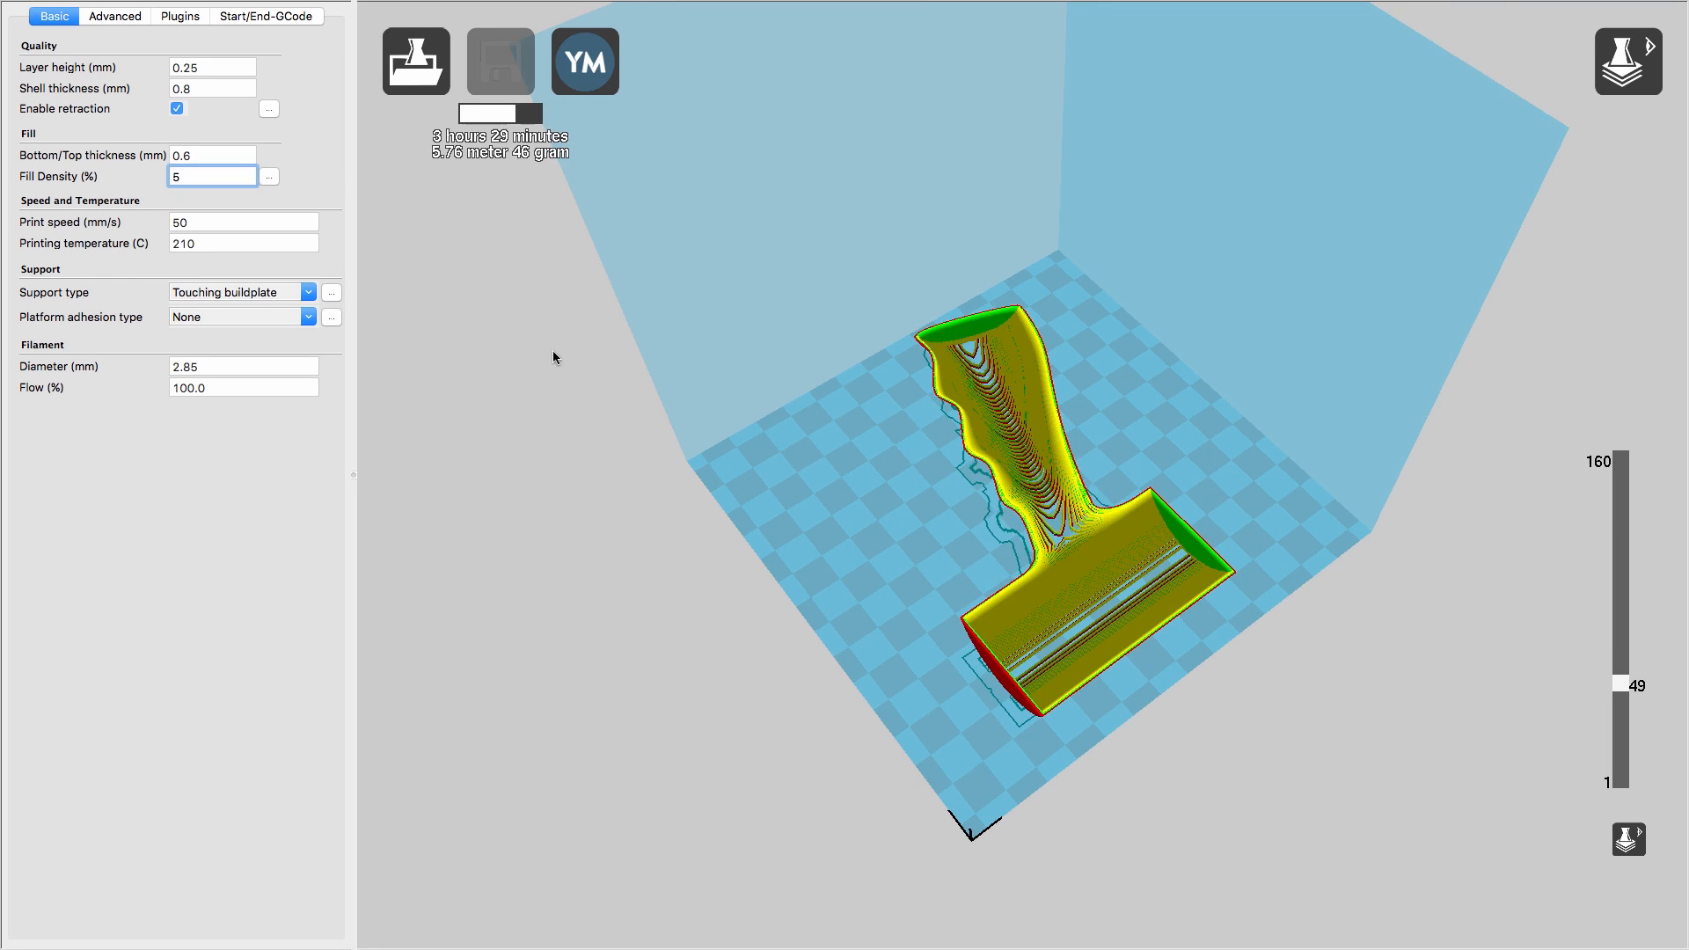
{"action": "left_click_drag", "start_coordinate": [1628, 681], "coordinate": [1628, 476]}
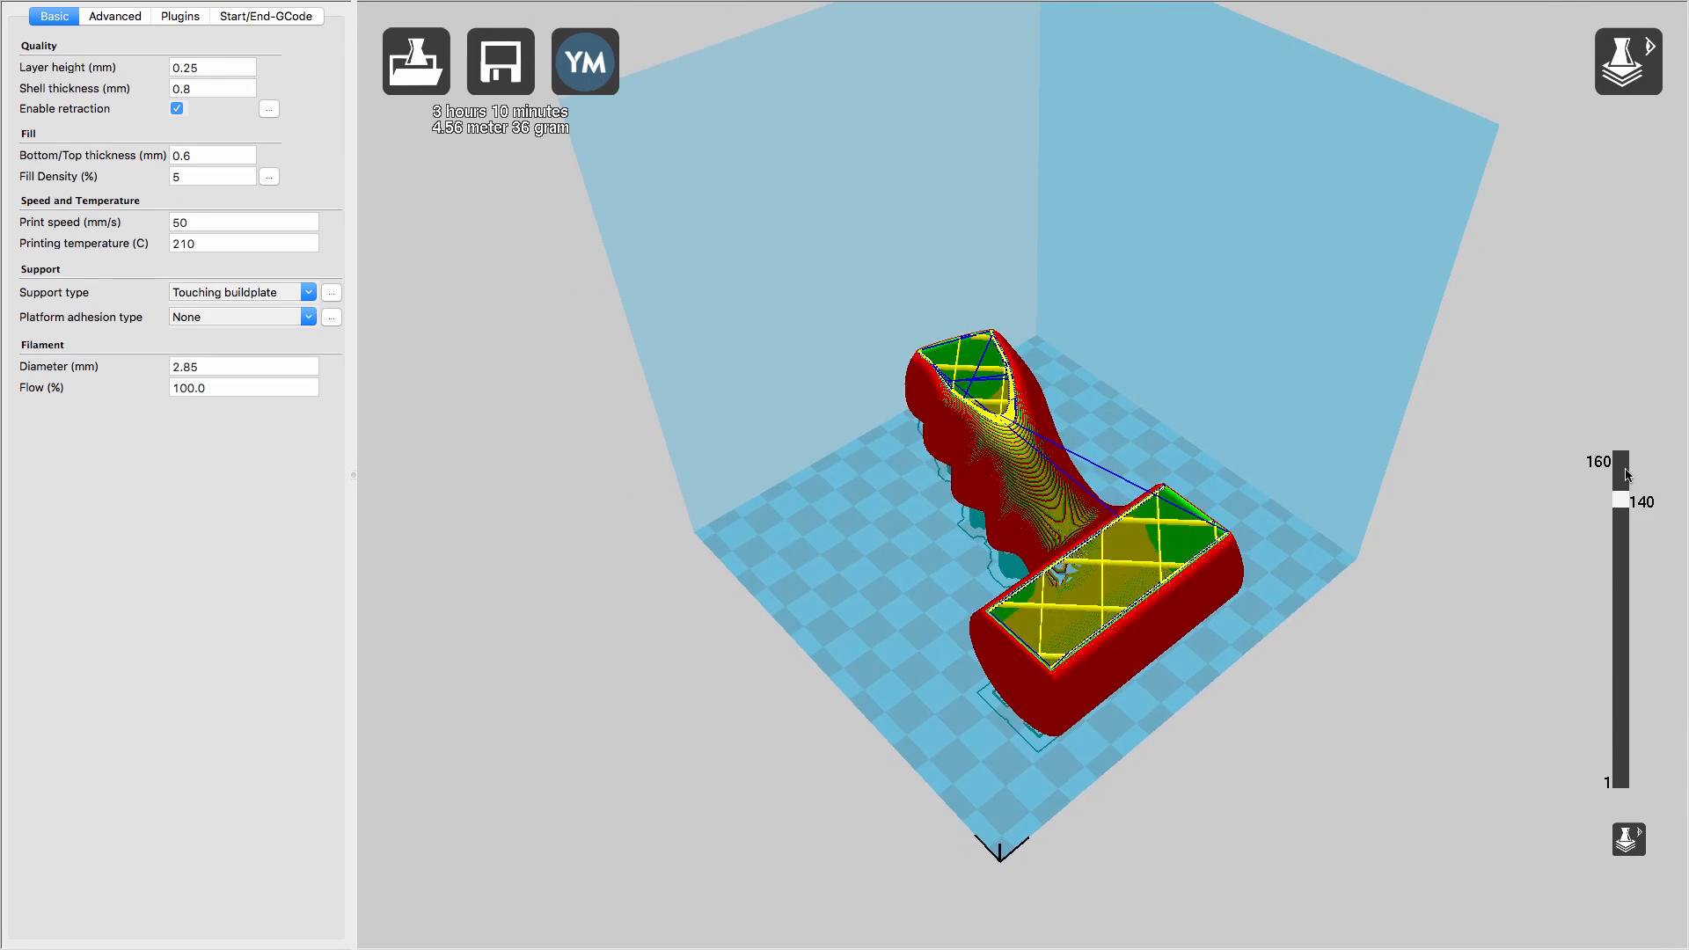
{"action": "left_click", "coordinate": [499, 61]}
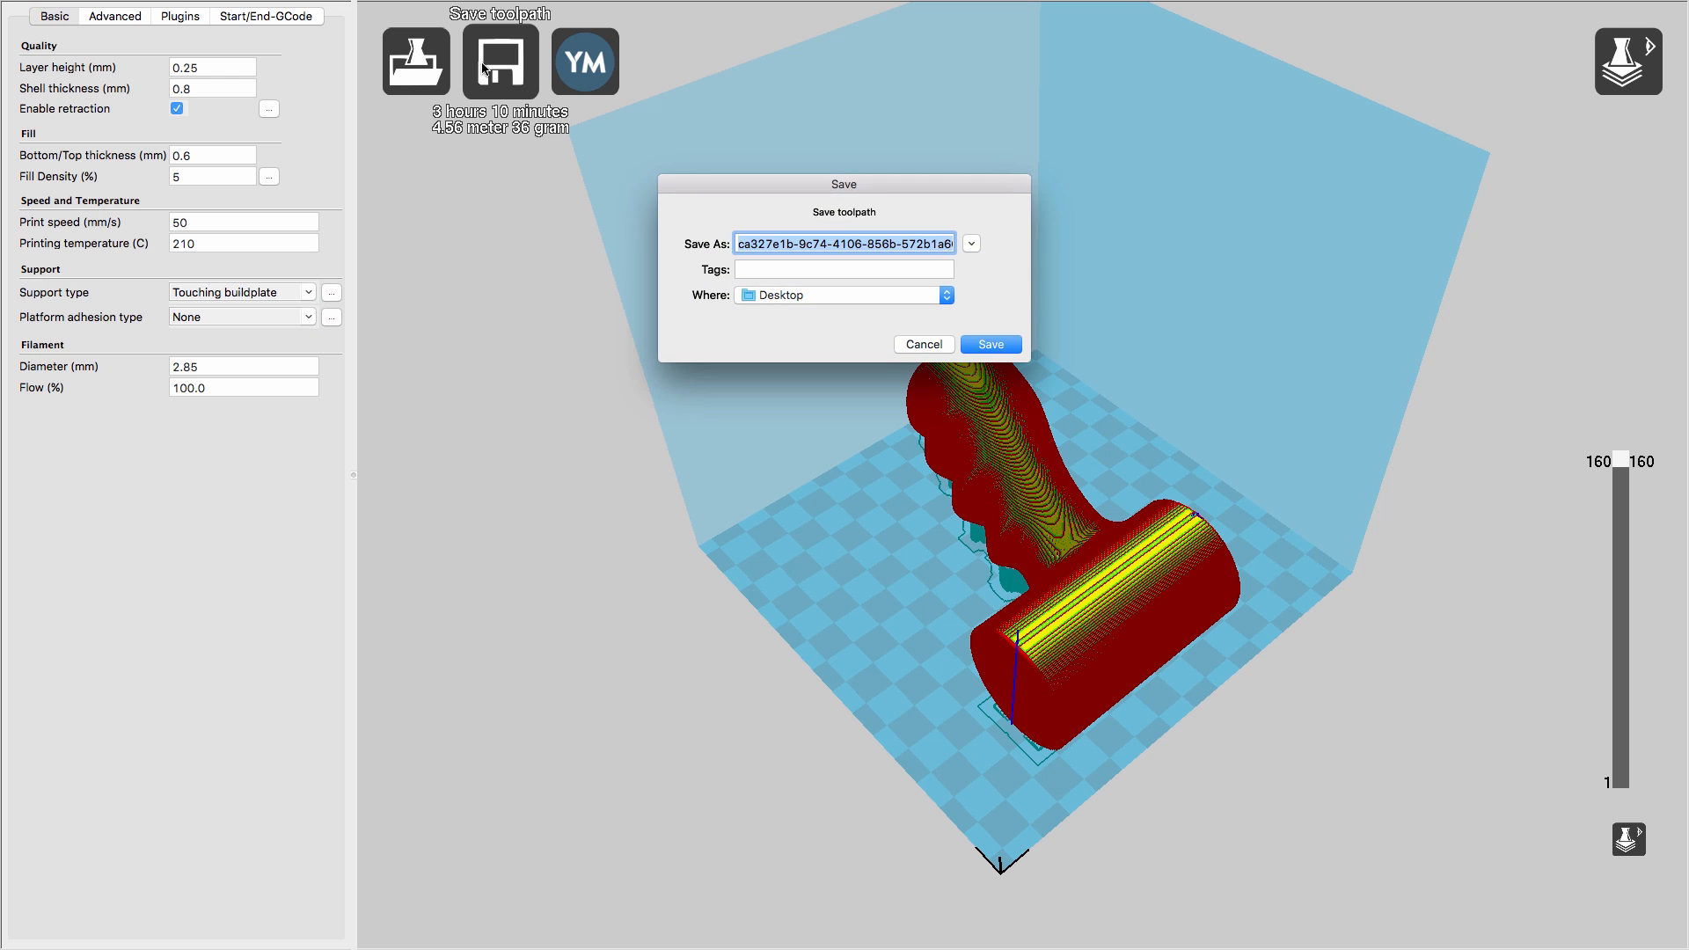
{"action": "left_click", "coordinate": [989, 344]}
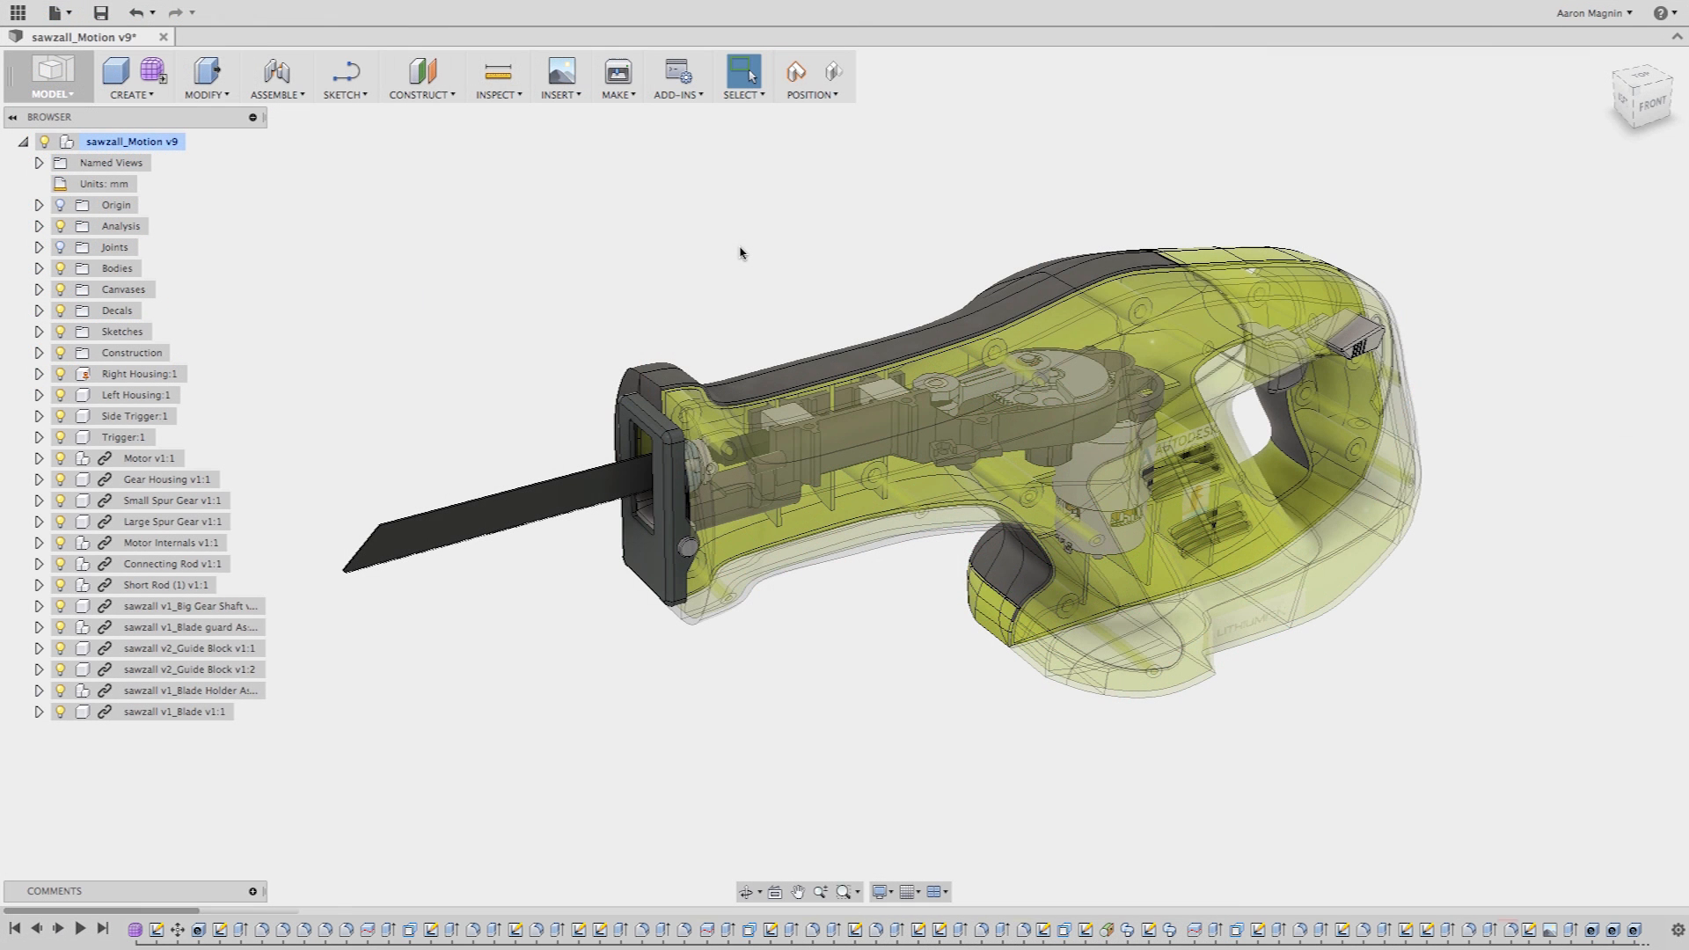
{"action": "mouse_move", "coordinate": [442, 225]}
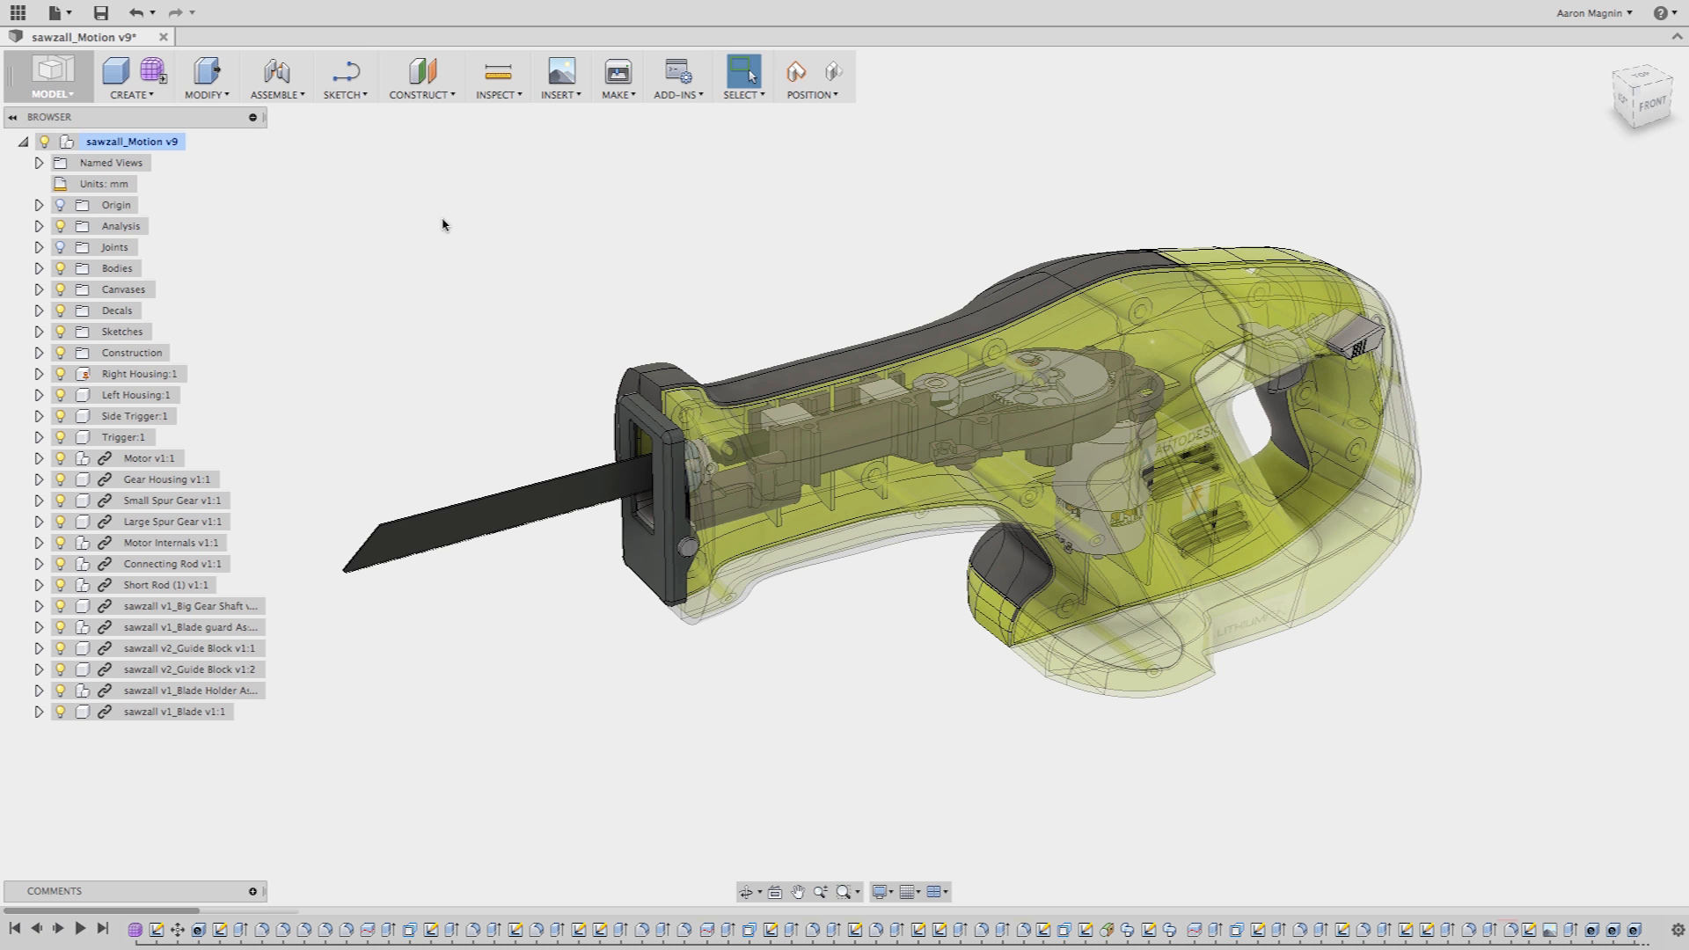
- Save the root saw component as a binary STL from its context menu
{"action": "right_click", "coordinate": [129, 140]}
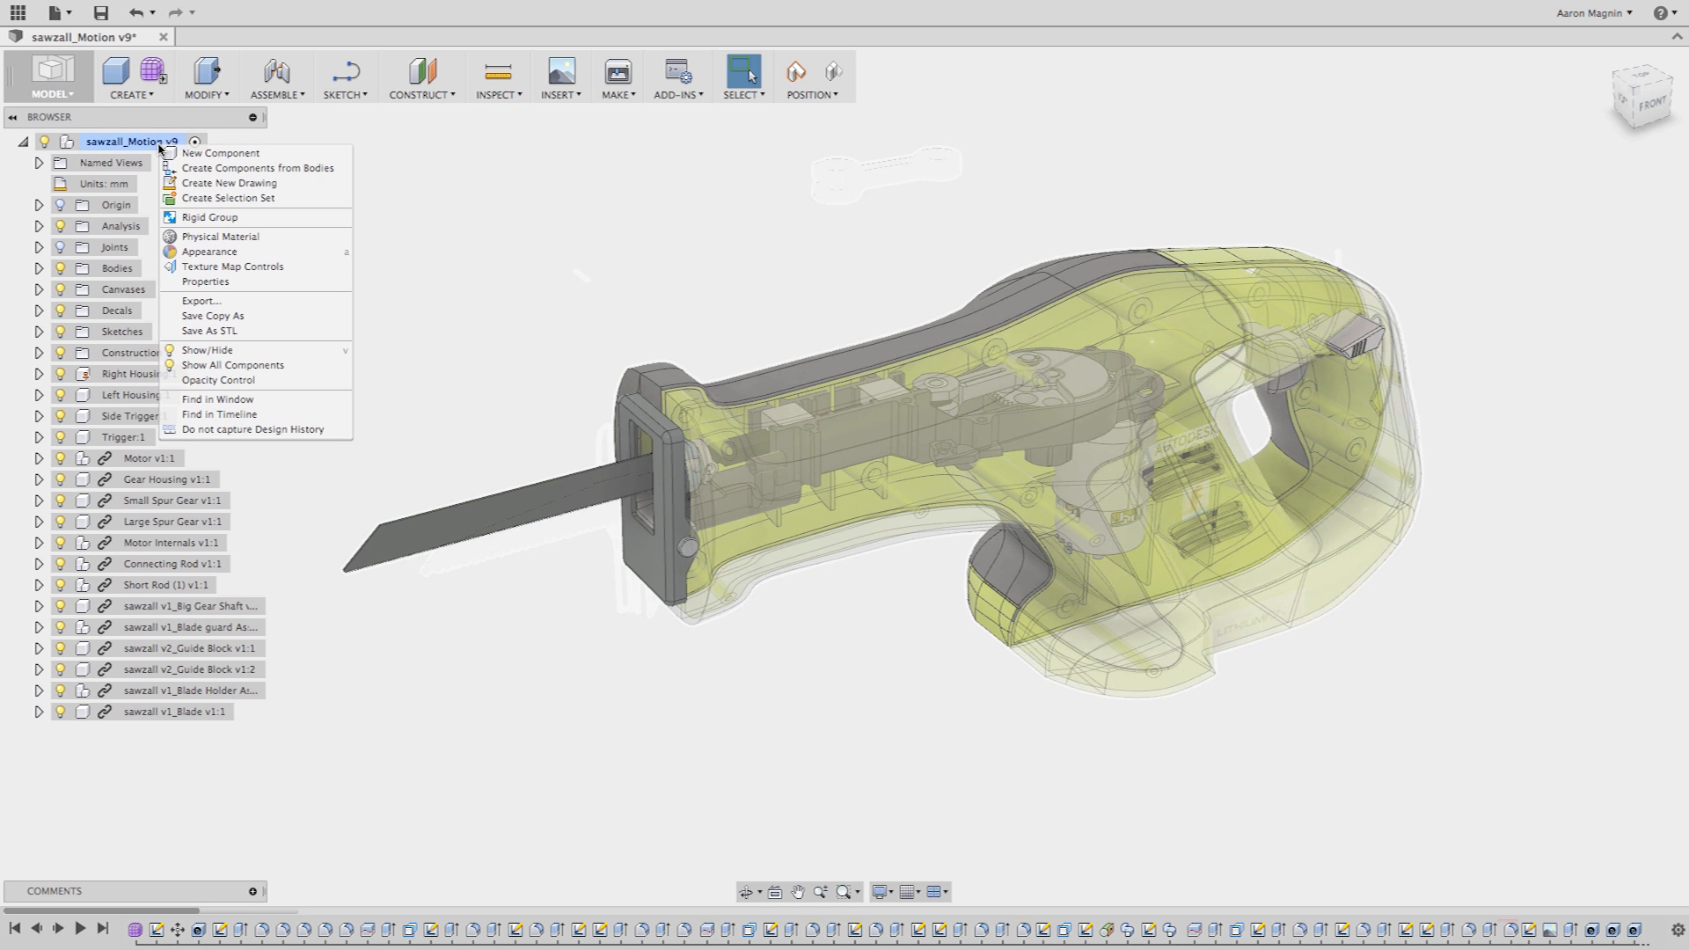
{"action": "mouse_move", "coordinate": [213, 316]}
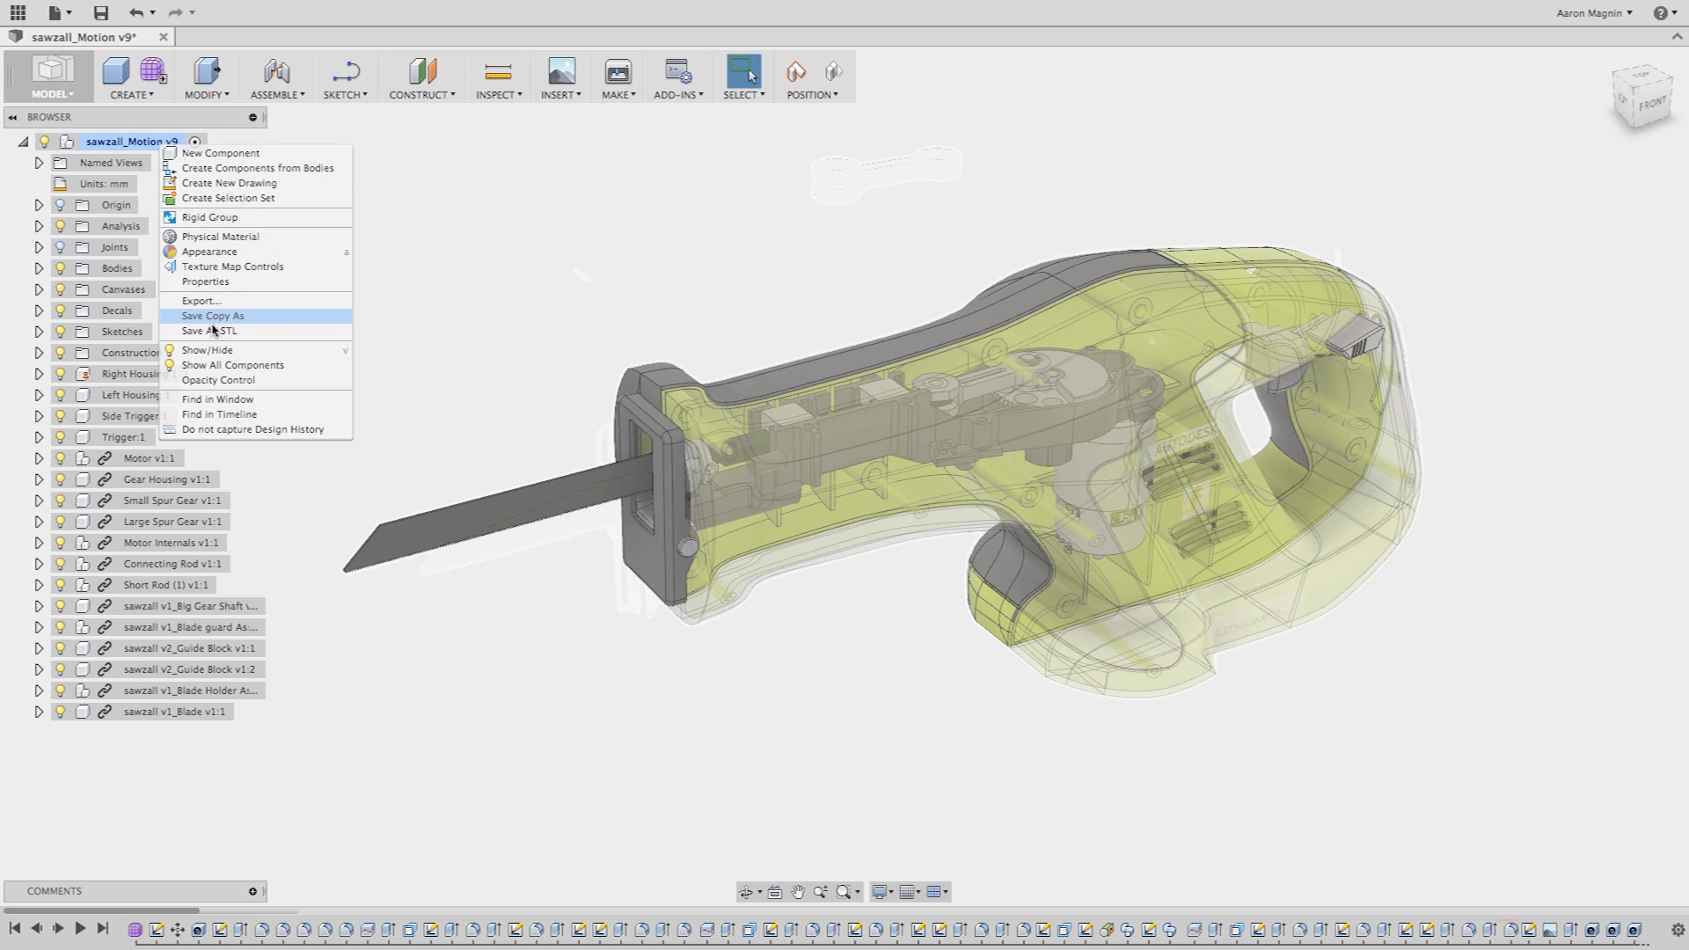
{"action": "left_click", "coordinate": [209, 331]}
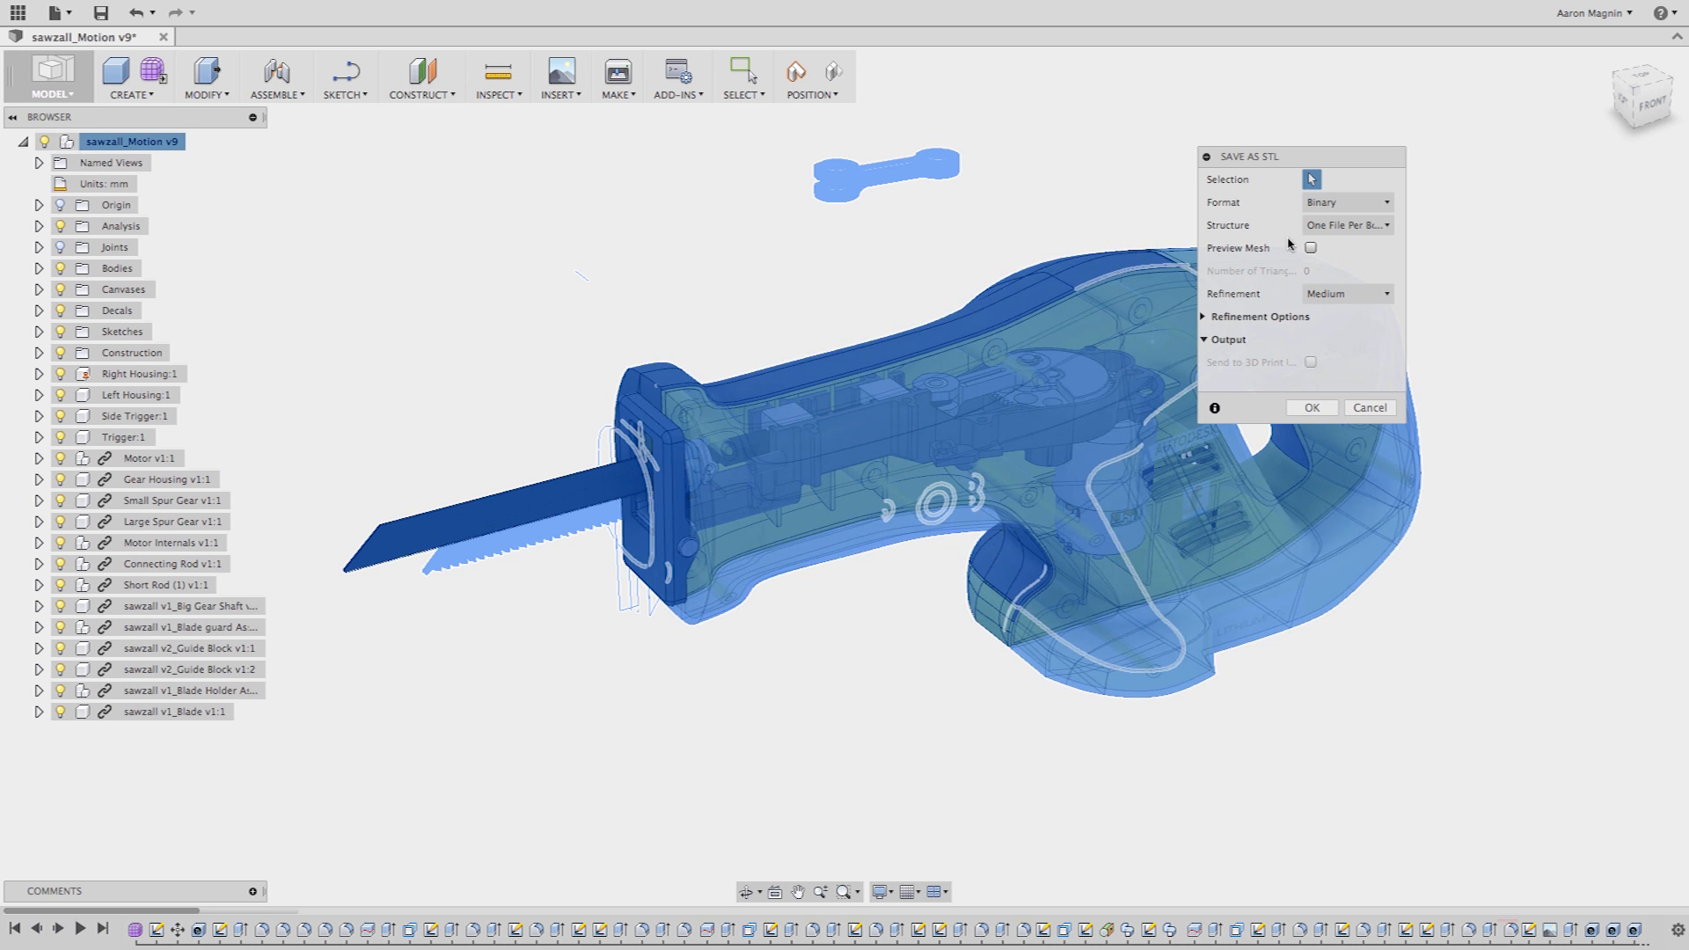
{"action": "left_click", "coordinate": [1344, 224]}
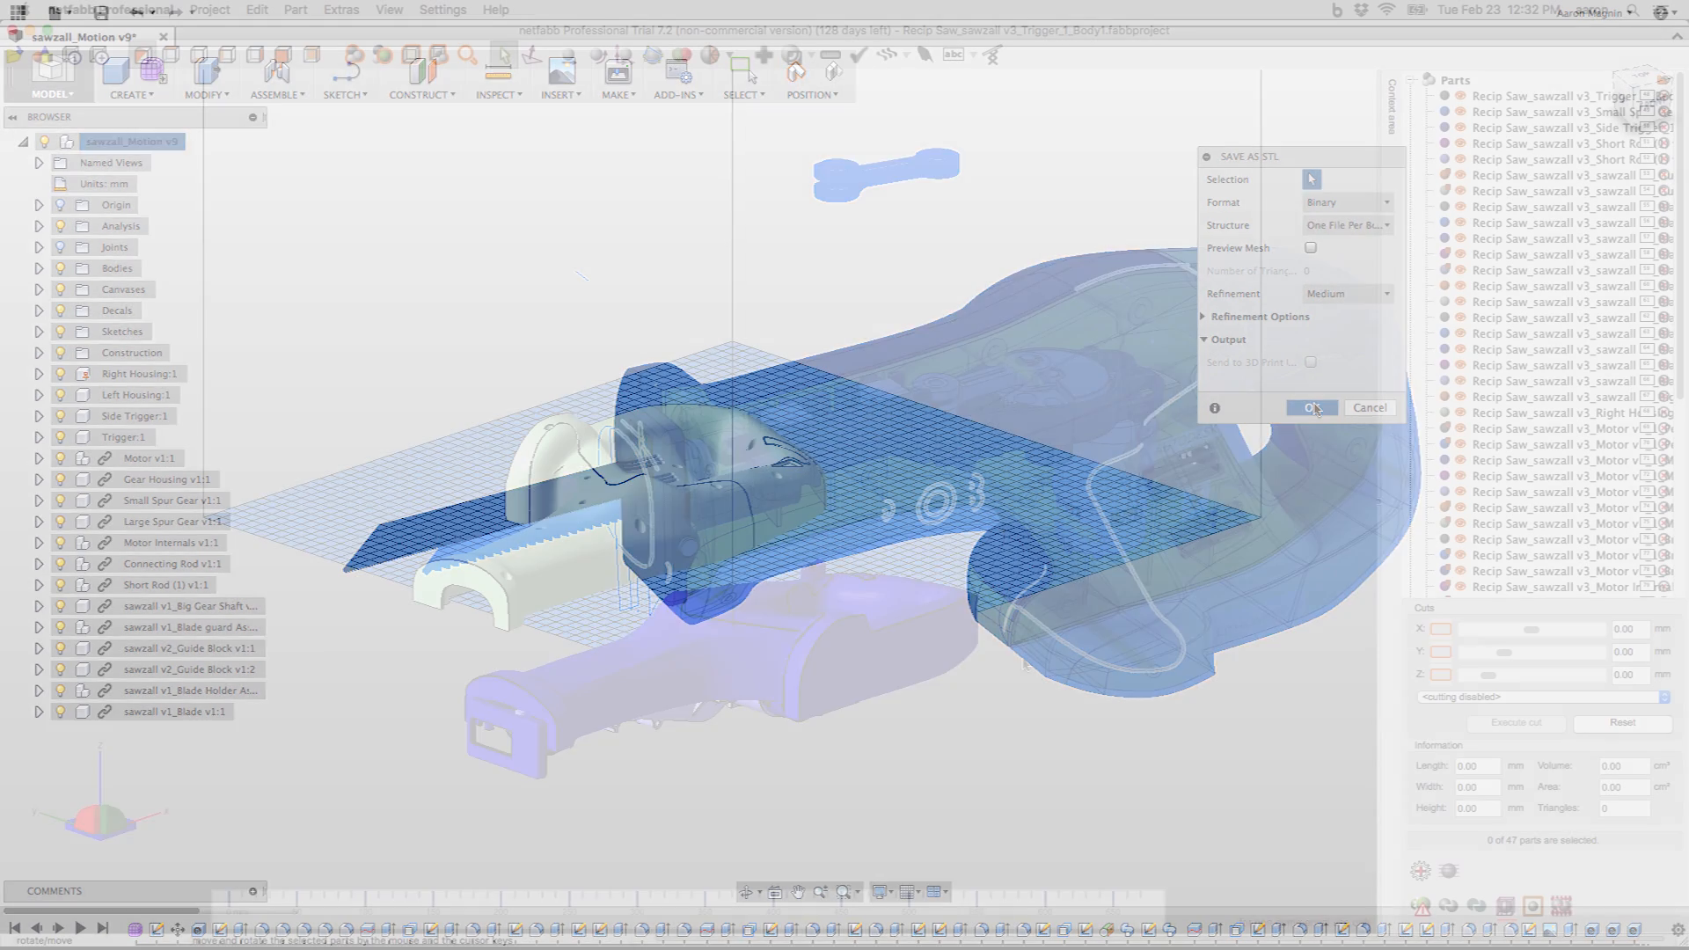
- Run the Monte Carlo Packer on the saw parts, rotating around Z only at very high quality
{"action": "left_click", "coordinate": [1311, 407]}
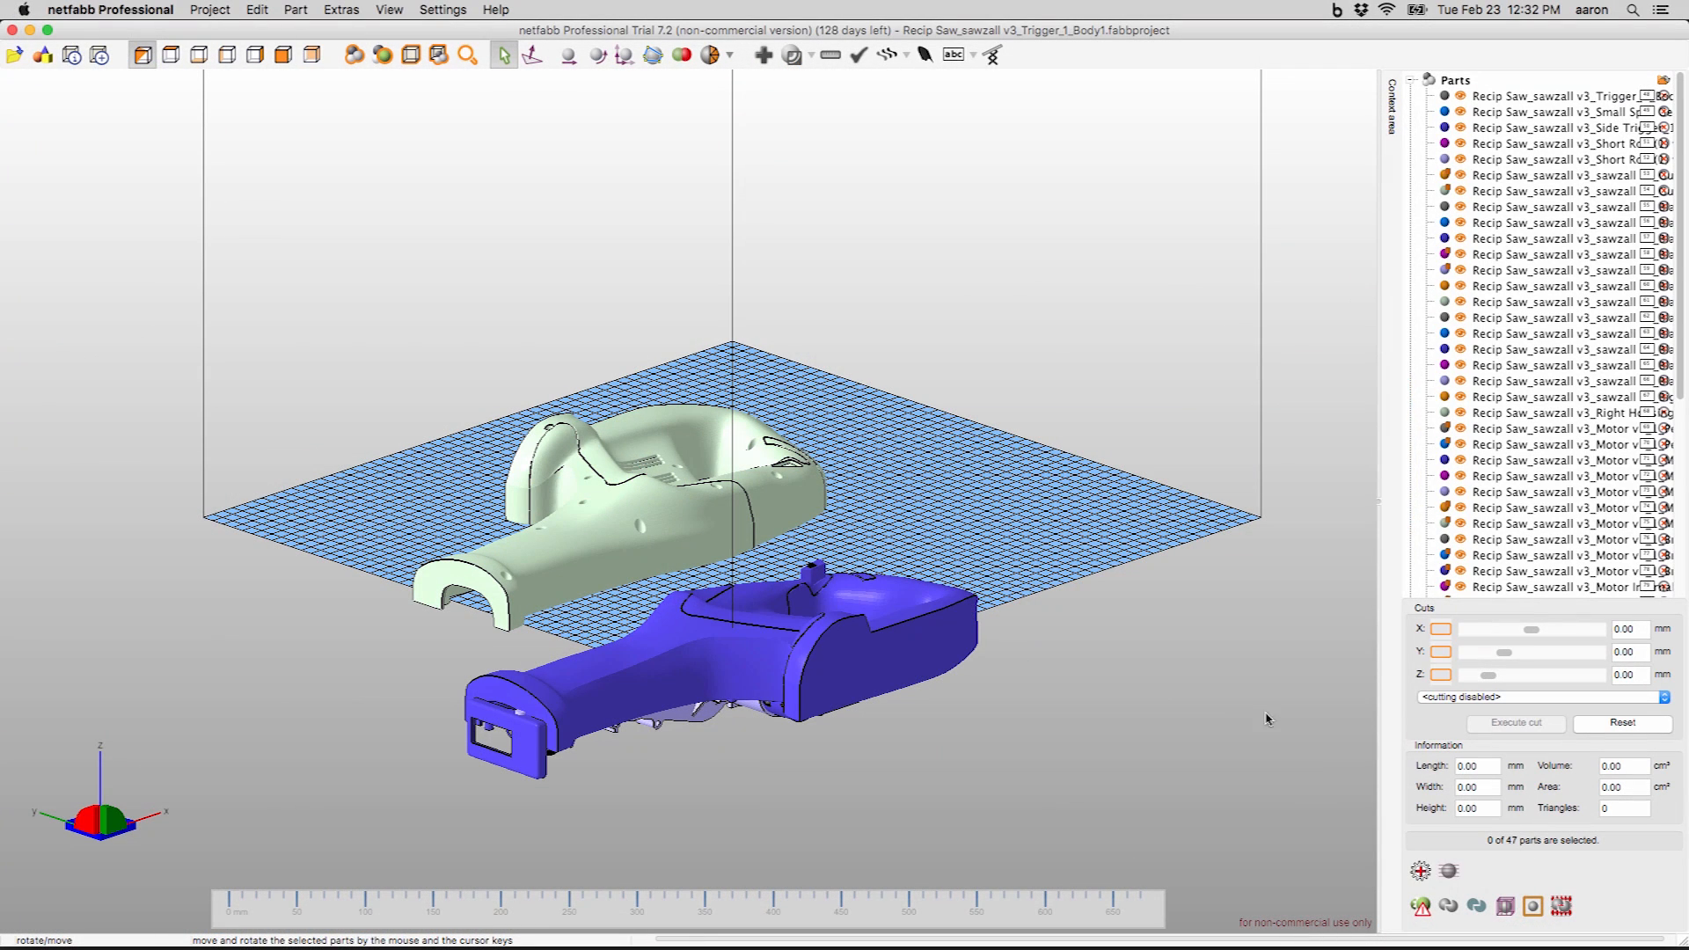
{"action": "left_click", "coordinate": [1561, 907]}
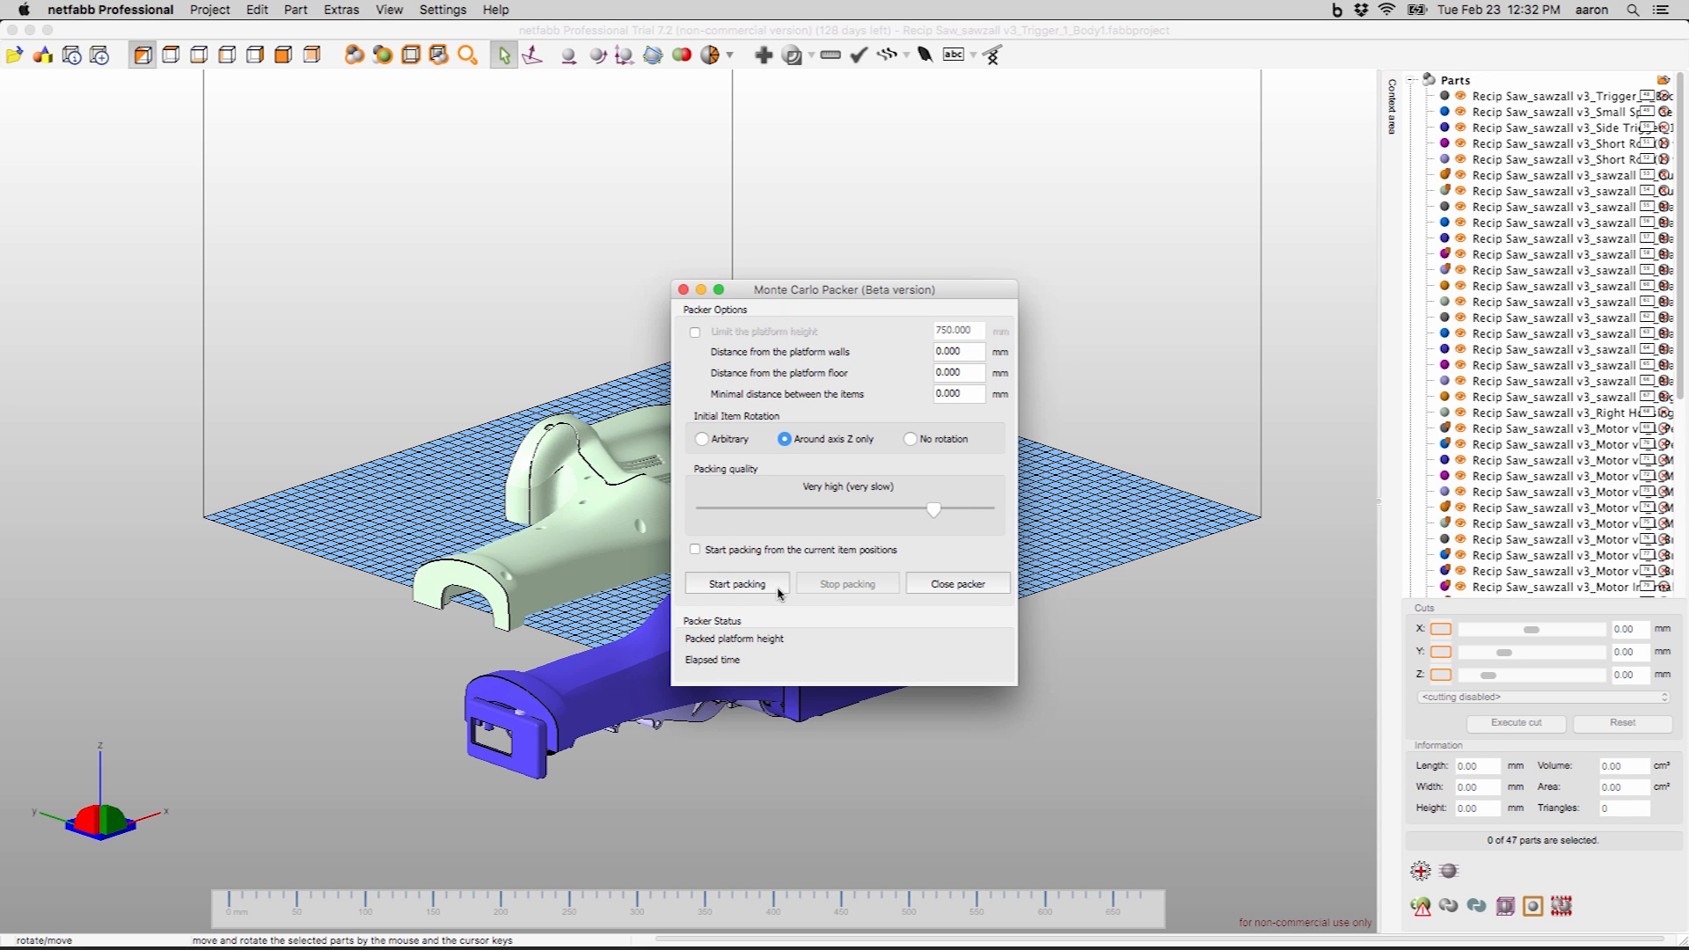
{"action": "left_click", "coordinate": [738, 582]}
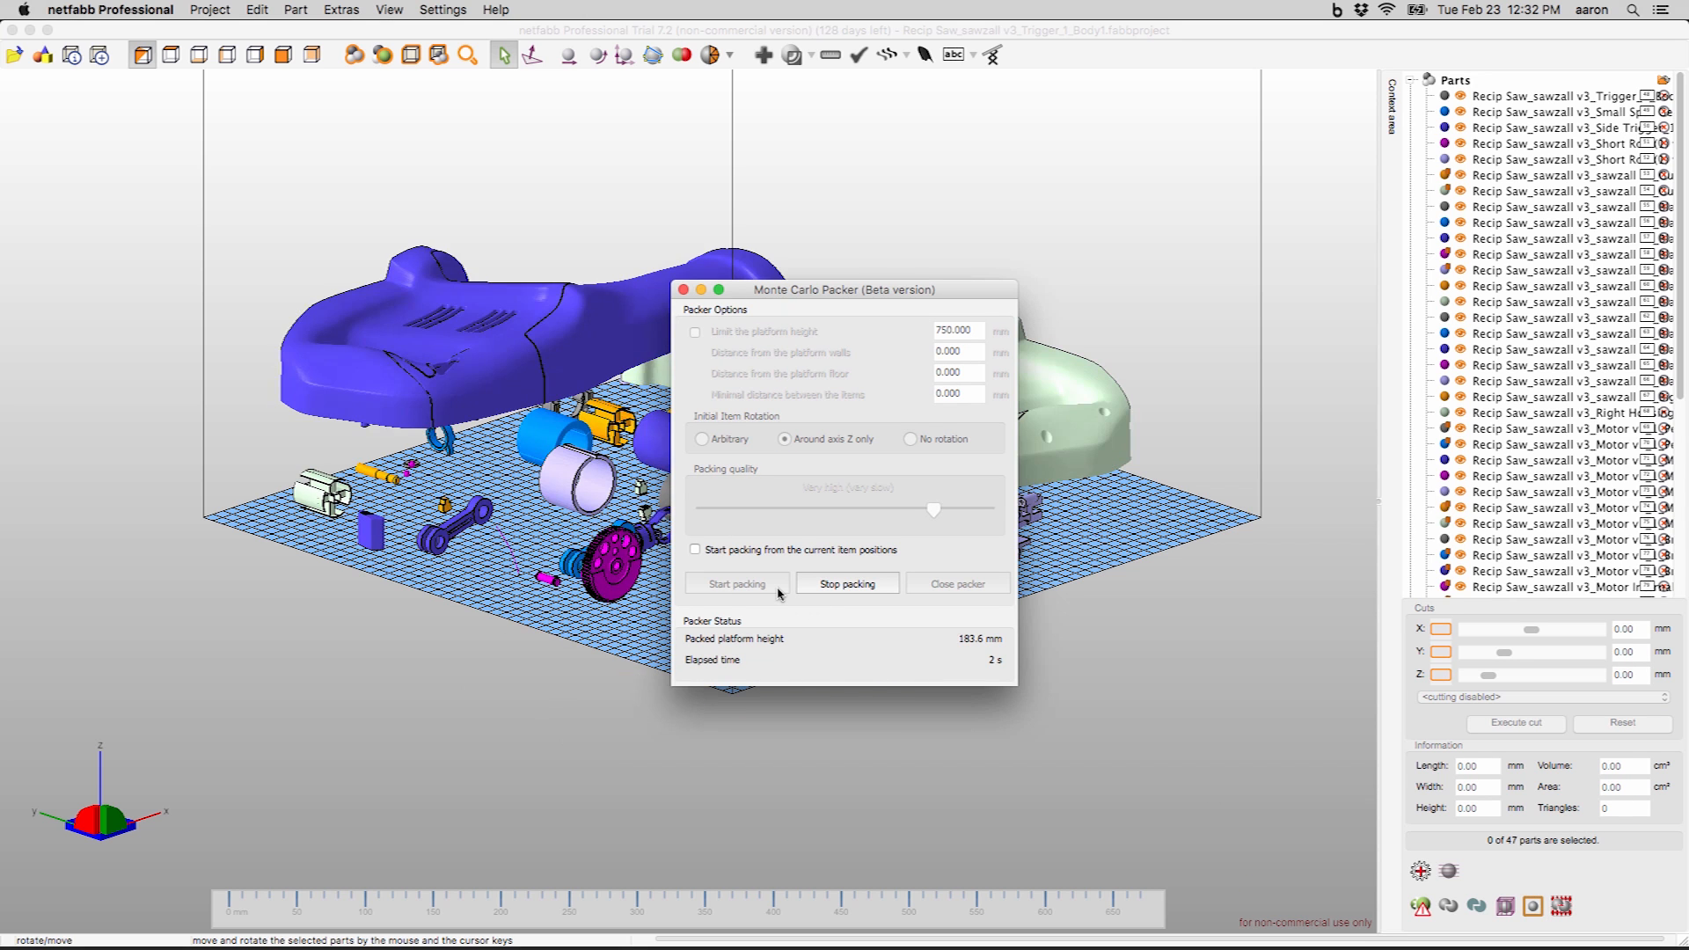
{"action": "left_click", "coordinate": [737, 584]}
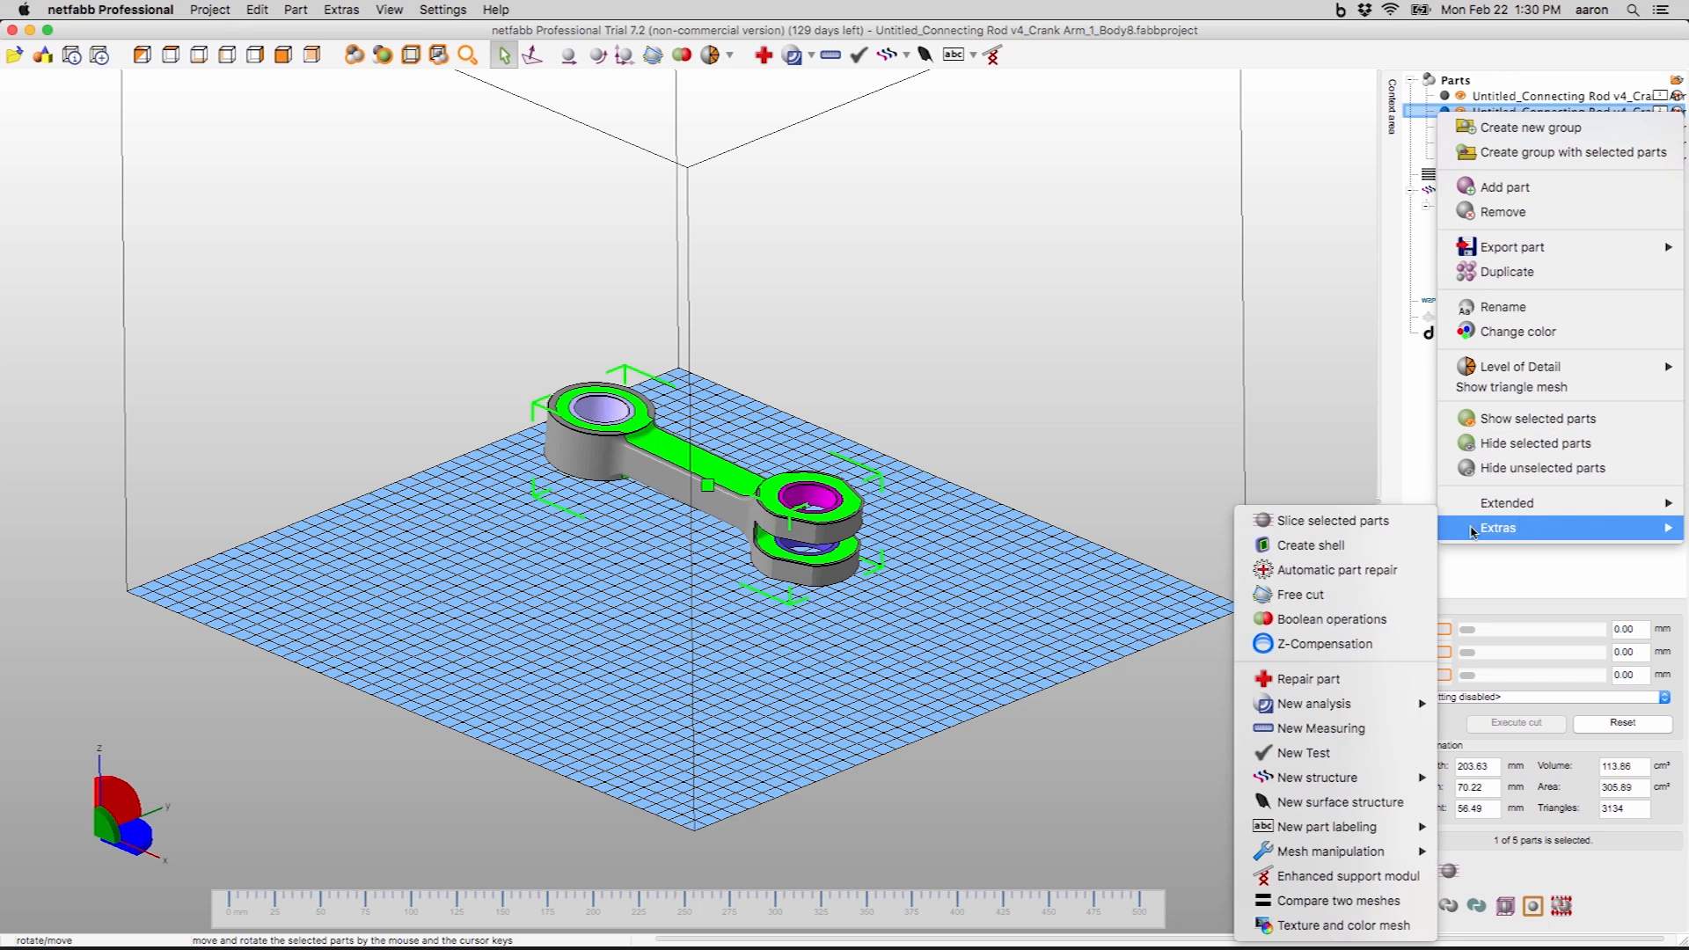
{"action": "mouse_move", "coordinate": [1314, 777]}
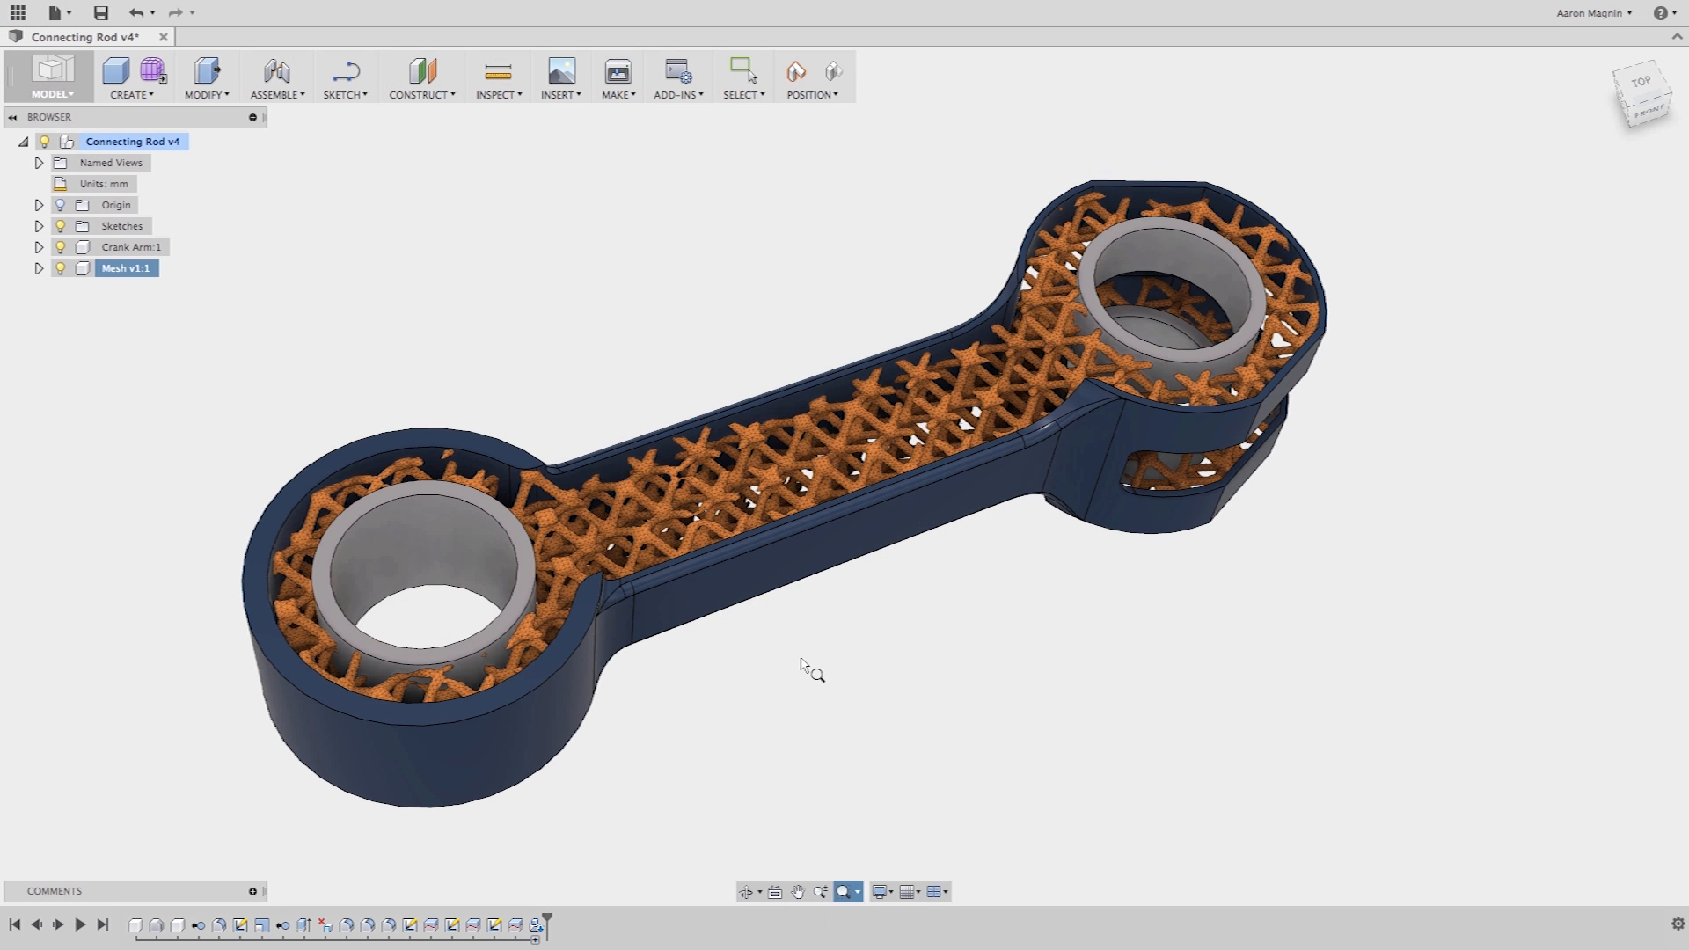
- Zoom in on the orange lattice infill inside the connecting rod's blue shell
{"action": "left_click_drag", "start_coordinate": [390, 391], "coordinate": [813, 671]}
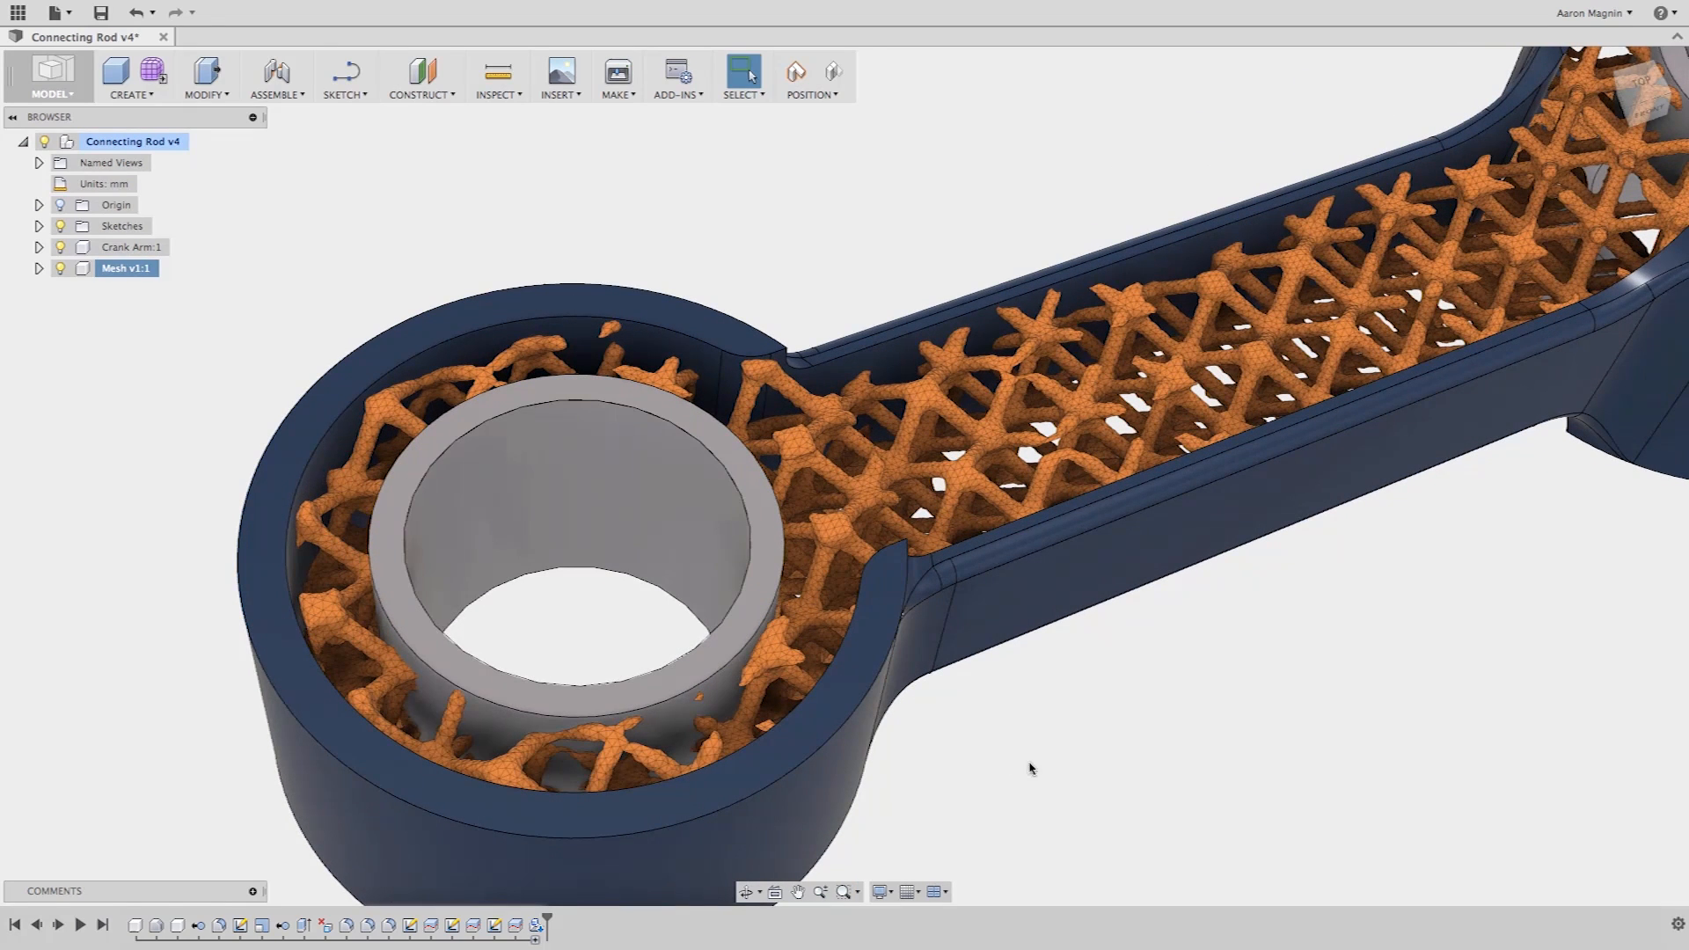
{"action": "mouse_move", "coordinate": [1095, 779]}
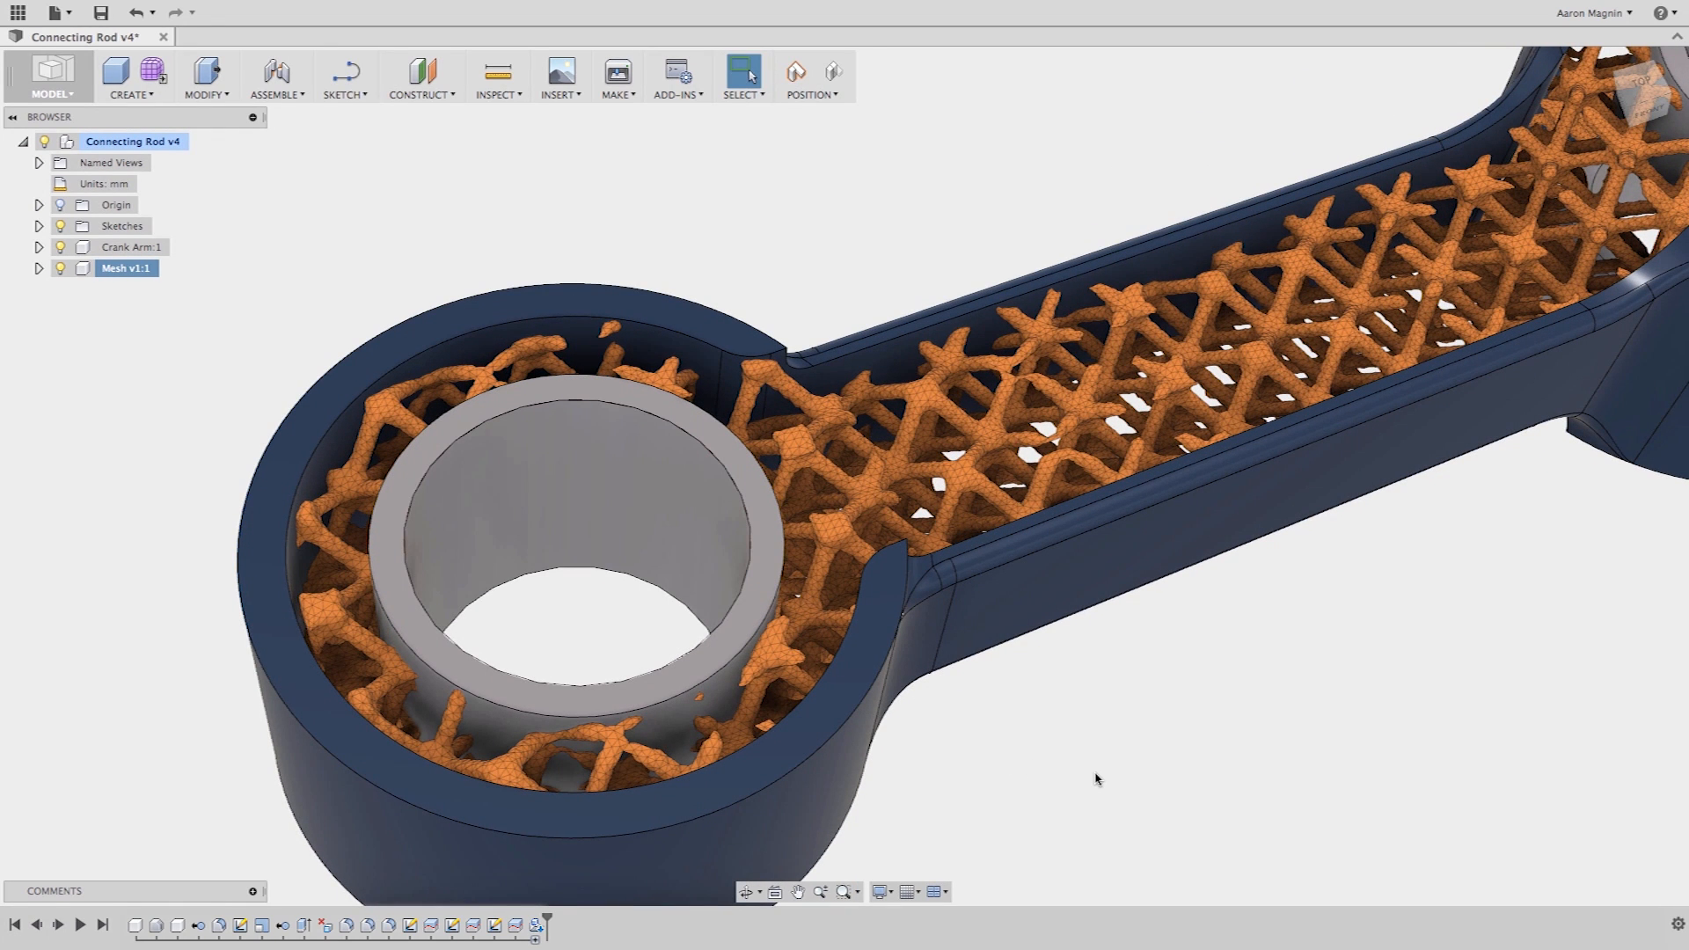
{"action": "mouse_move", "coordinate": [1084, 710]}
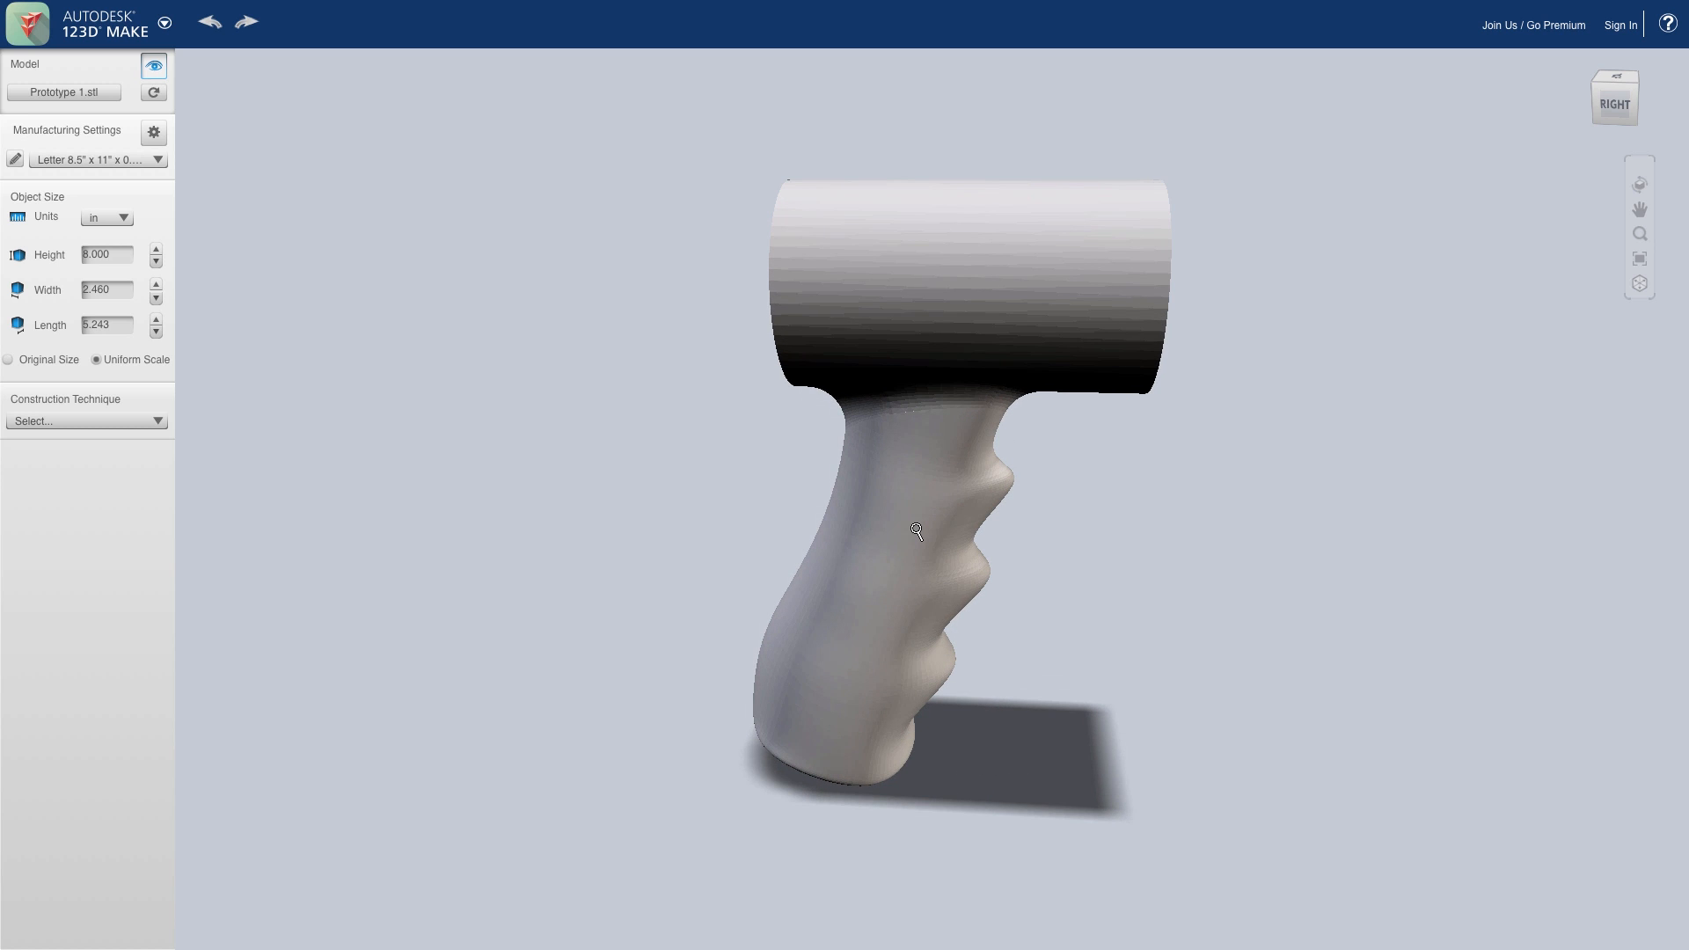
- Try interlocked slices and folded panels, then settle on Stacked Slices for the handle
{"action": "left_click", "coordinate": [86, 421]}
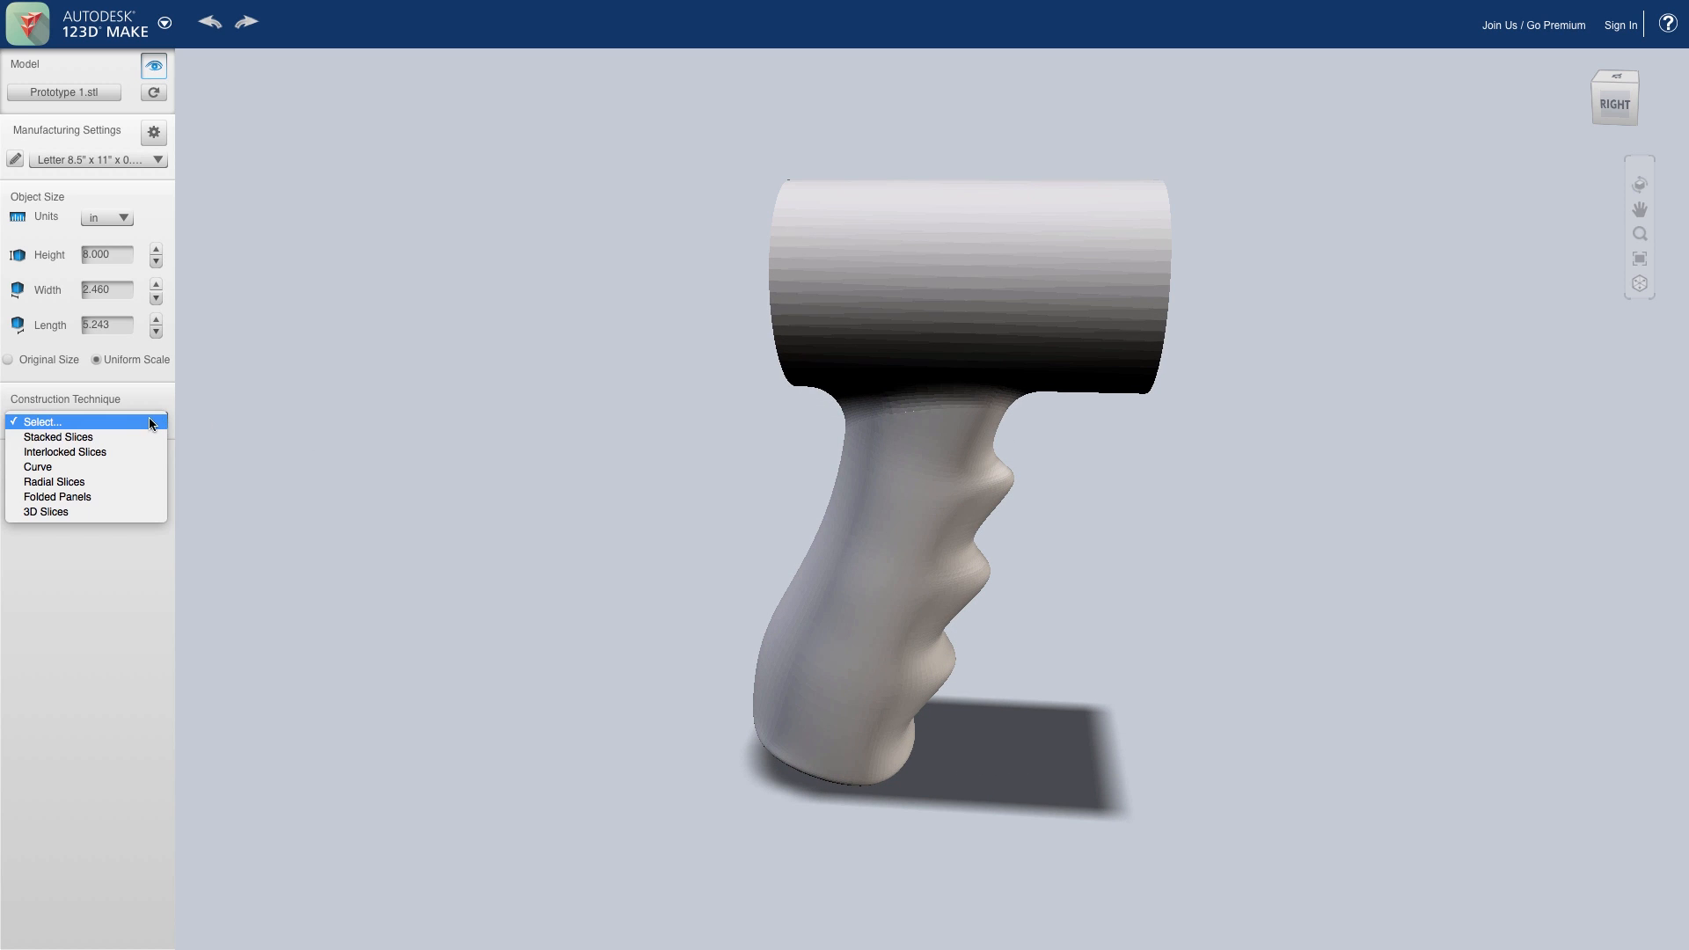
{"action": "left_click", "coordinate": [58, 436]}
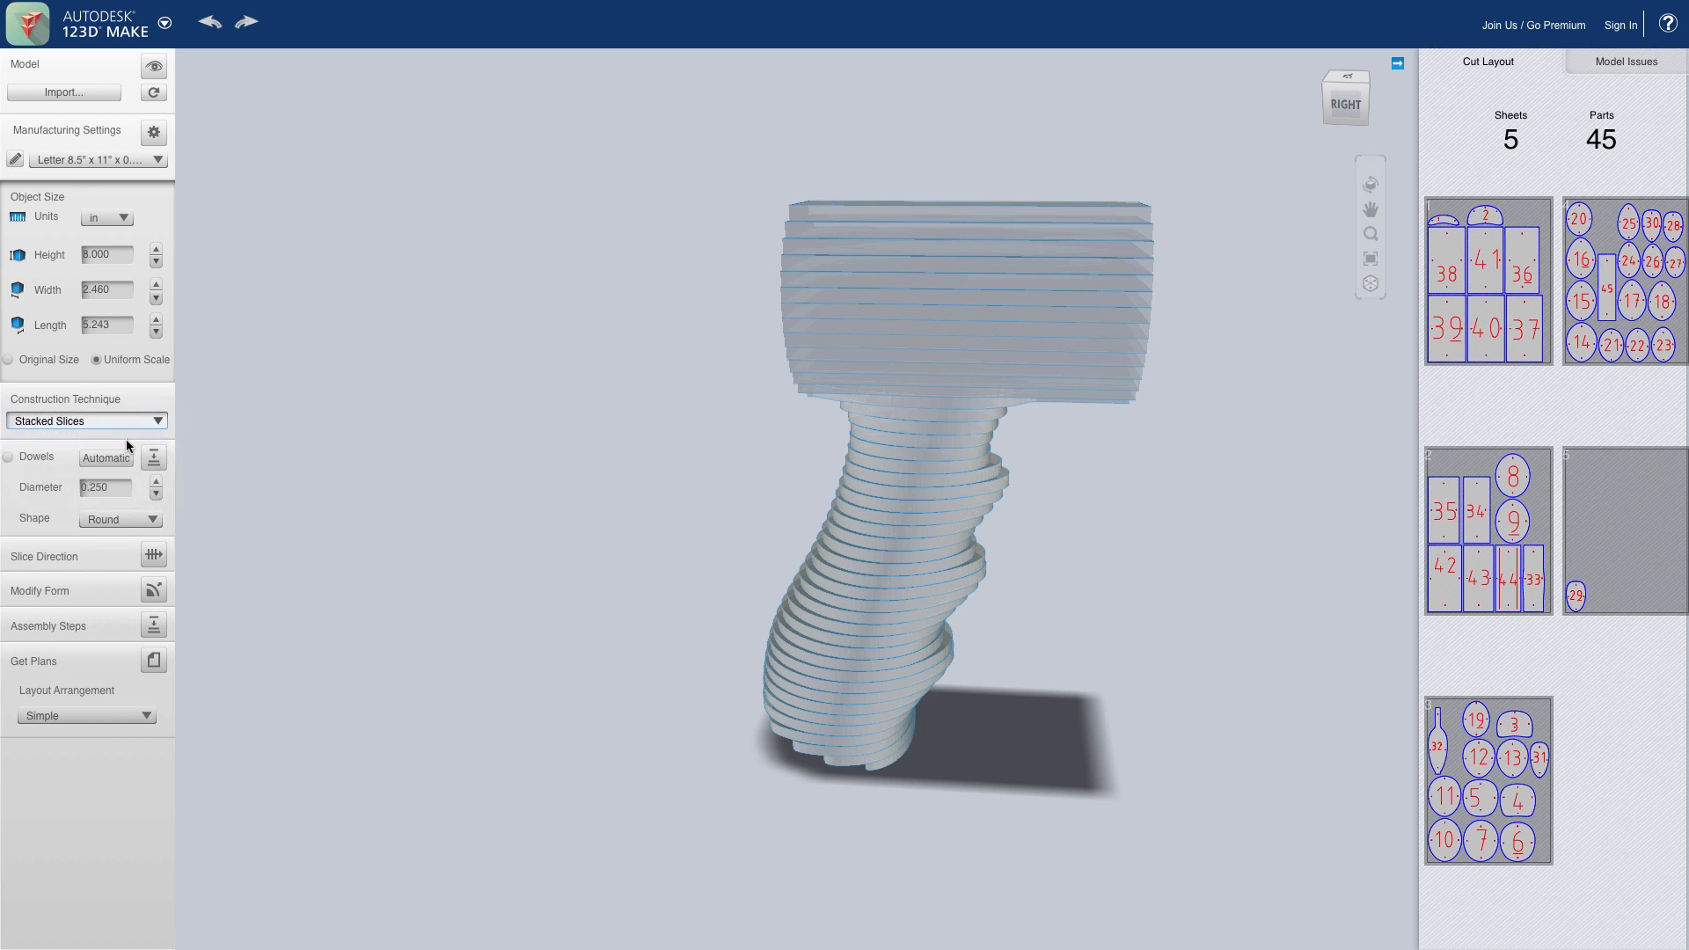
{"action": "left_click", "coordinate": [85, 421]}
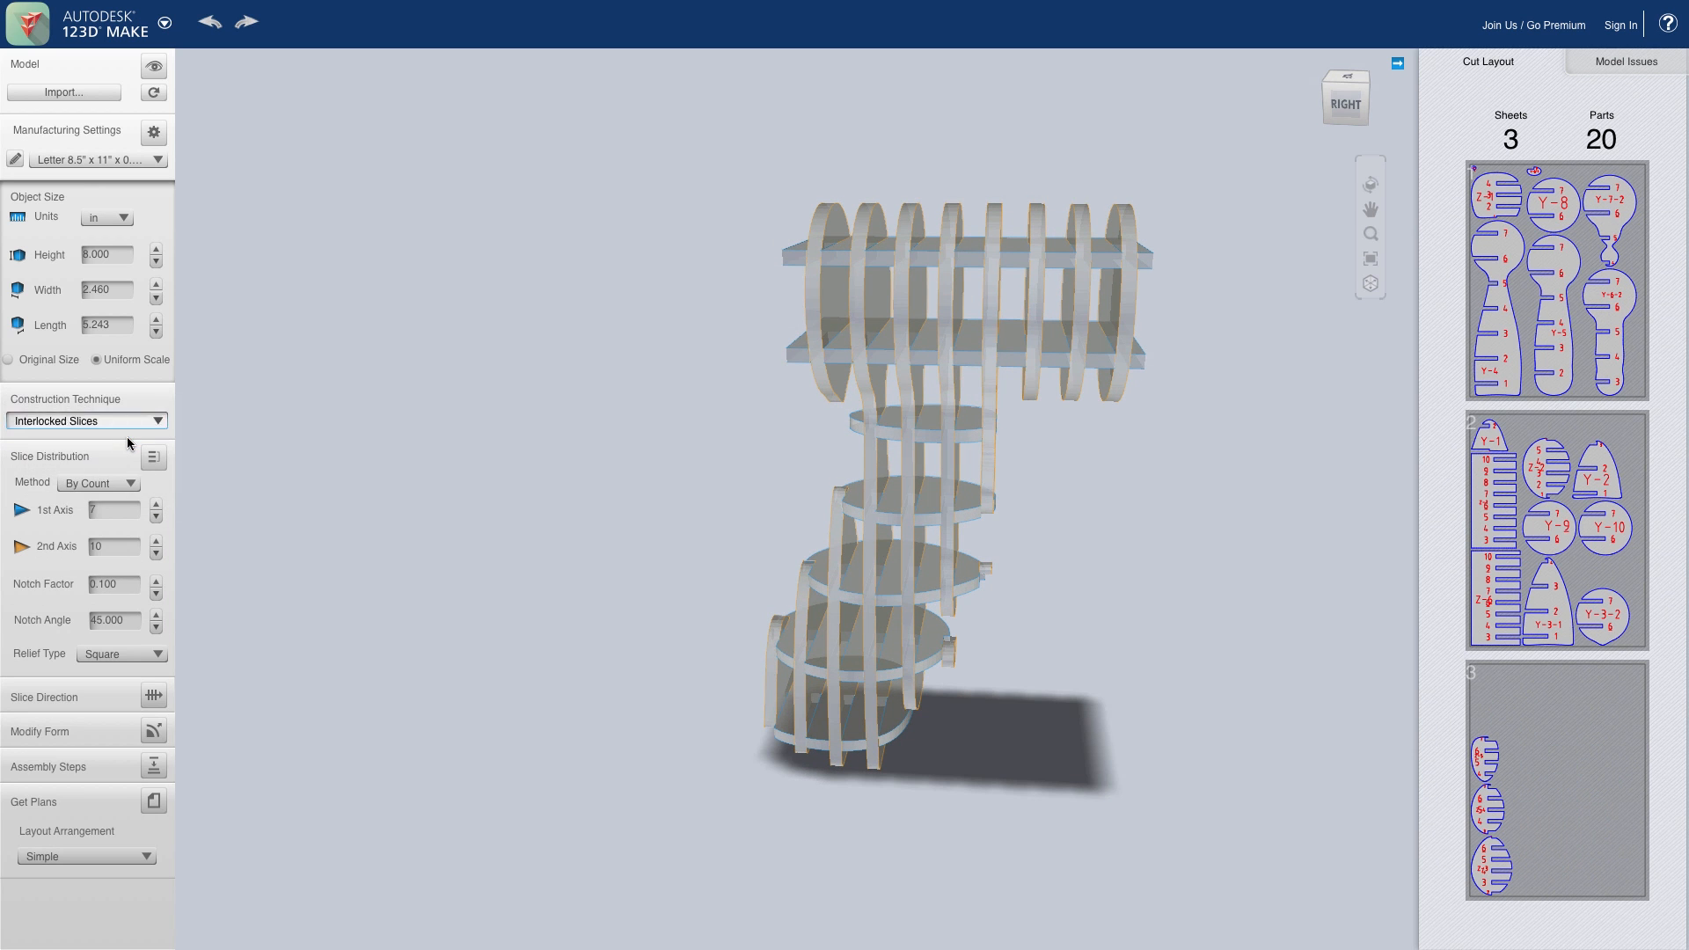
{"action": "left_click", "coordinate": [86, 420]}
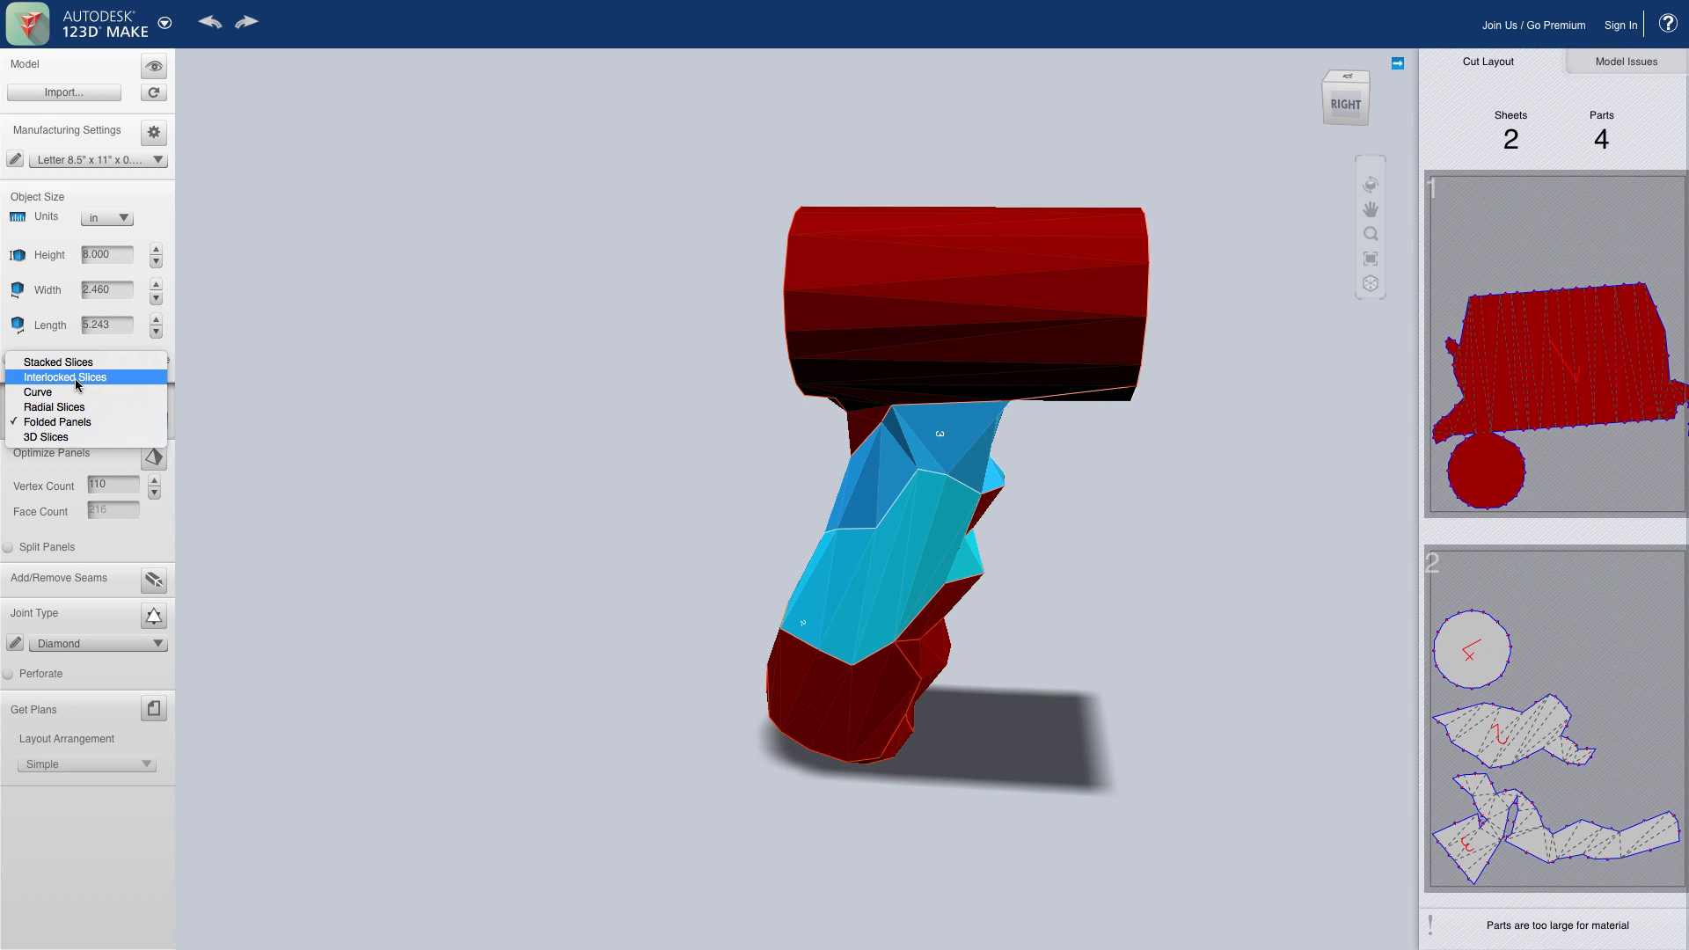
{"action": "left_click", "coordinate": [58, 360]}
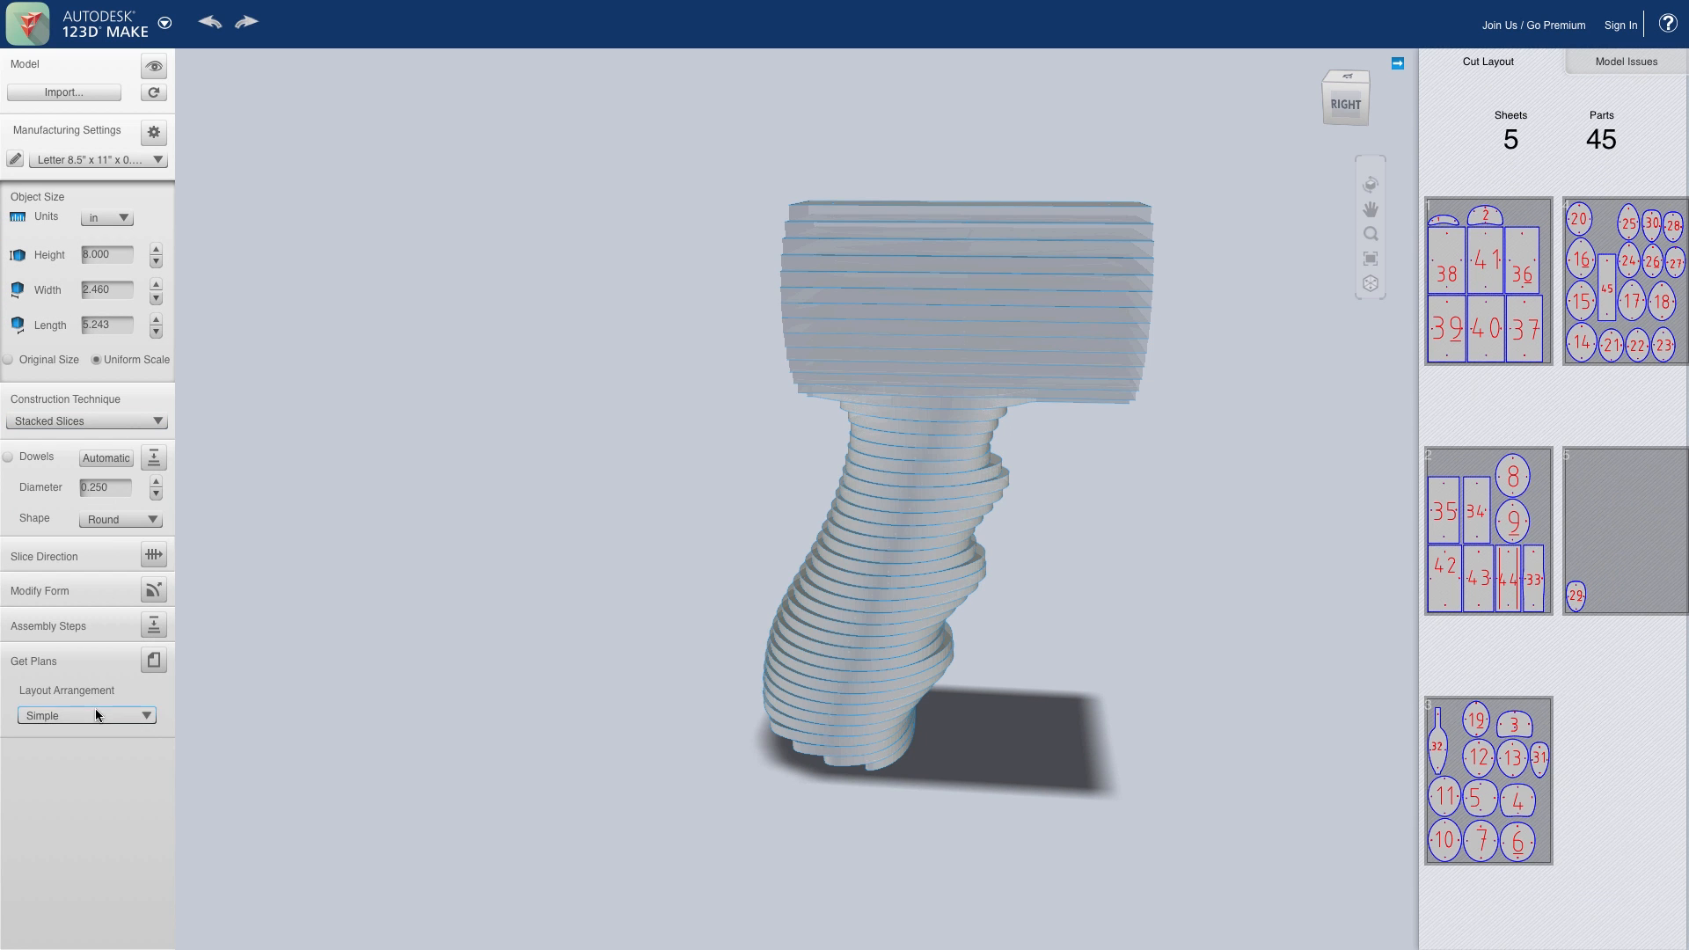
- Set the layout arrangement to Nested and bring up the plan file type list
{"action": "left_click", "coordinate": [85, 714]}
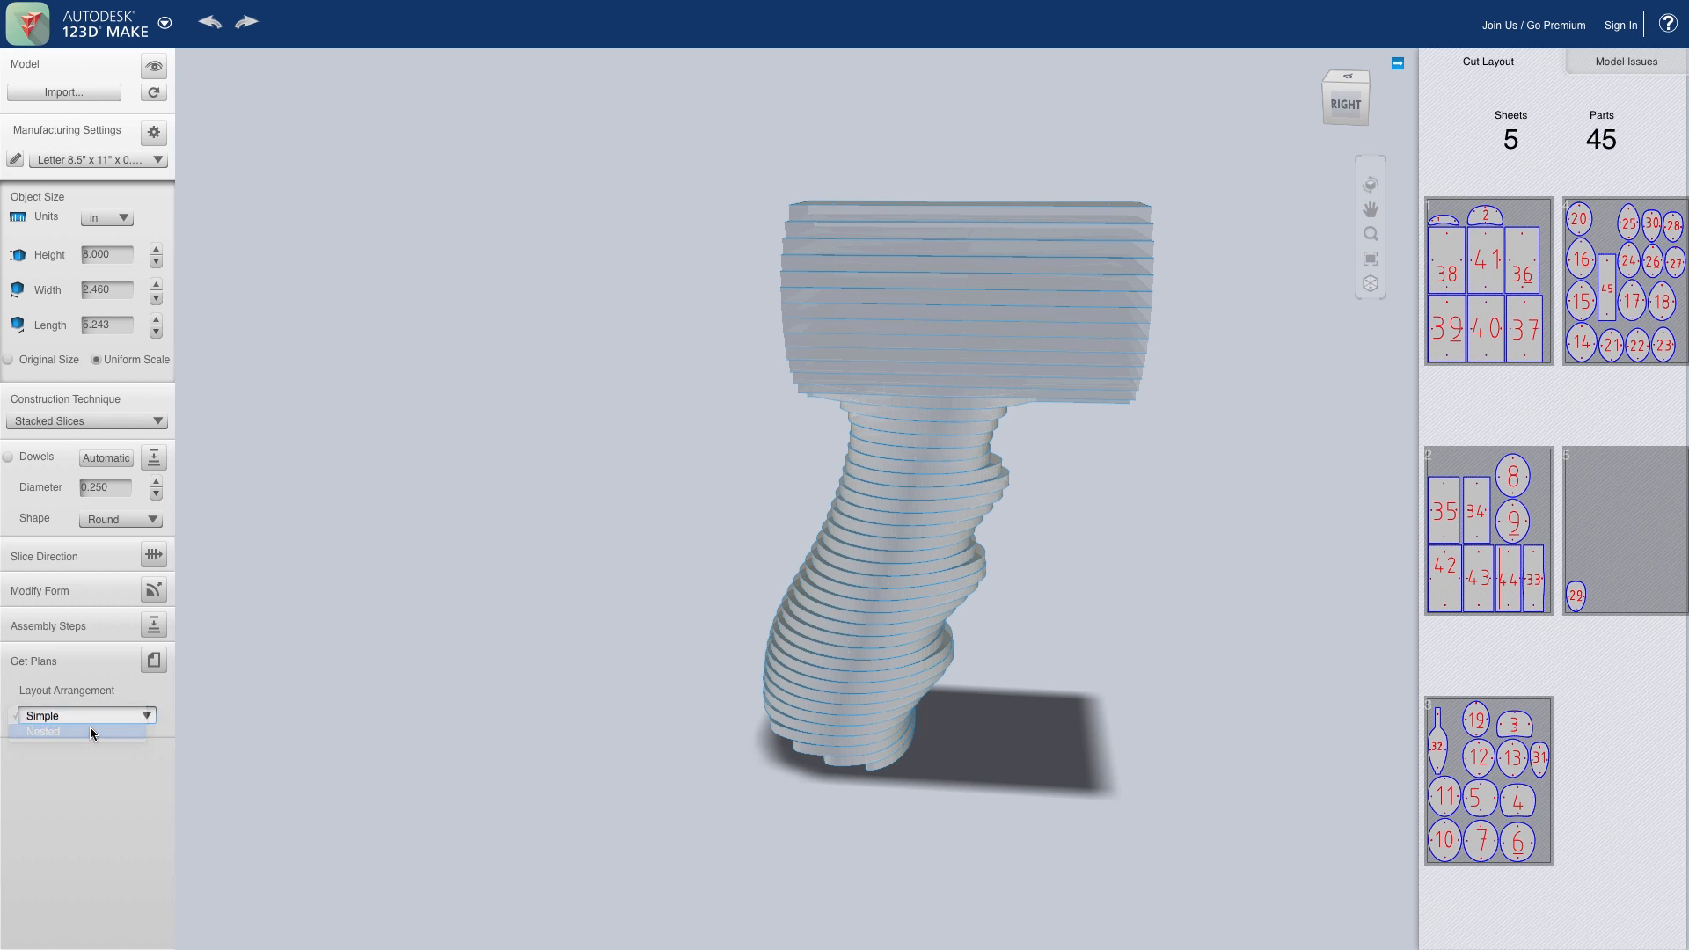
{"action": "left_click", "coordinate": [44, 731]}
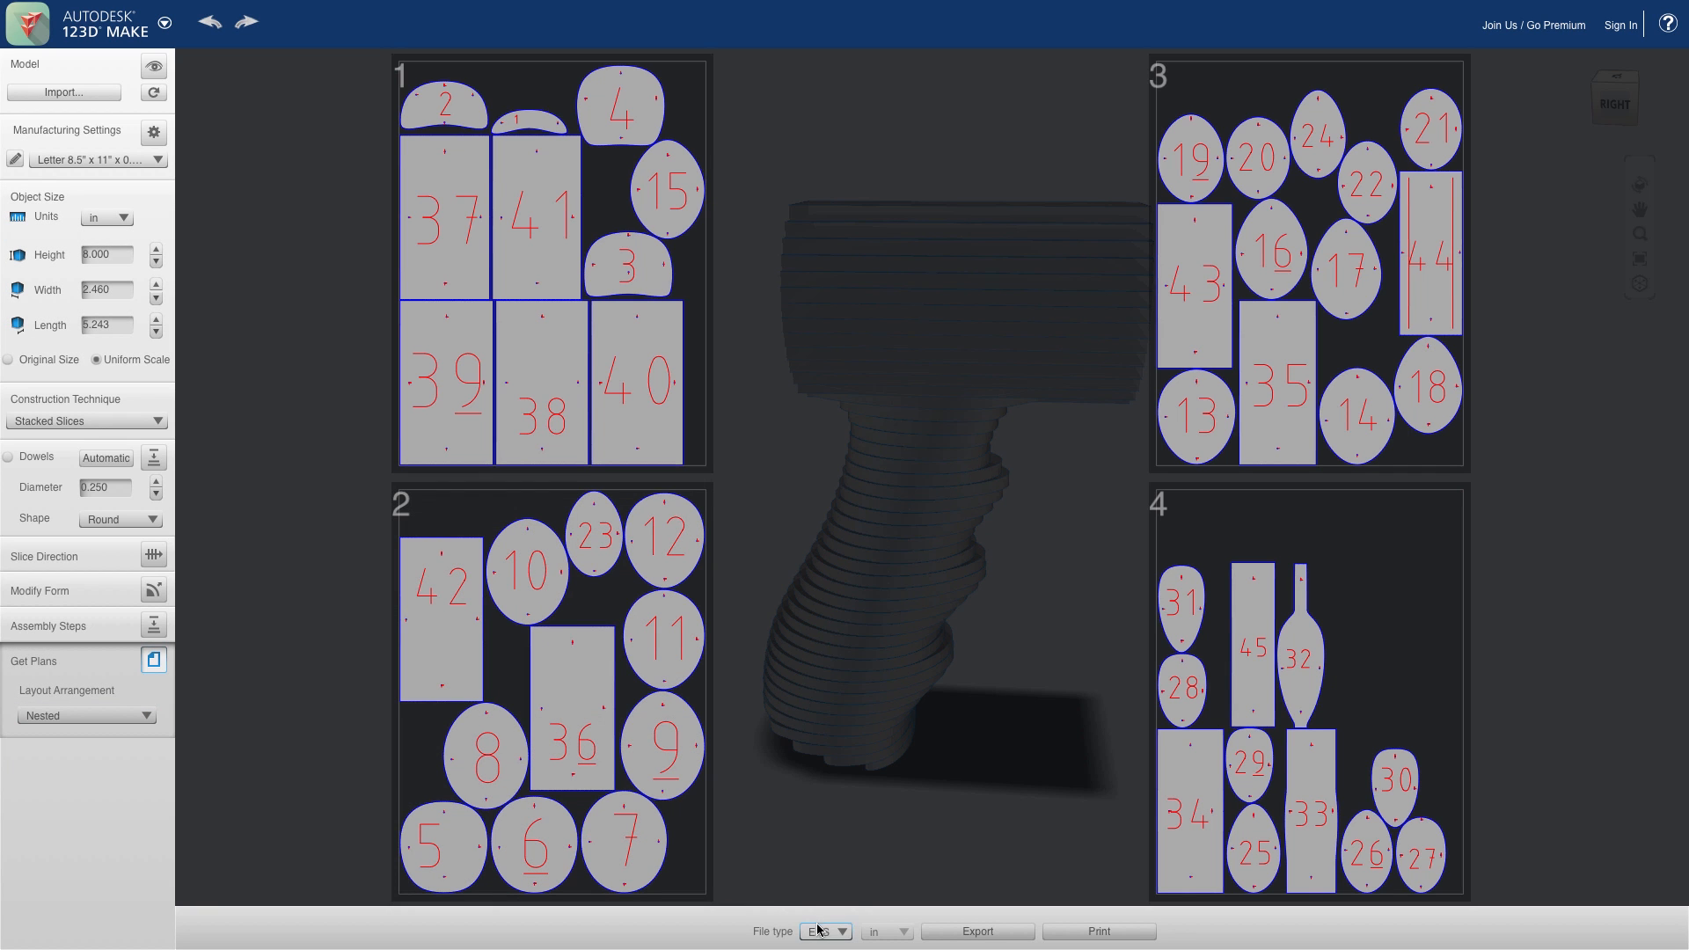
{"action": "left_click", "coordinate": [824, 931]}
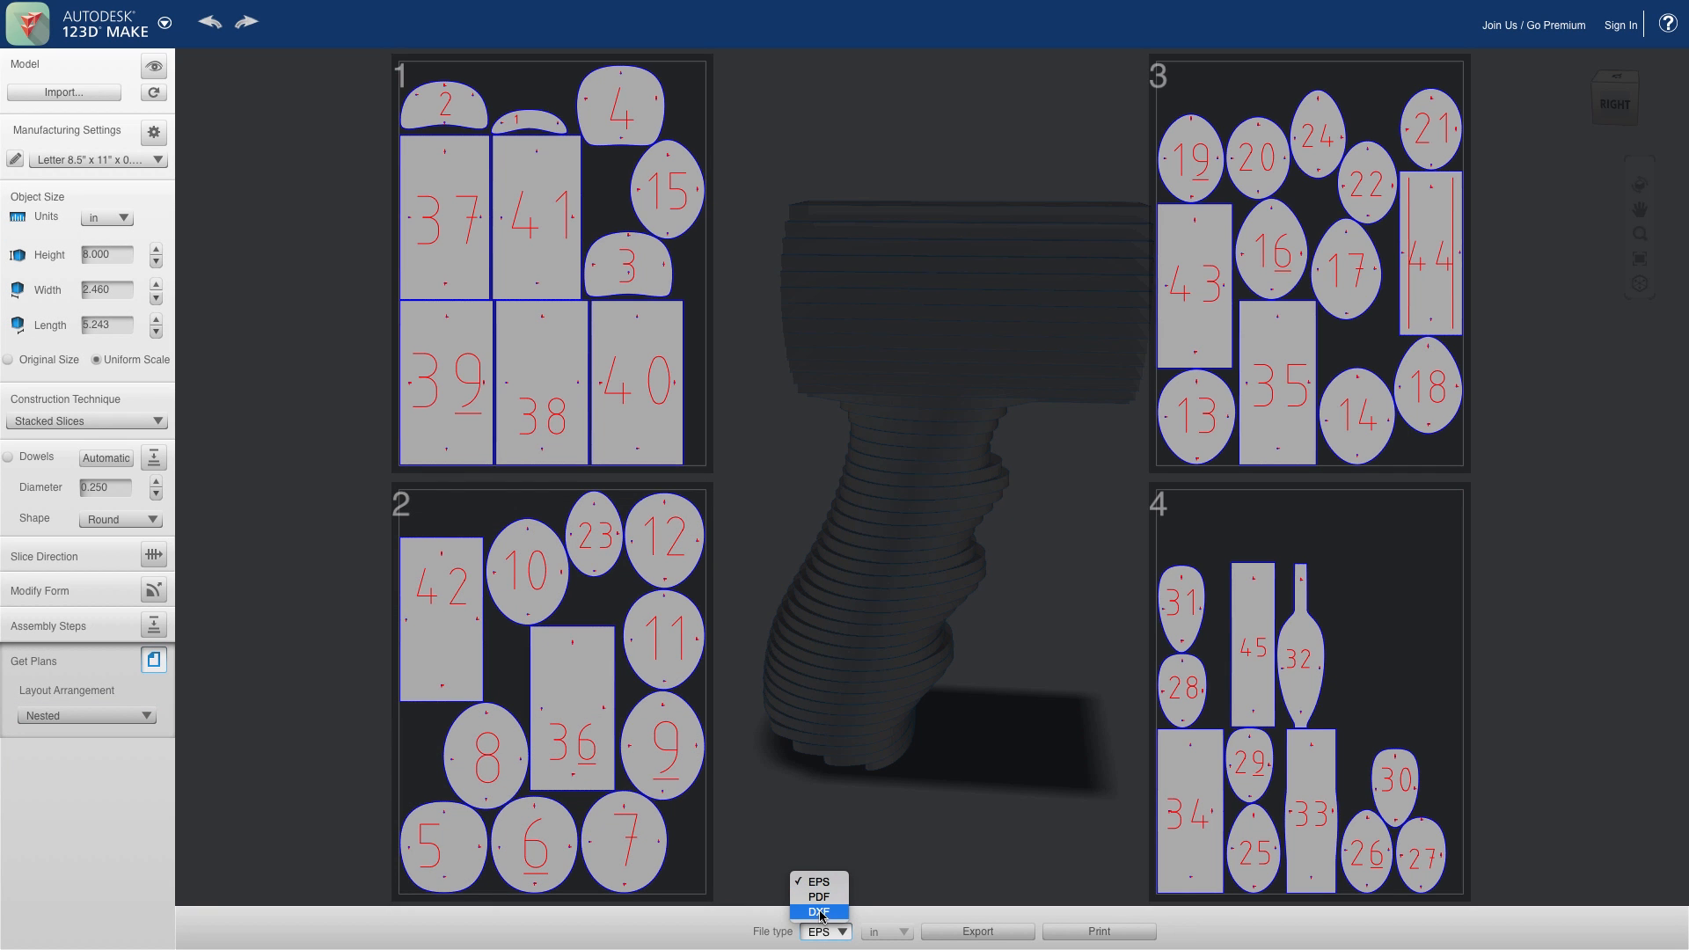